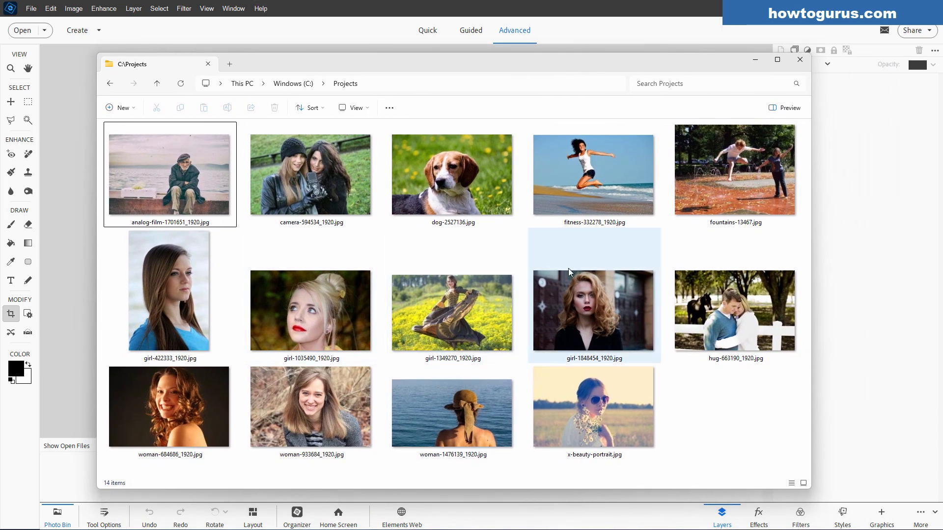
Close the File Explorer window showing the 14 photos in C:\Projects.
left_click(524, 236)
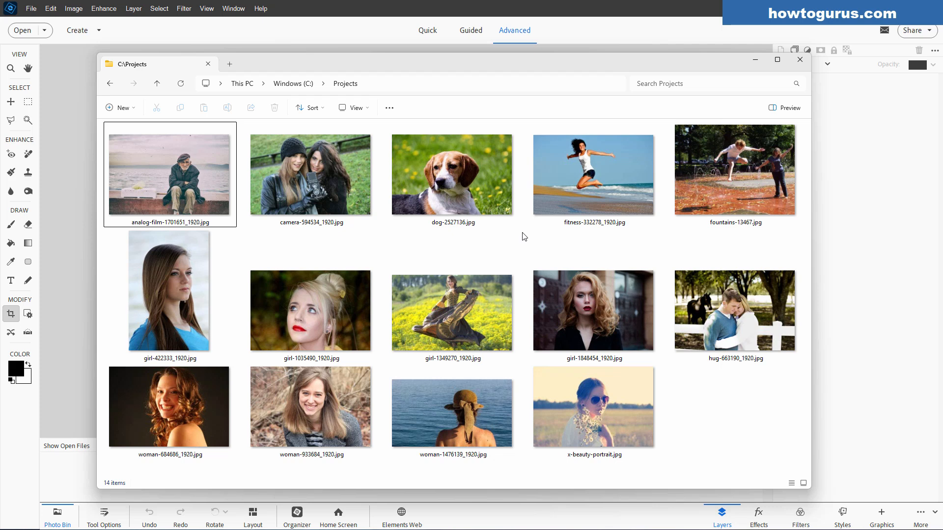
left_click(800, 60)
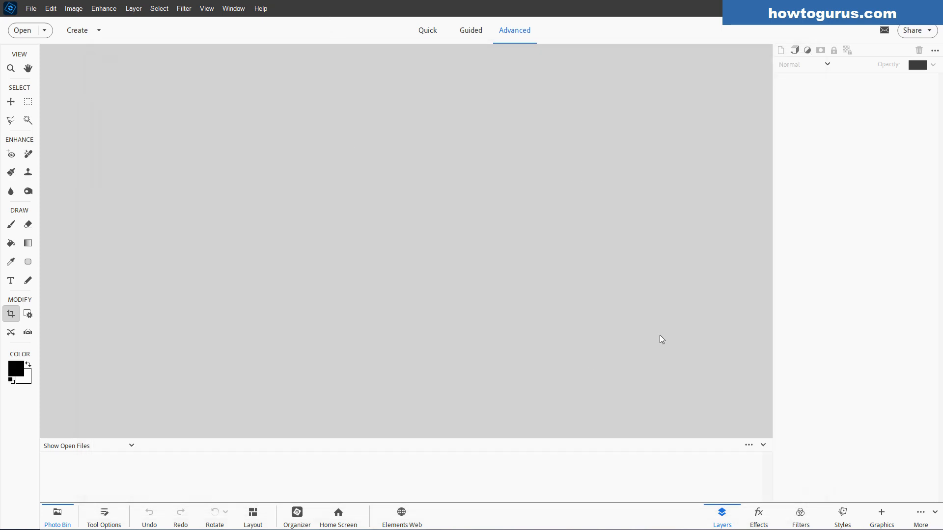
mouse_move(380, 239)
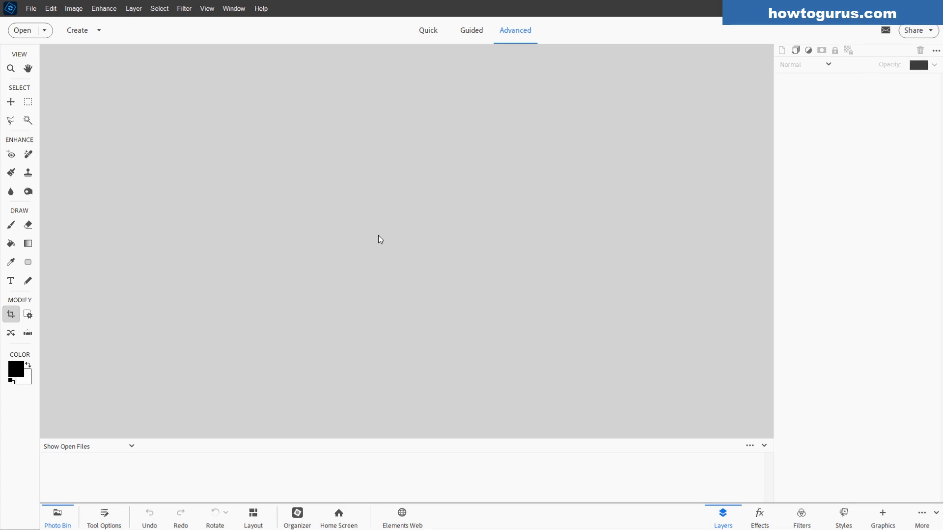
Choose Process Multiple Files from the File menu.
left_click(31, 8)
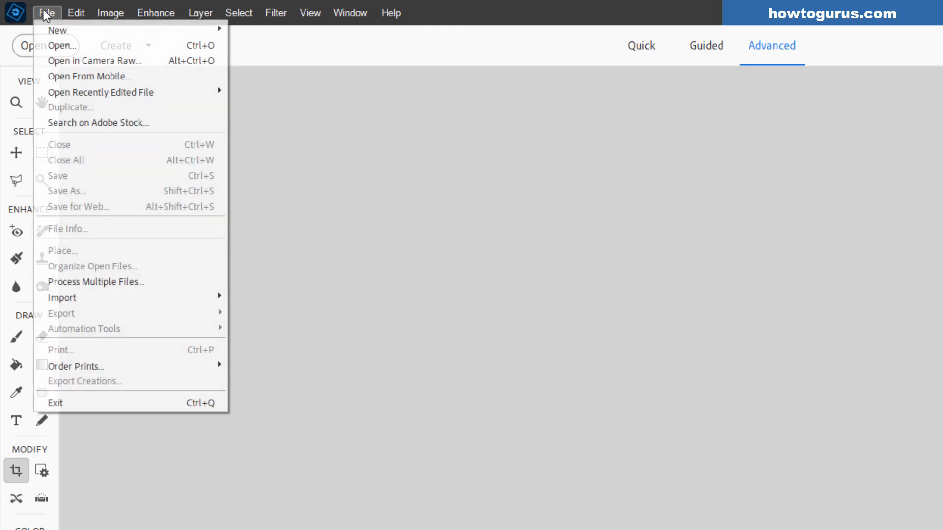
mouse_move(94, 282)
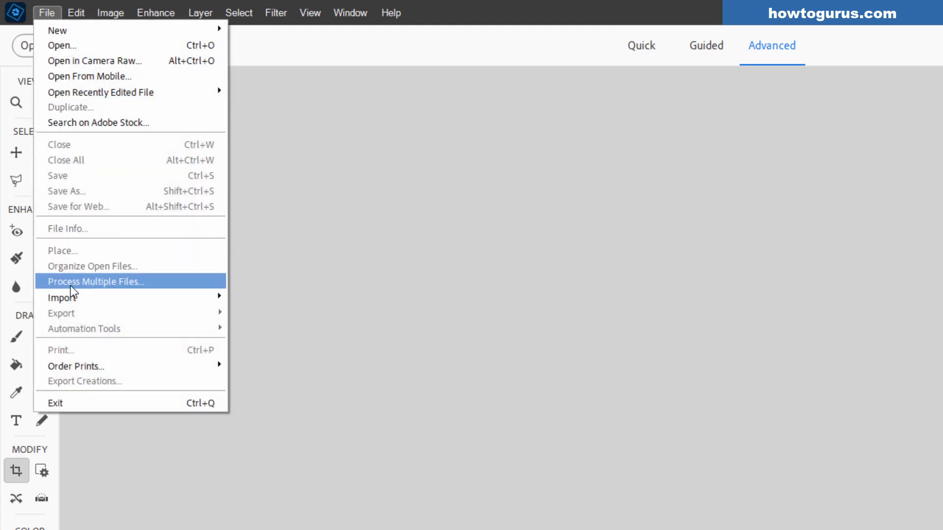
left_click(95, 282)
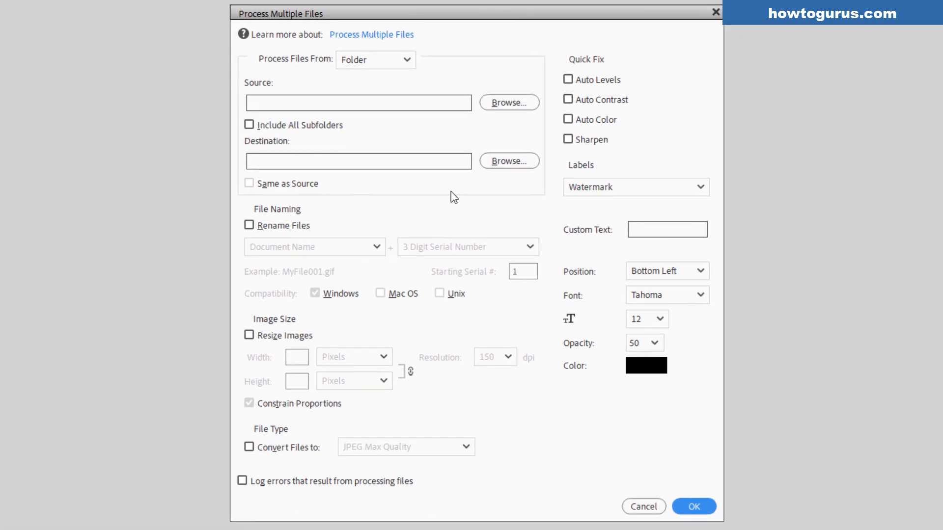
mouse_move(784, 240)
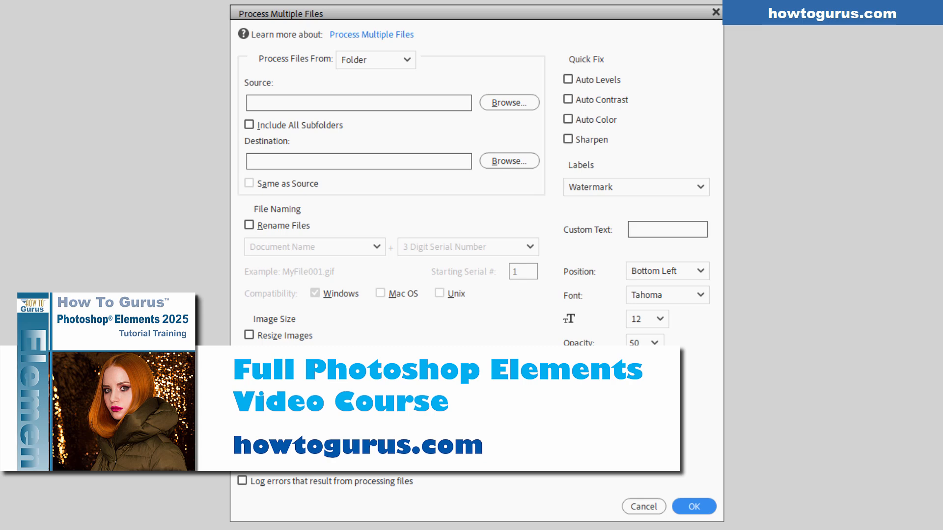
mouse_move(57, 289)
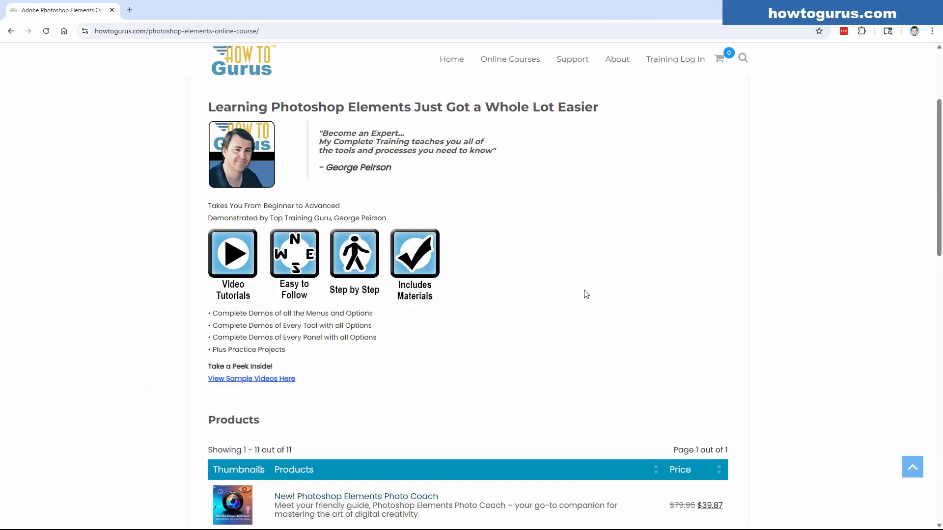
scroll("down", 3)
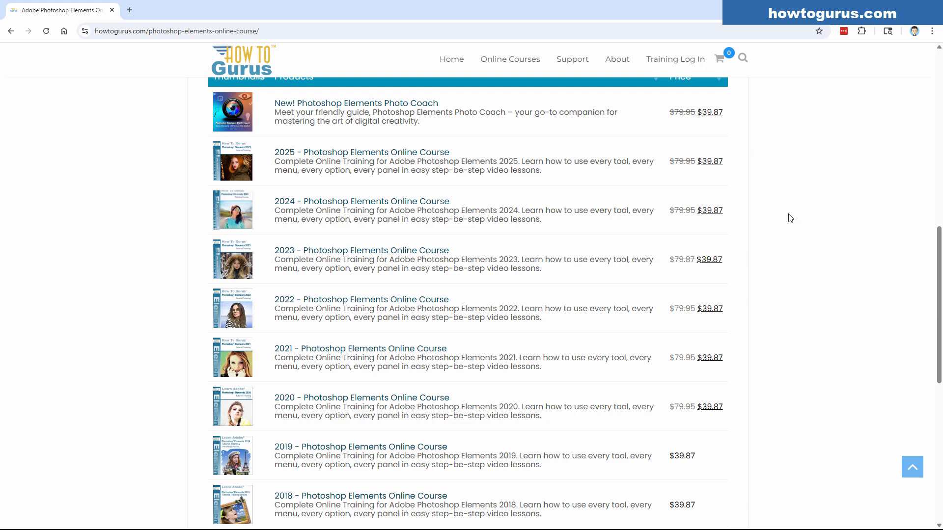
scroll("down", 3)
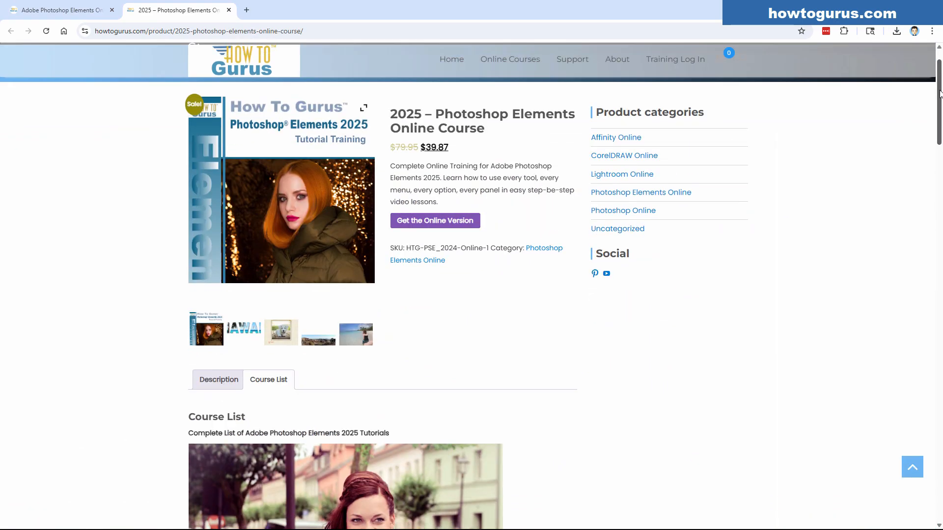
scroll("down", 3)
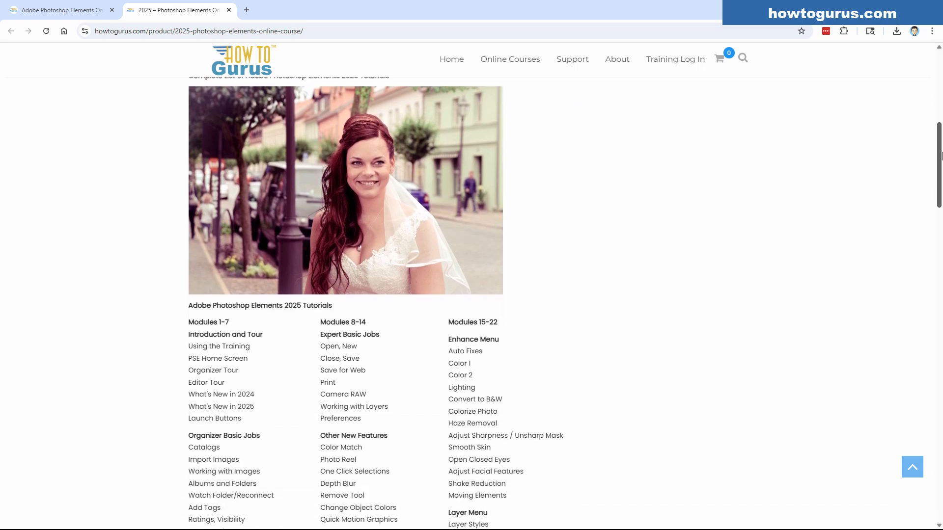
scroll("down", 3)
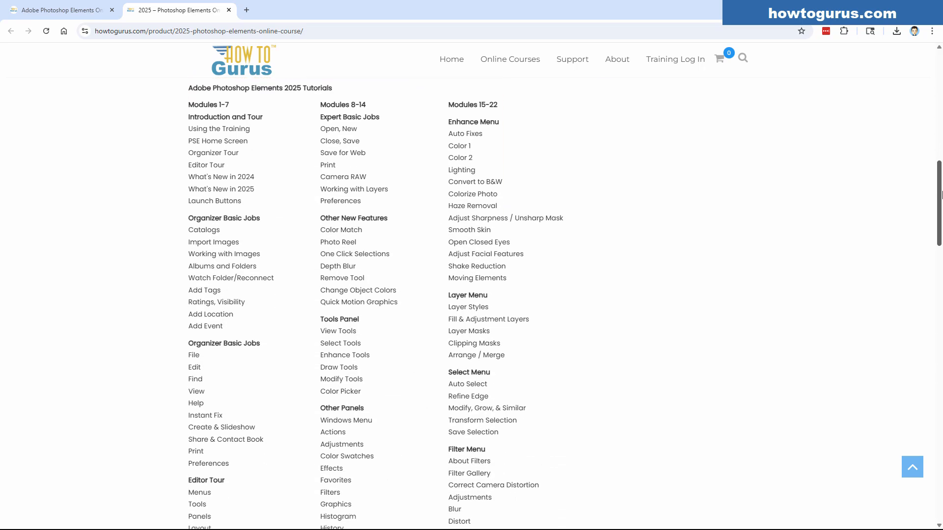
scroll("down", 3)
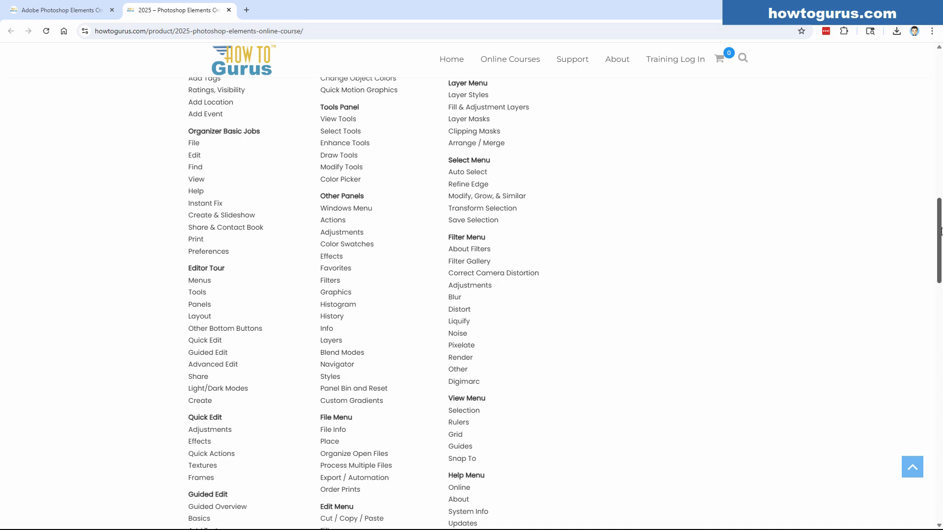
scroll("down", 3)
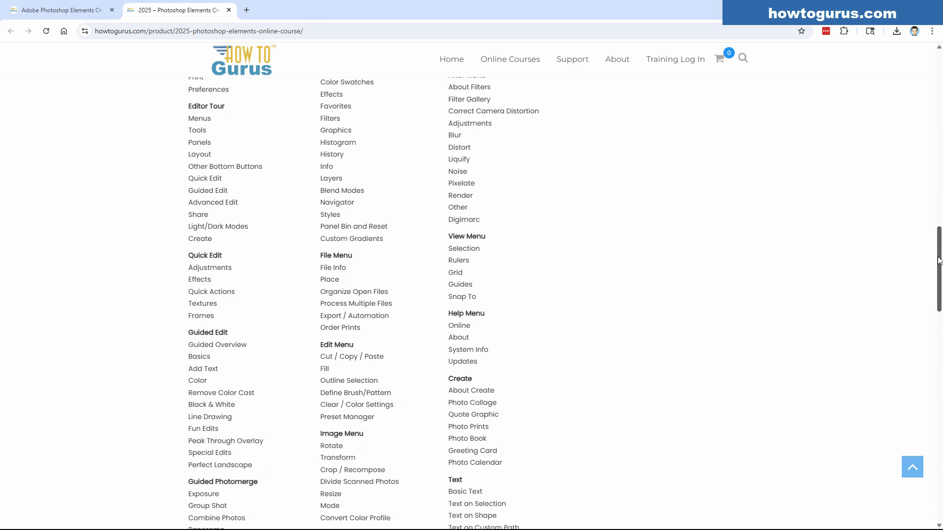
scroll("down", 3)
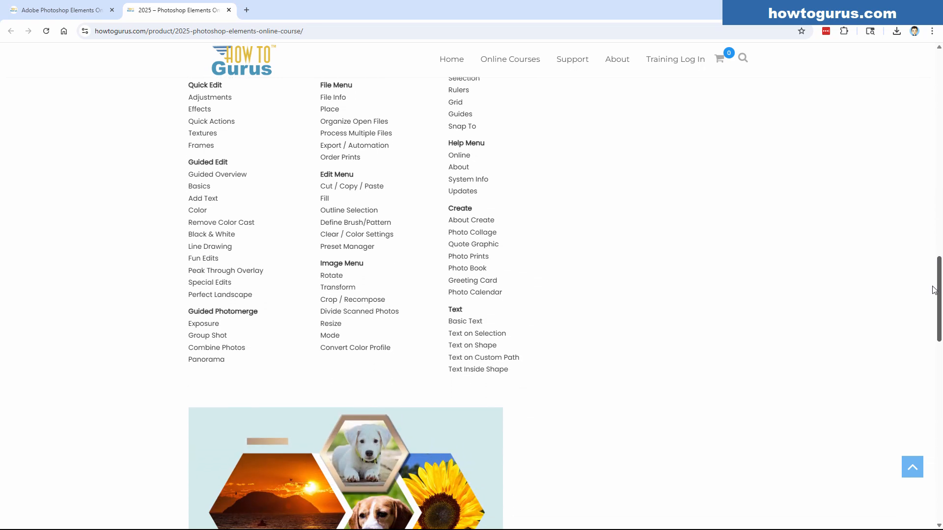
scroll("down", 3)
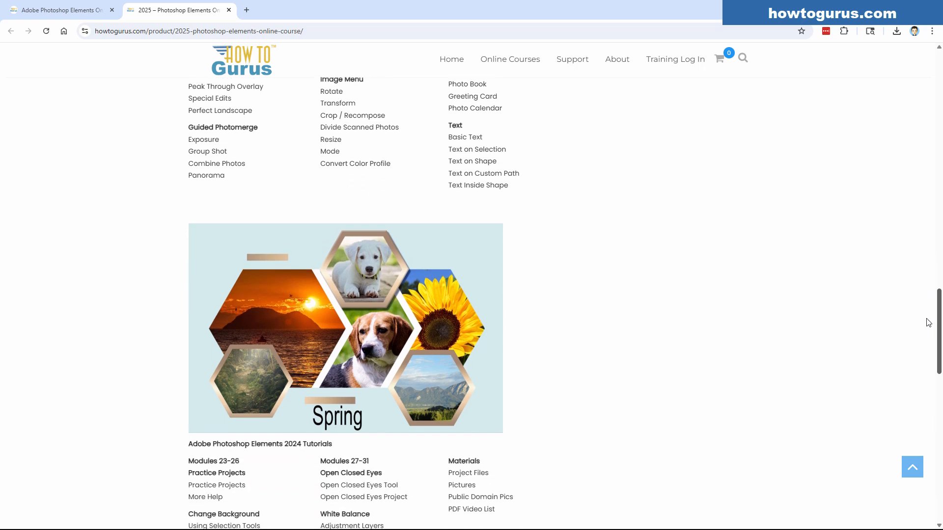
scroll("down", 3)
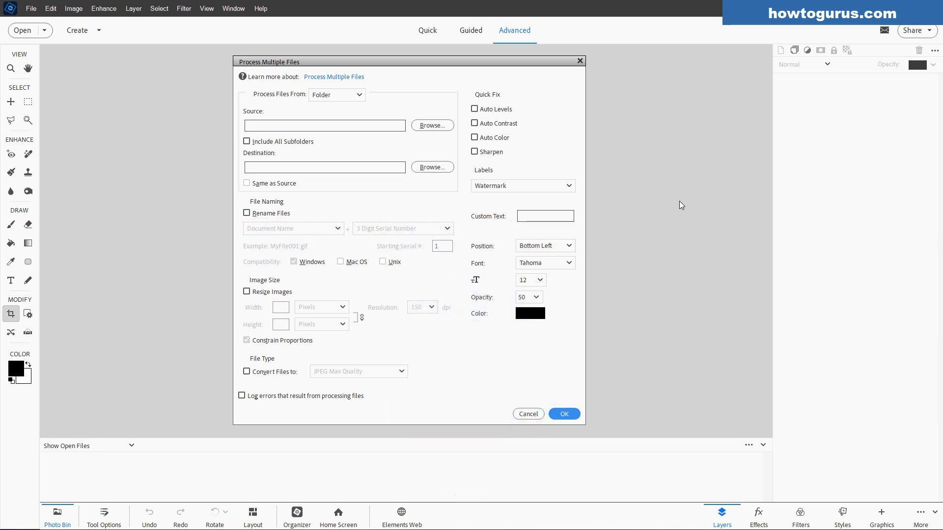
mouse_move(289, 61)
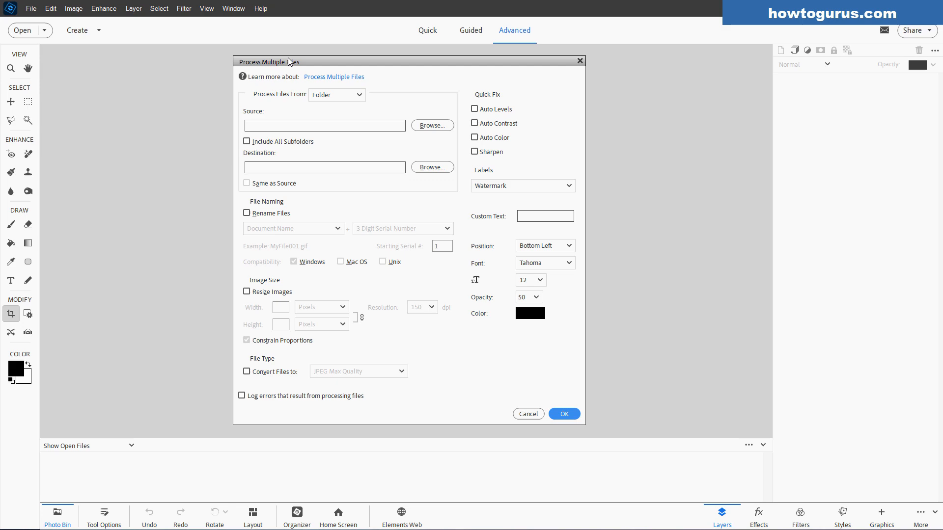
mouse_move(465, 406)
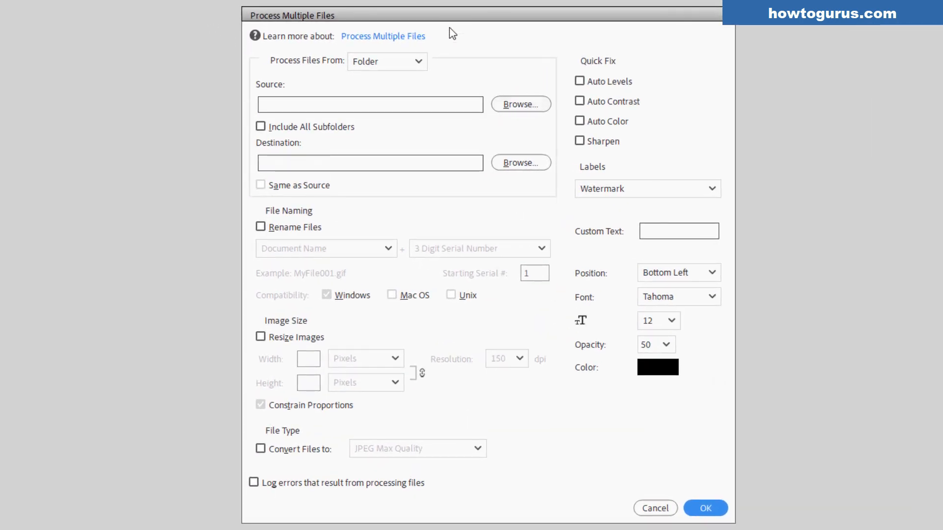
mouse_move(480, 81)
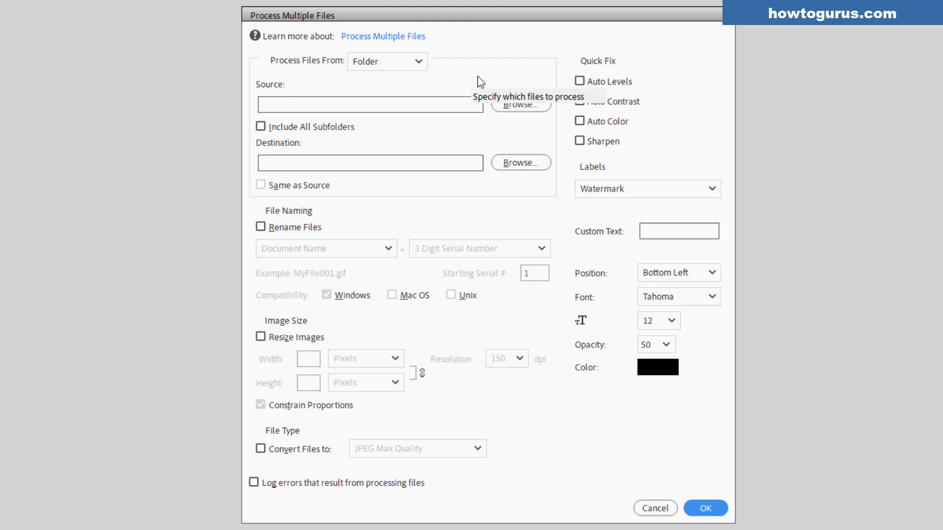
left_click(387, 61)
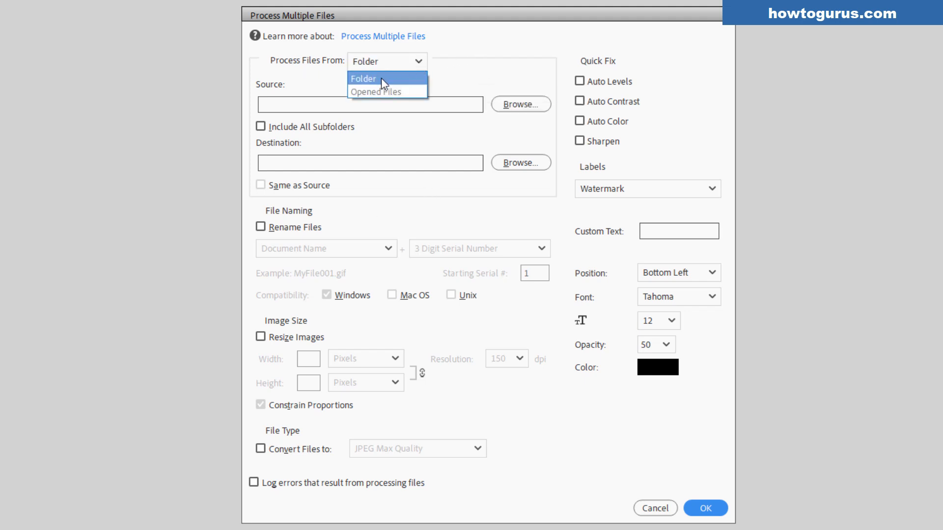
mouse_move(376, 91)
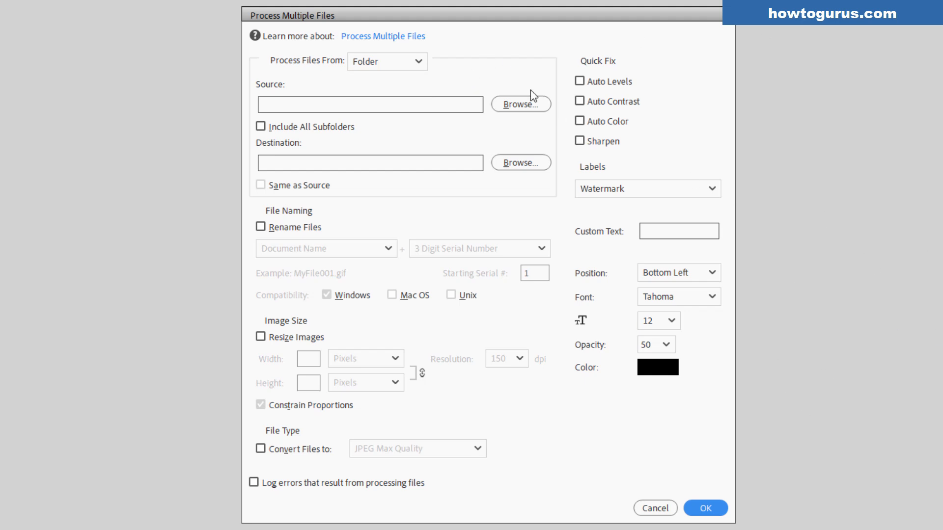
mouse_move(384, 90)
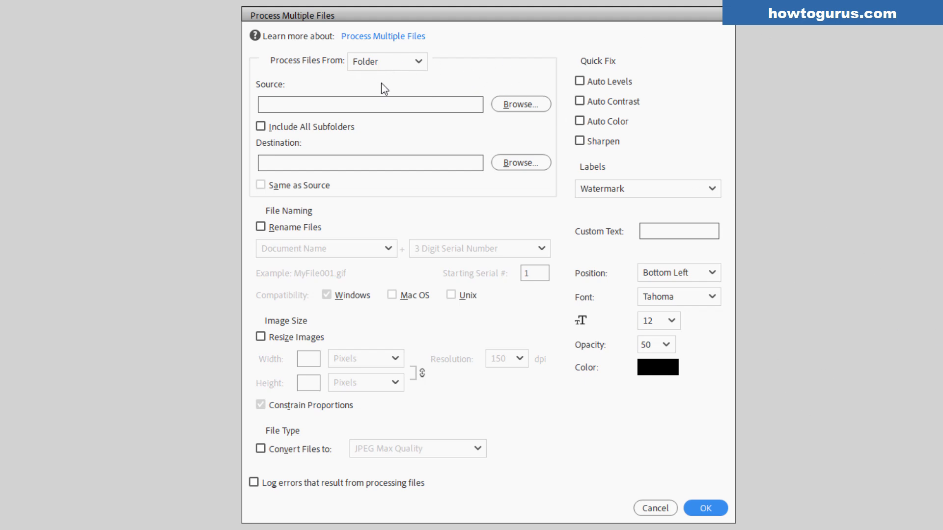
mouse_move(527, 113)
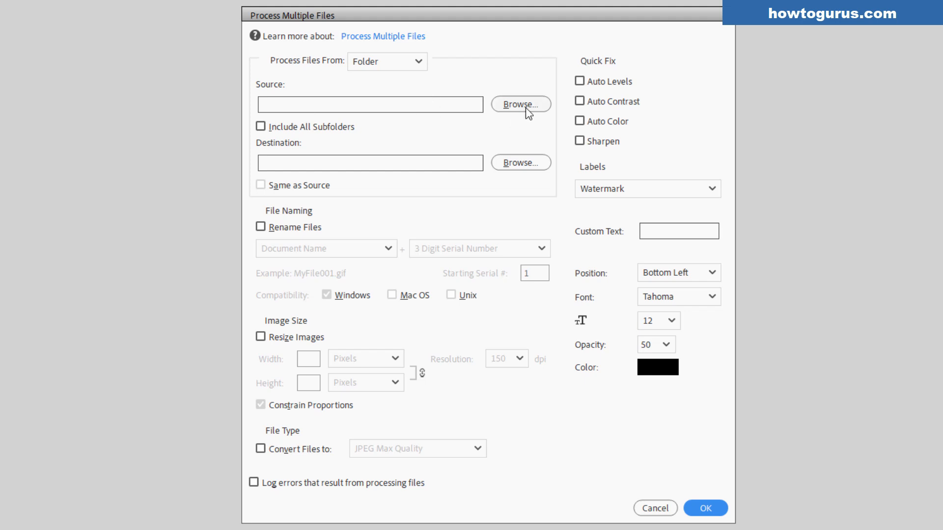
Choose C:\Projects as the source folder, trying and un-ticking Include All Subfolders.
left_click(520, 105)
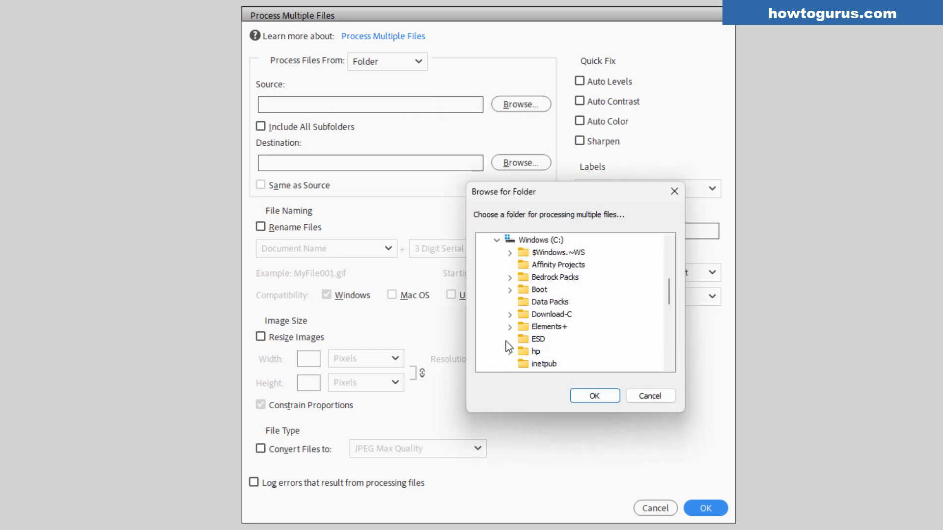
scroll("down", 3)
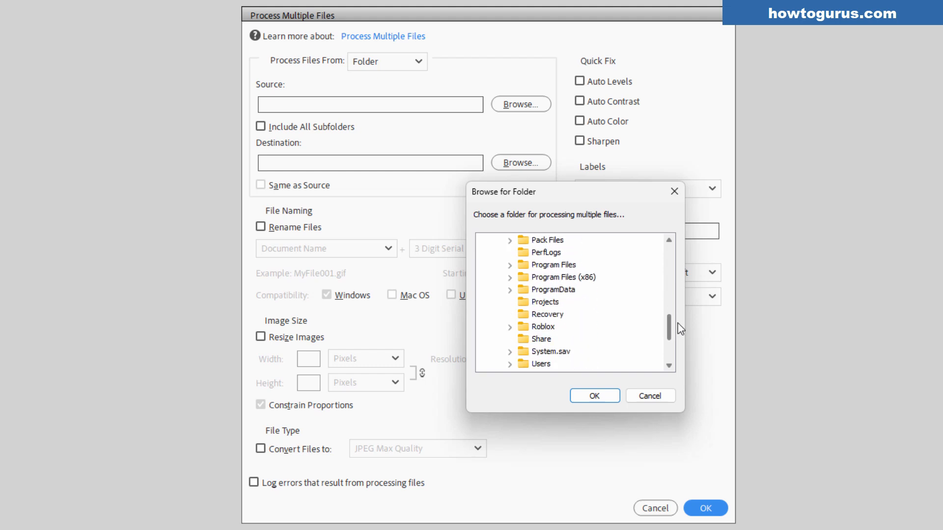
left_click(594, 396)
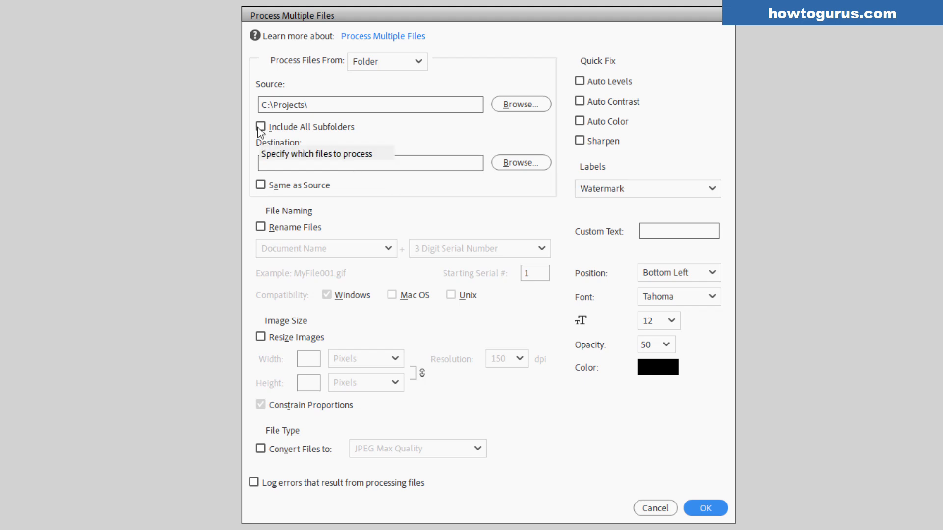
left_click(260, 127)
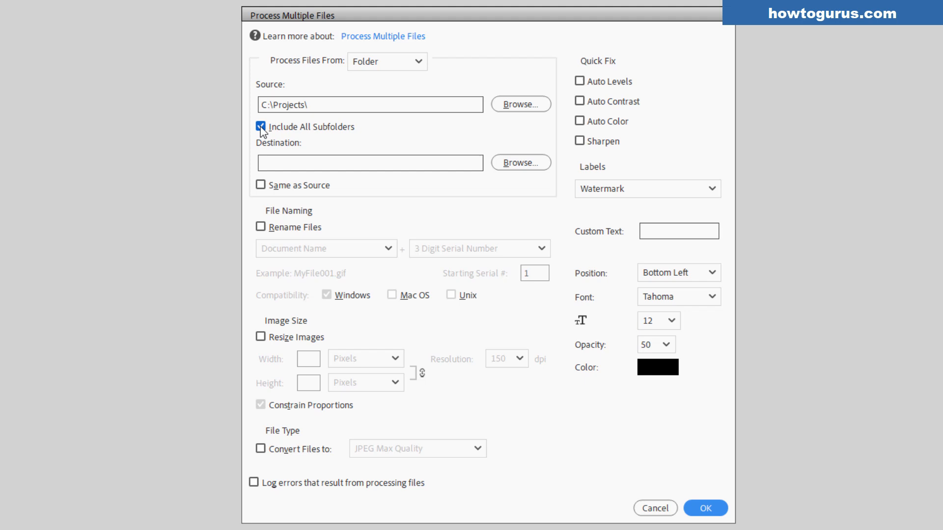
left_click(261, 127)
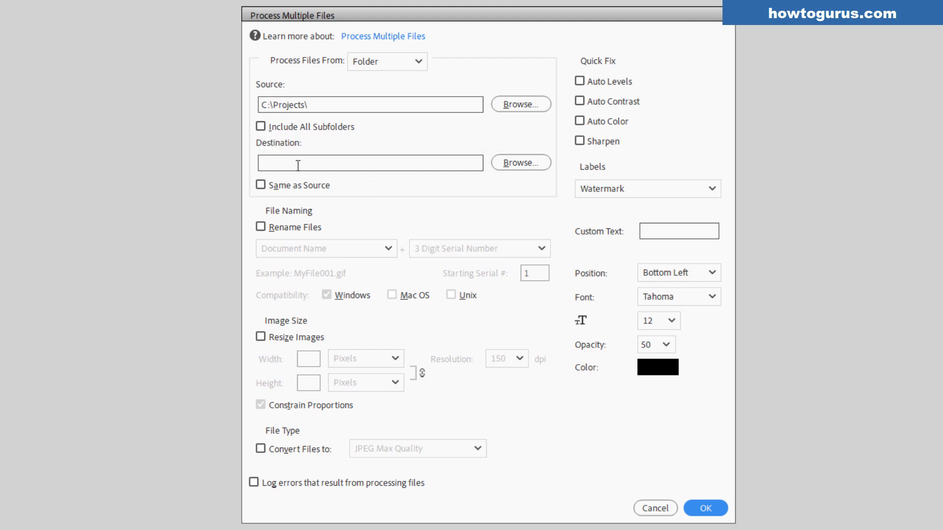
left_click(260, 185)
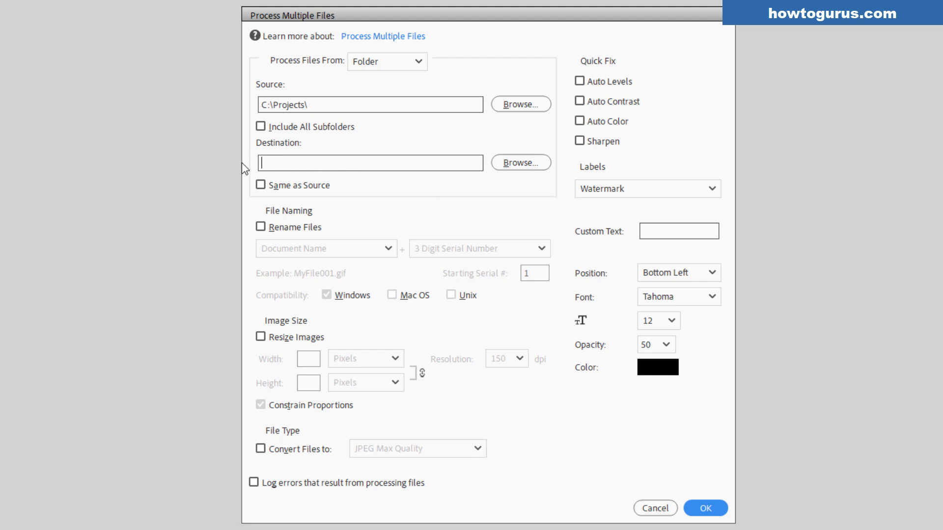
Create a new 'png files' folder inside C:\Projects as the destination.
left_click(521, 162)
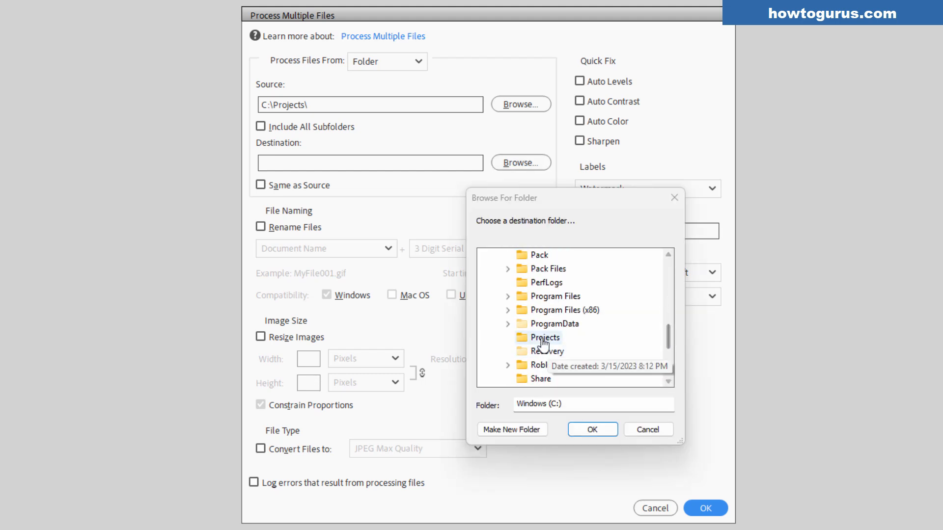
left_click(547, 337)
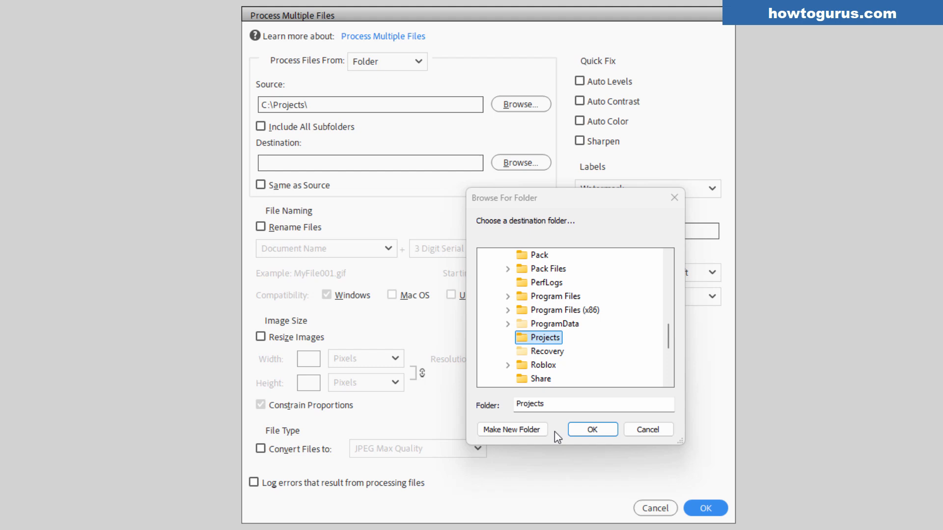
left_click(512, 429)
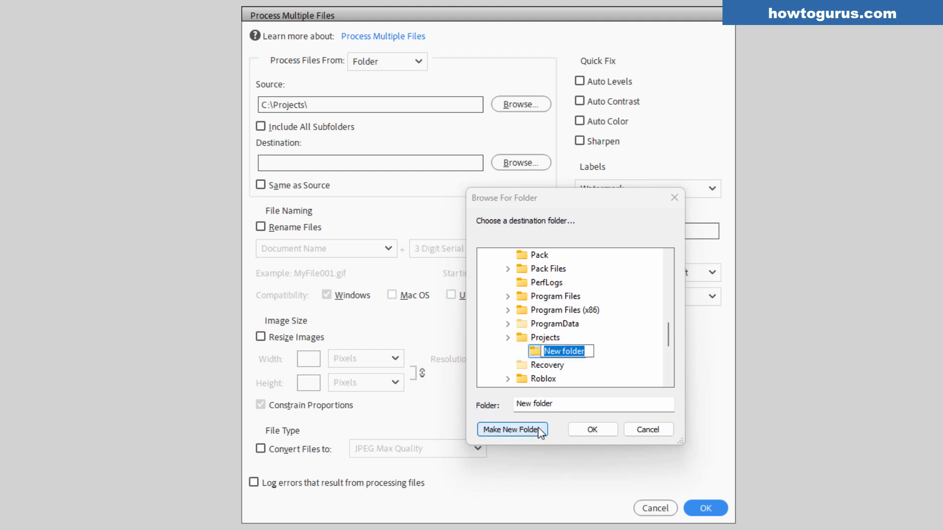
type("p")
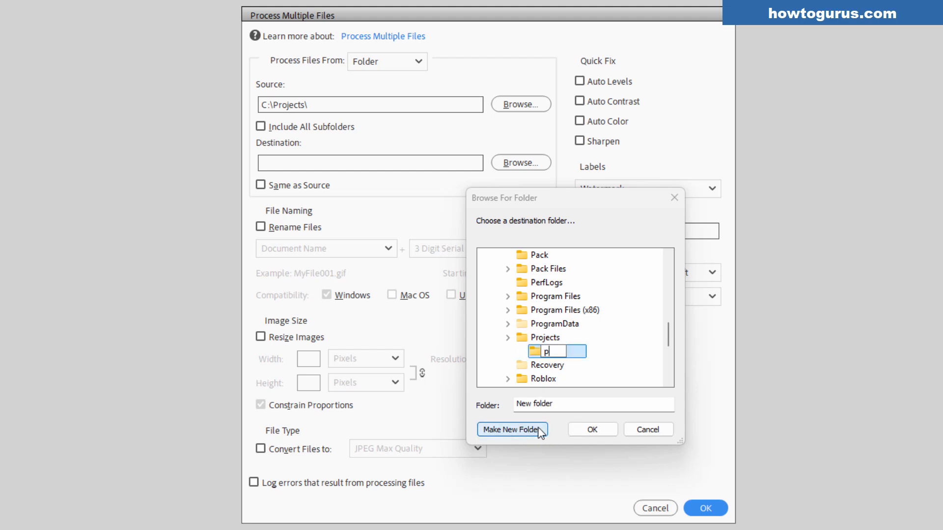
type("png files")
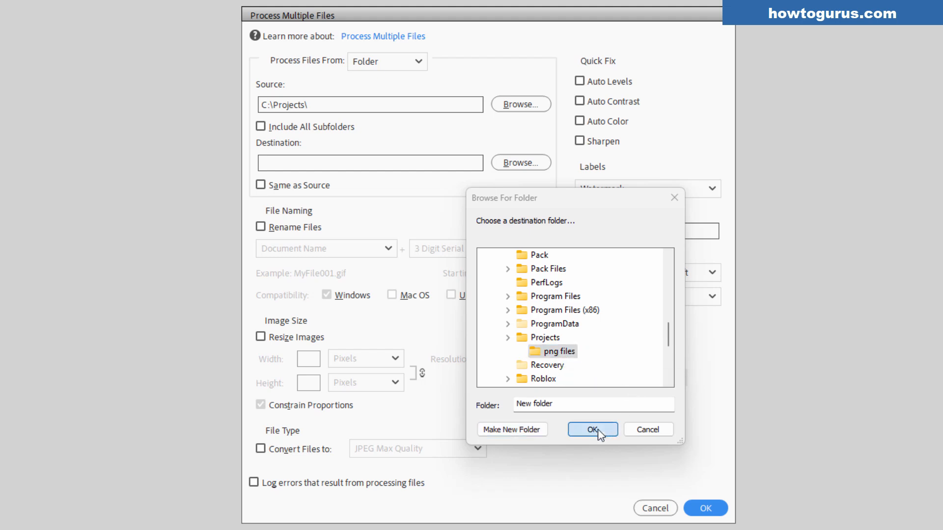
left_click(592, 430)
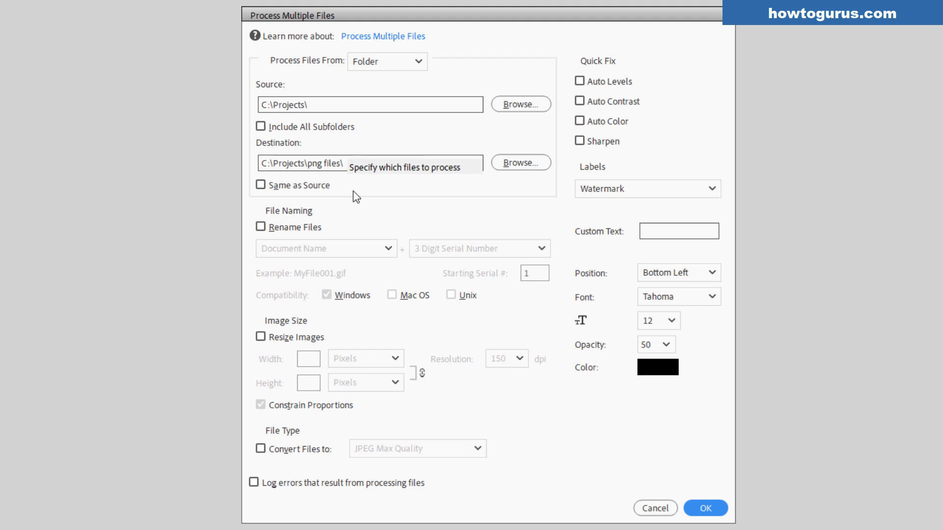
left_click(370, 163)
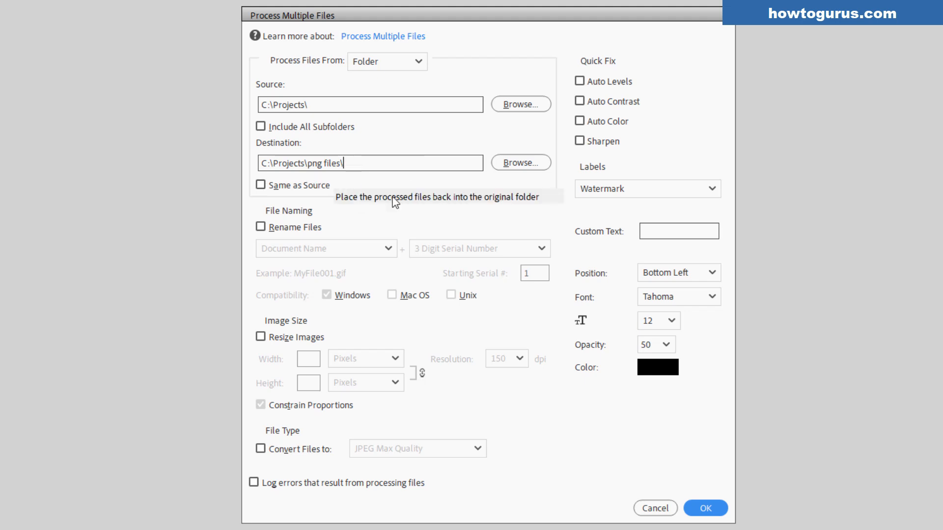
mouse_move(628, 405)
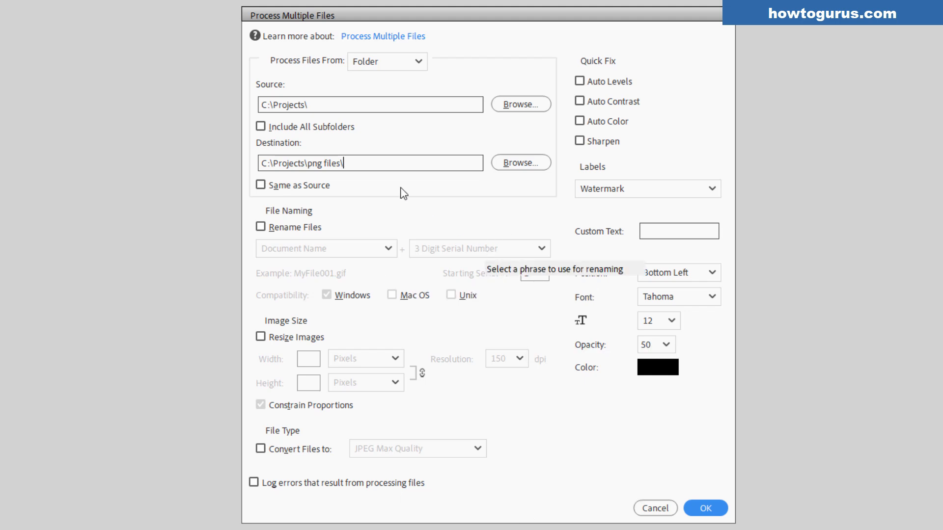
mouse_move(432, 198)
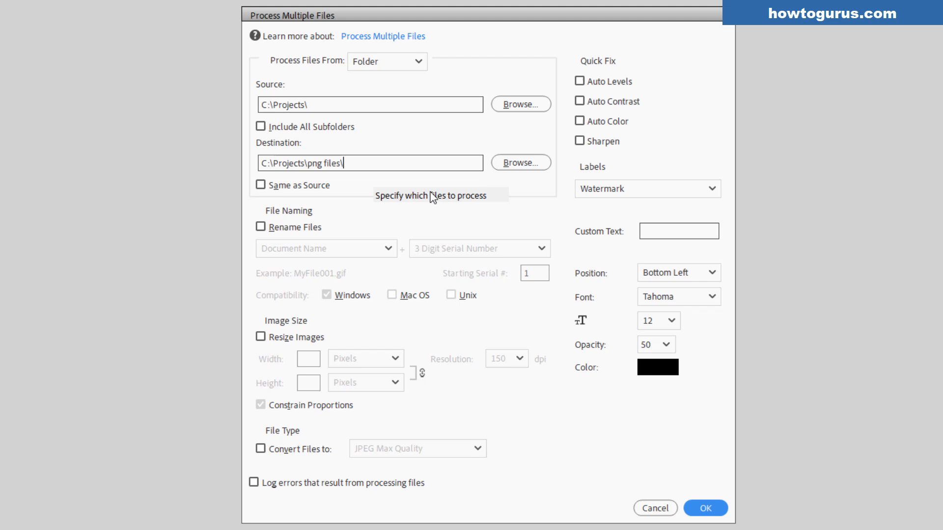
mouse_move(322, 226)
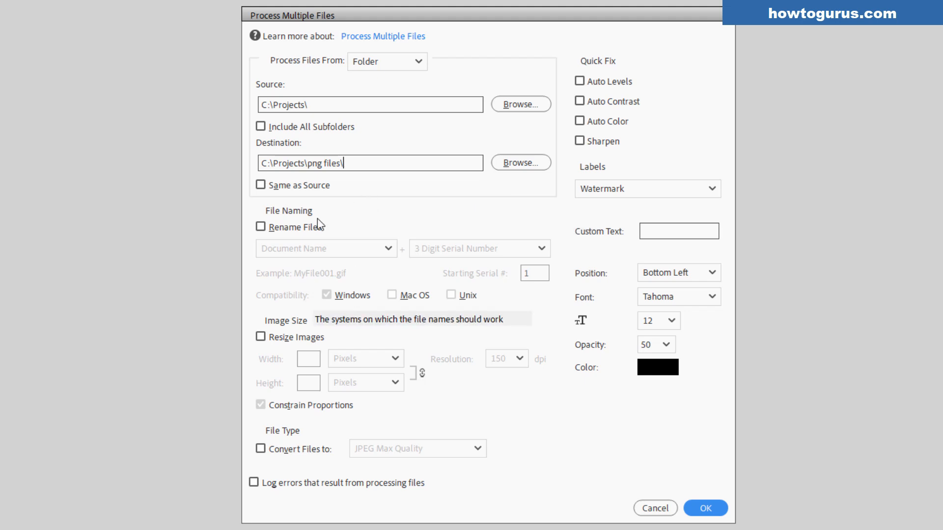
mouse_move(421, 223)
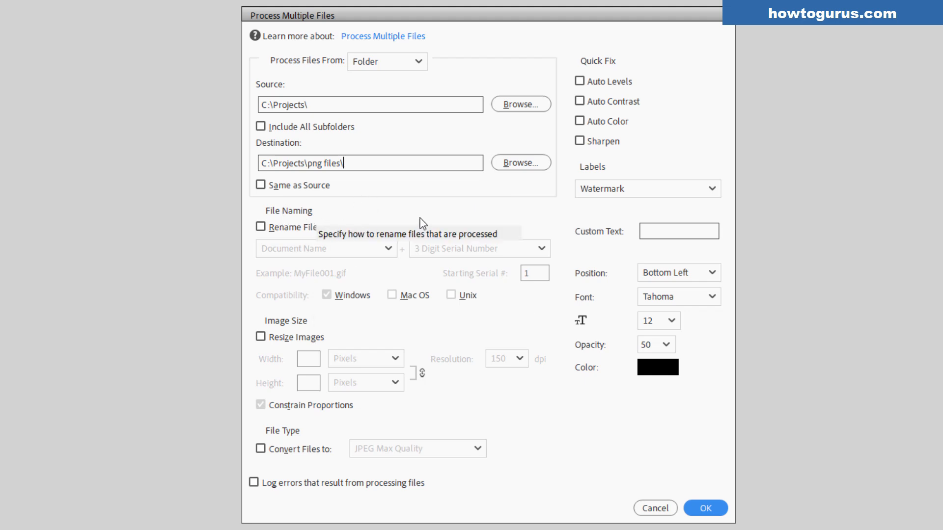
mouse_move(429, 243)
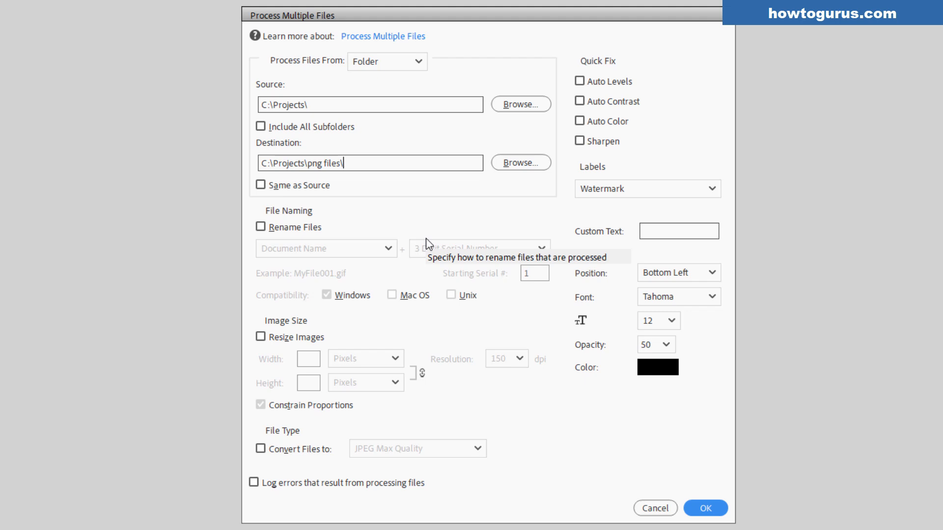
Enable Rename Files and try 'My Files' as a custom first name part.
left_click(389, 249)
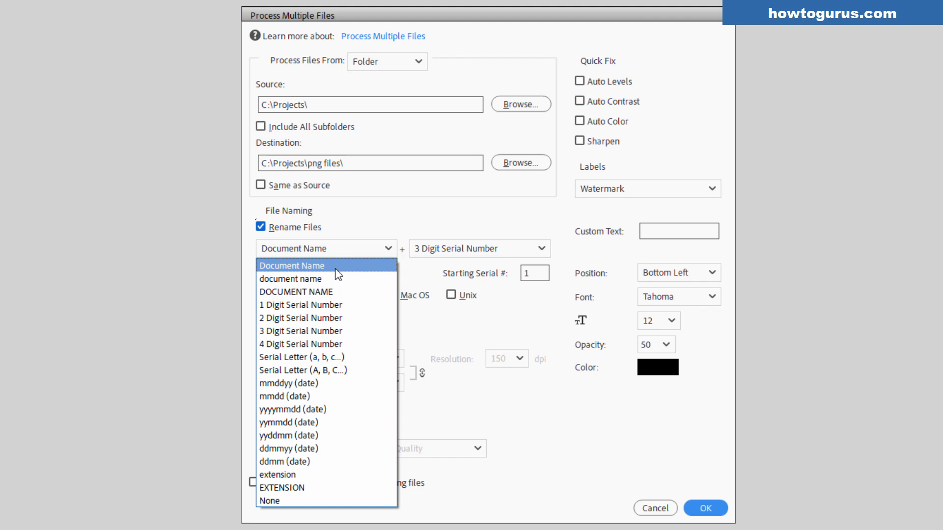
mouse_move(315, 383)
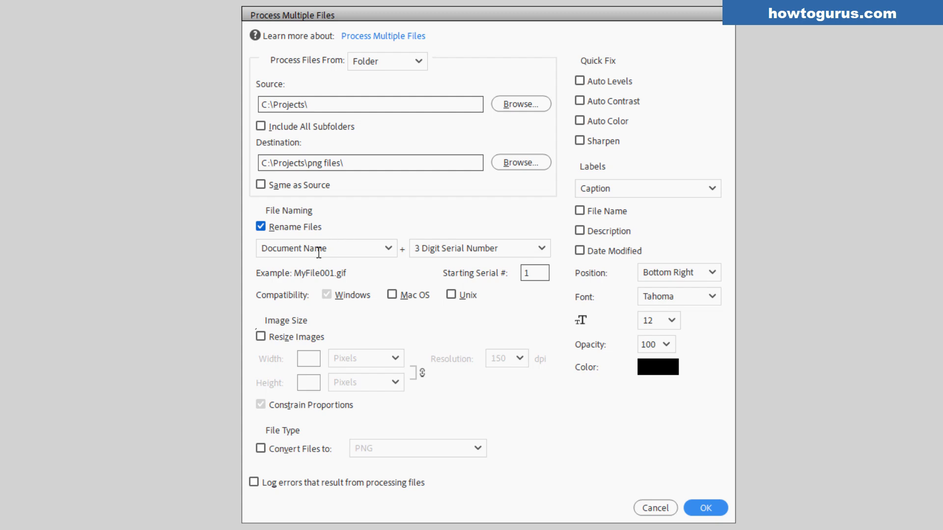
double_click(295, 249)
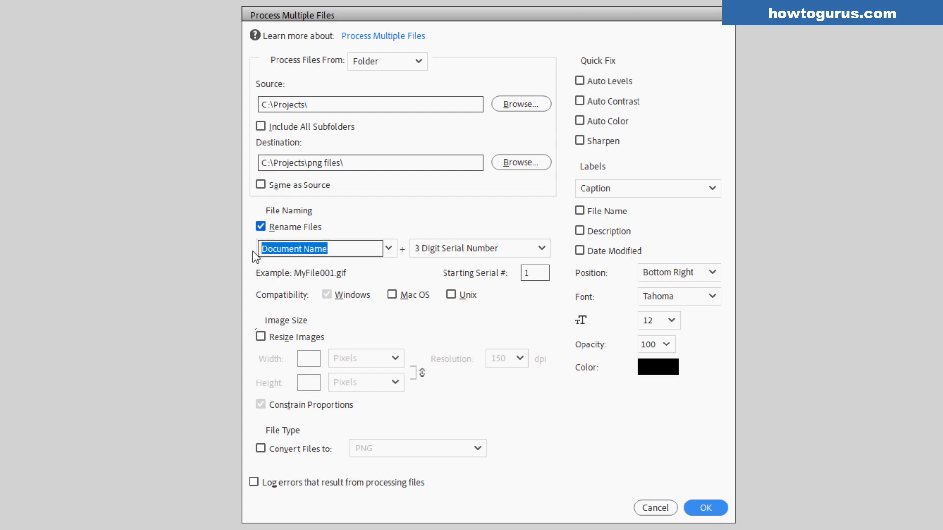
type("My")
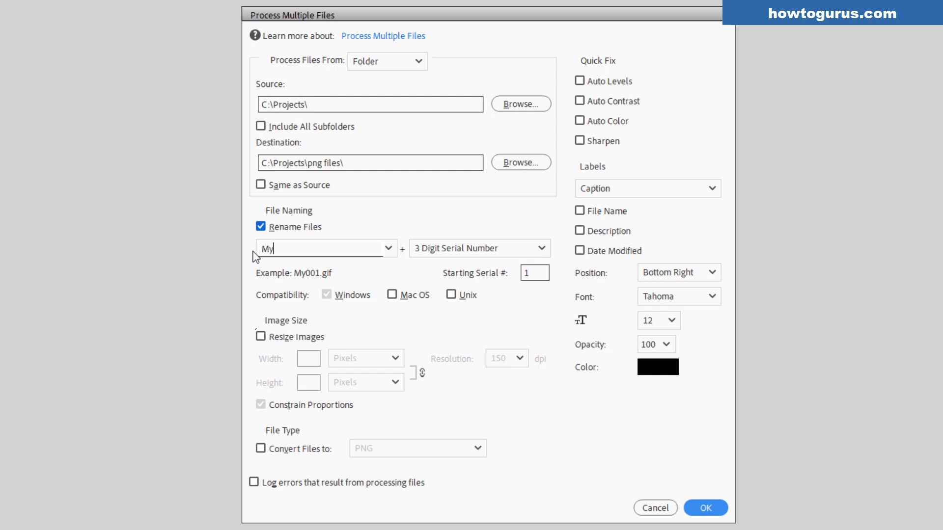
type("Files")
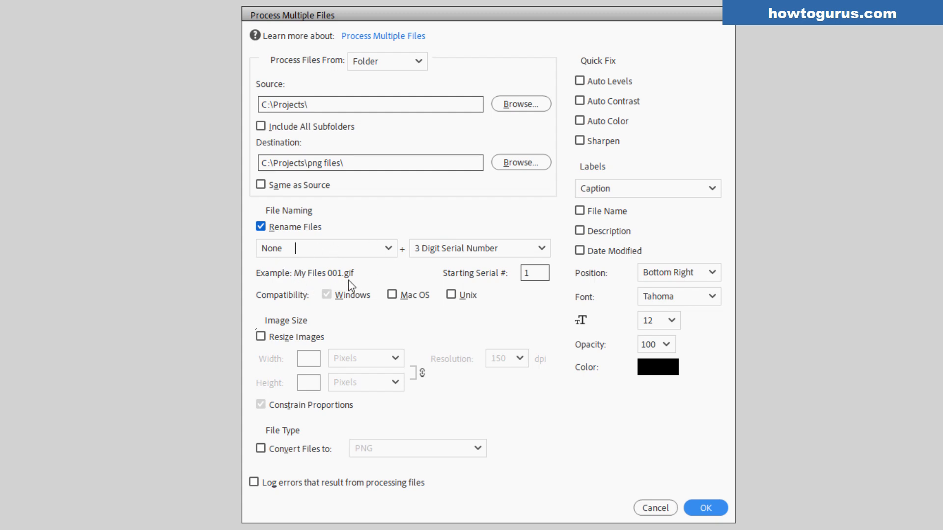
mouse_move(517, 248)
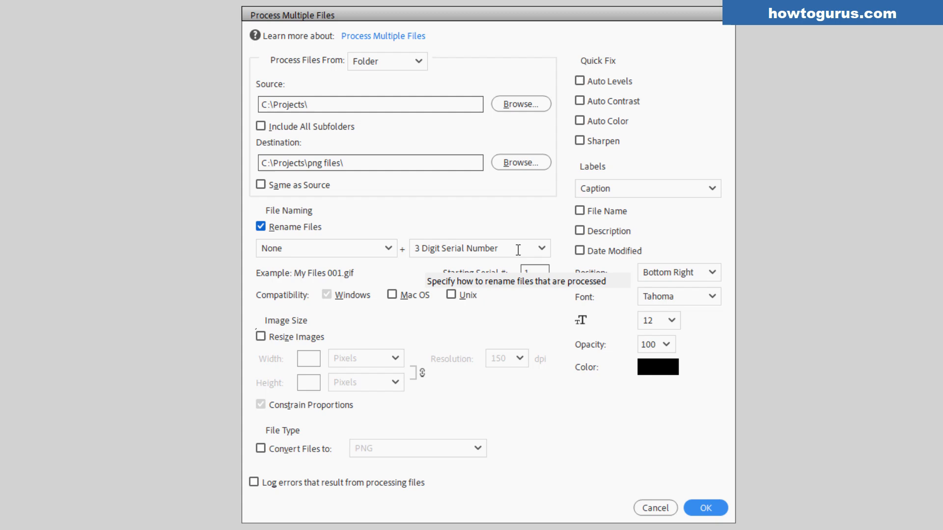
mouse_move(539, 300)
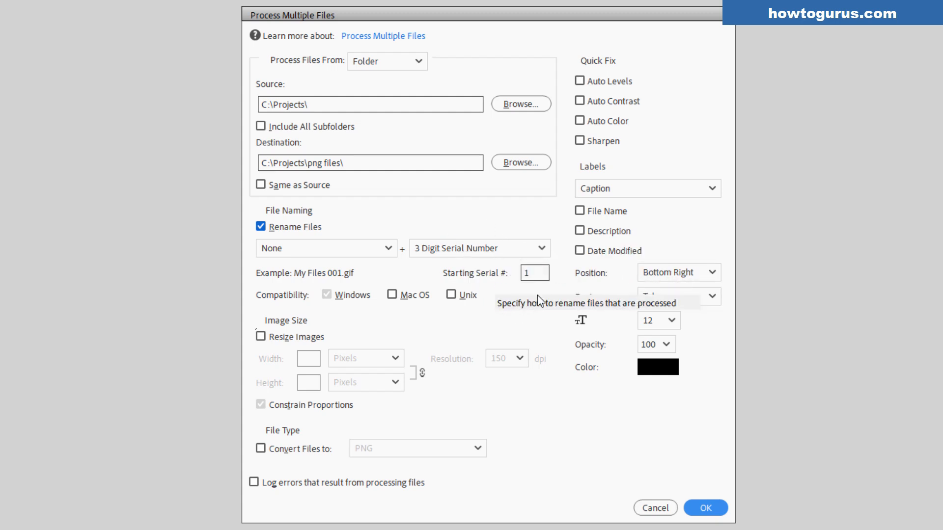
mouse_move(380, 277)
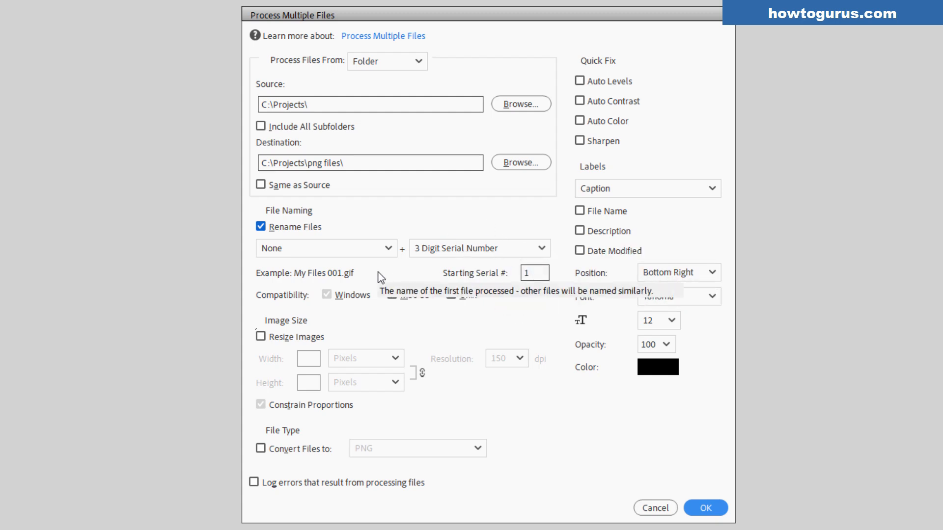
Switch the first name part to Document Name with a 3 Digit Serial Number.
left_click(387, 247)
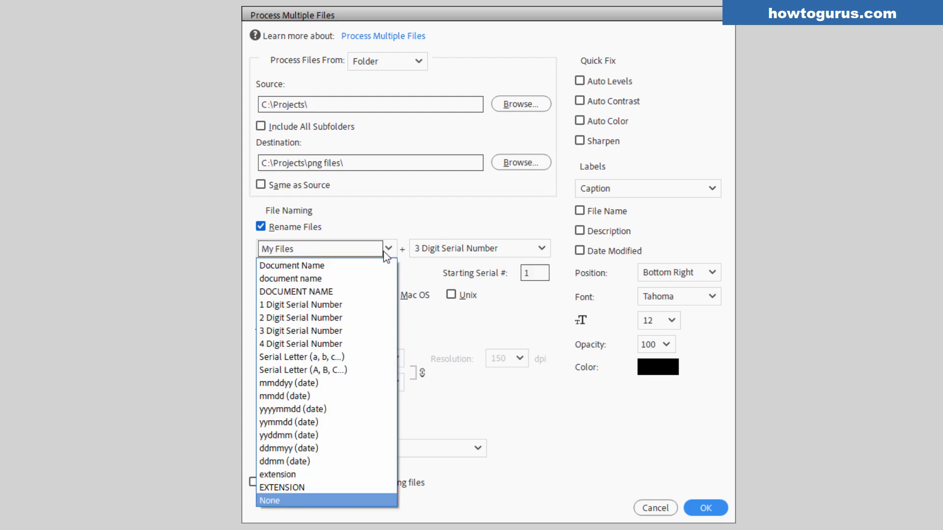
left_click(292, 265)
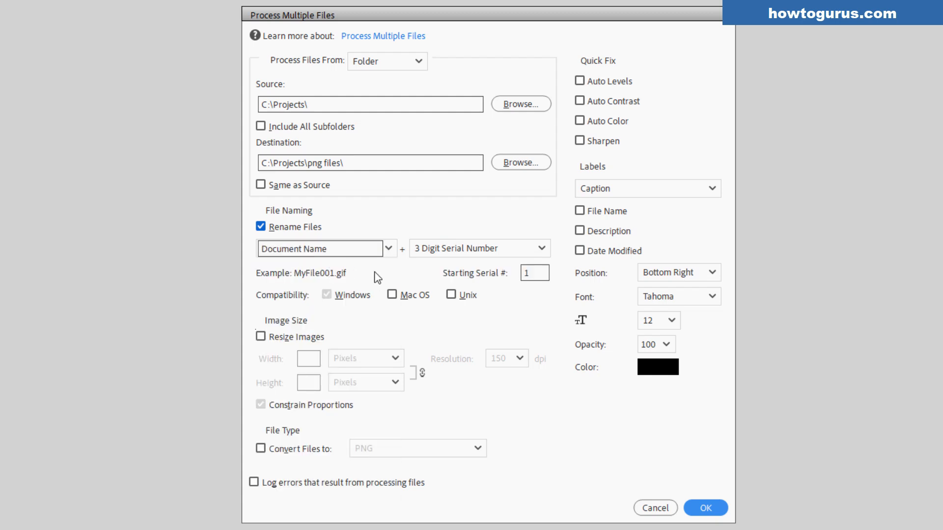
Try Mac OS filename compatibility and switch it back off, keeping Windows only.
left_click(647, 189)
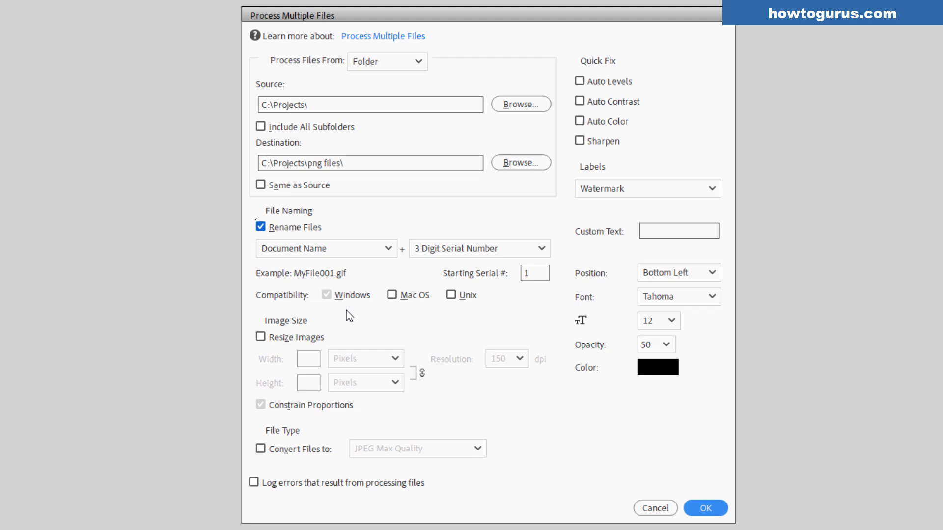
mouse_move(347, 311)
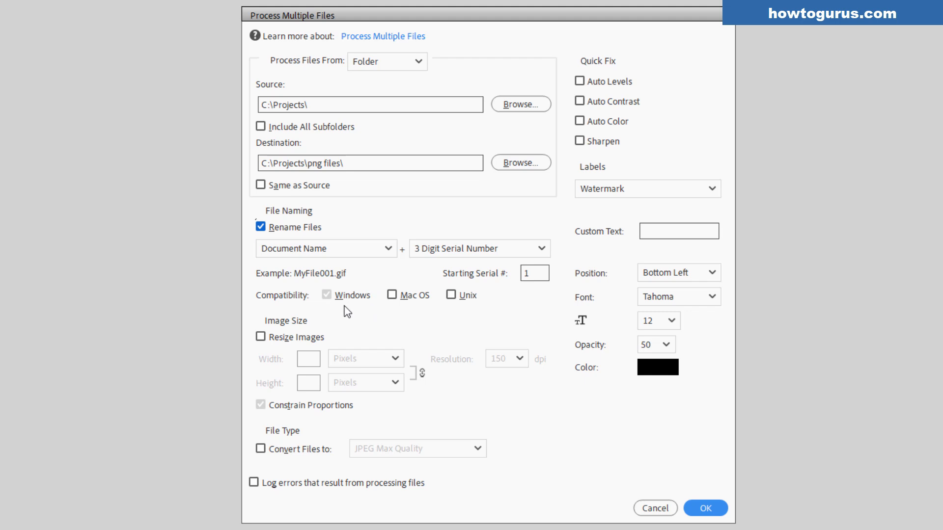
mouse_move(389, 310)
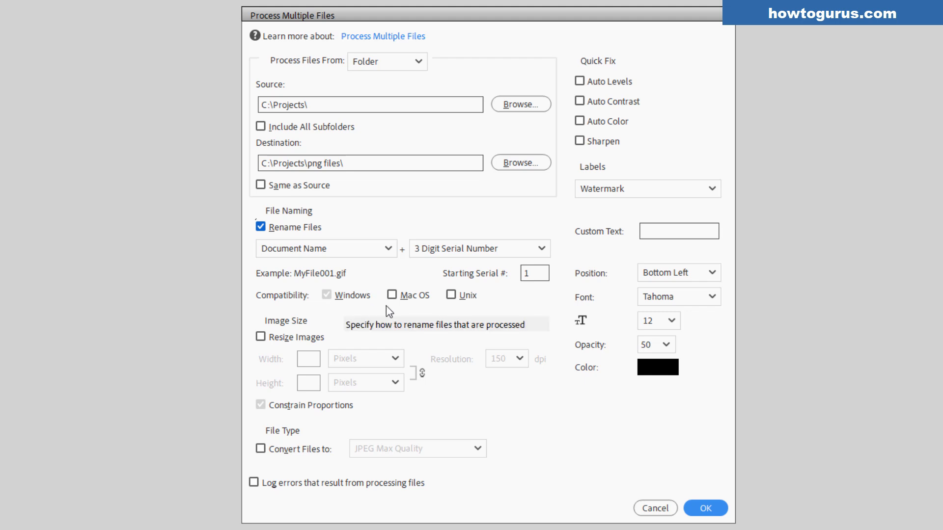
left_click(451, 295)
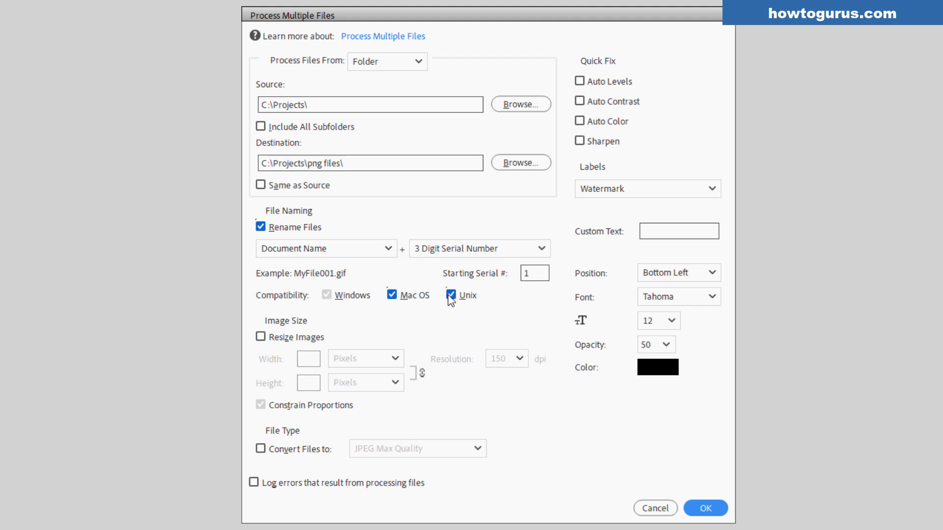
mouse_move(418, 304)
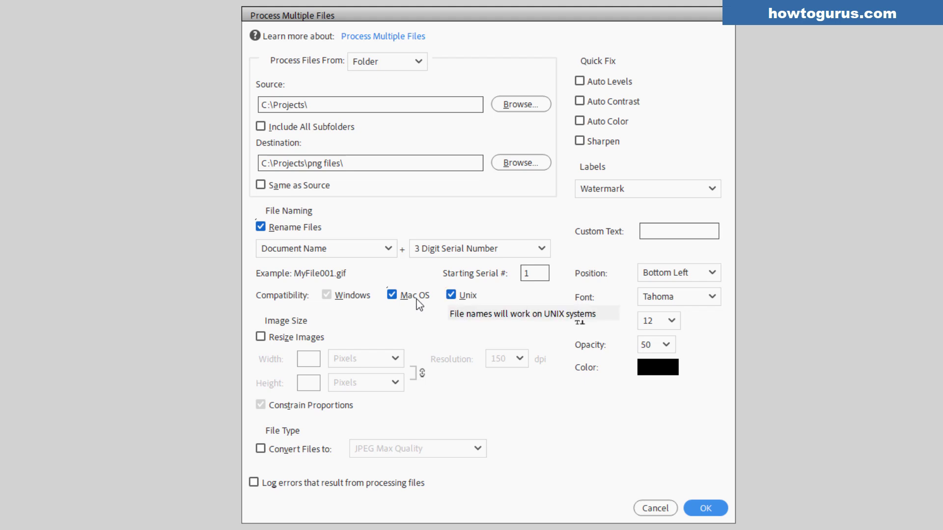
left_click(392, 294)
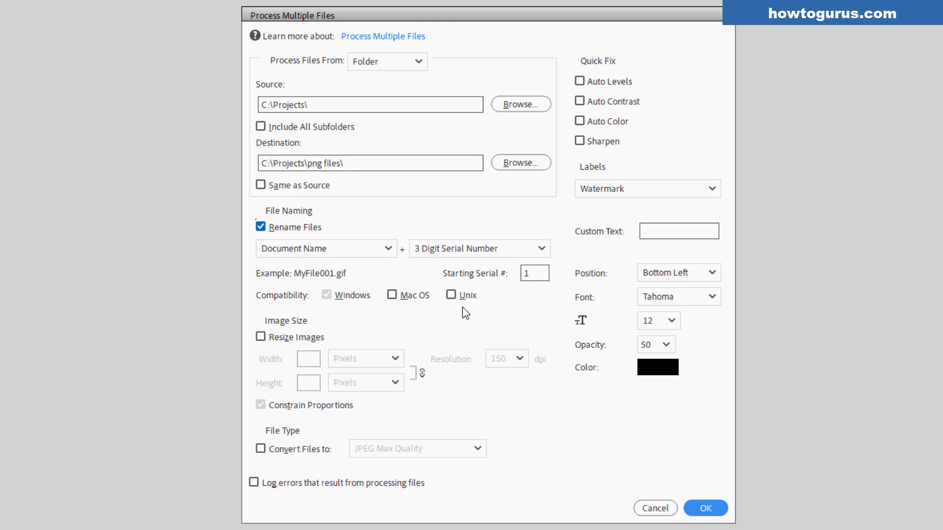
mouse_move(345, 315)
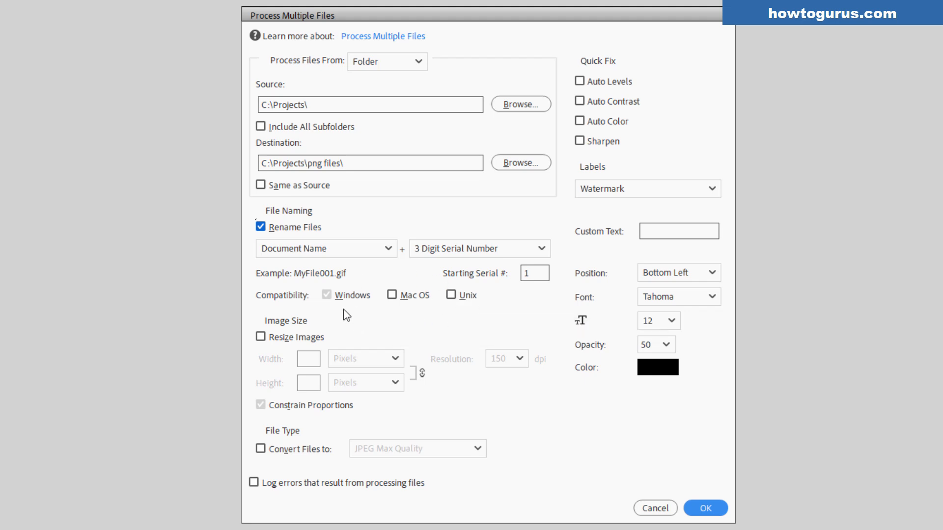
mouse_move(394, 388)
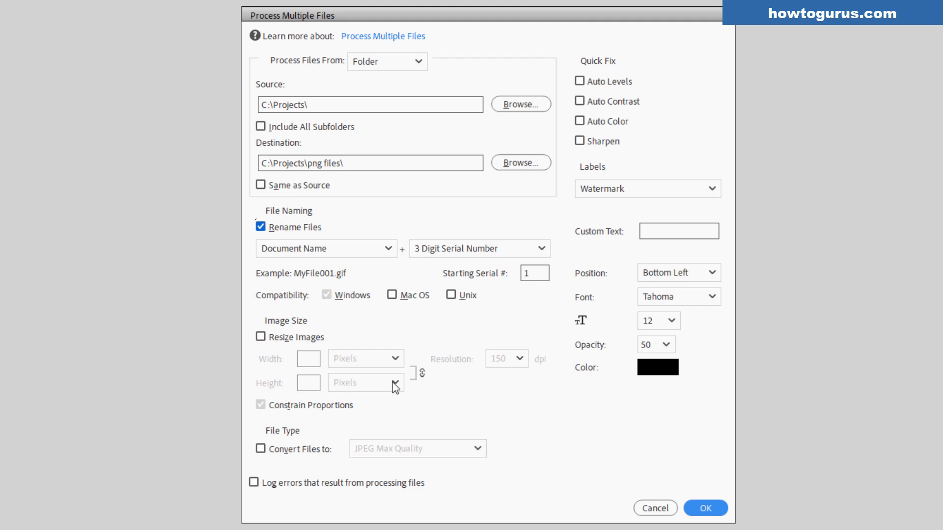
Resize images to 900 pixels wide at 300 dpi and enable Convert Files to.
left_click(259, 337)
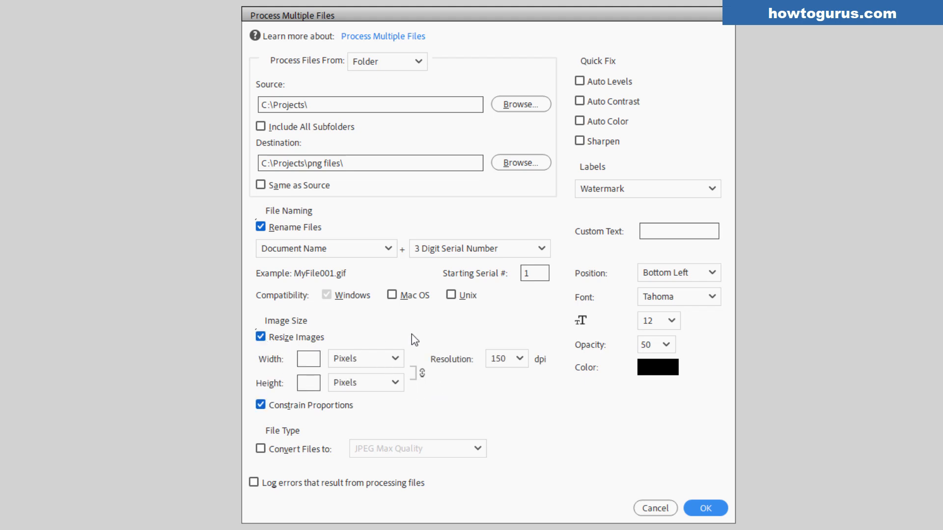
mouse_move(441, 415)
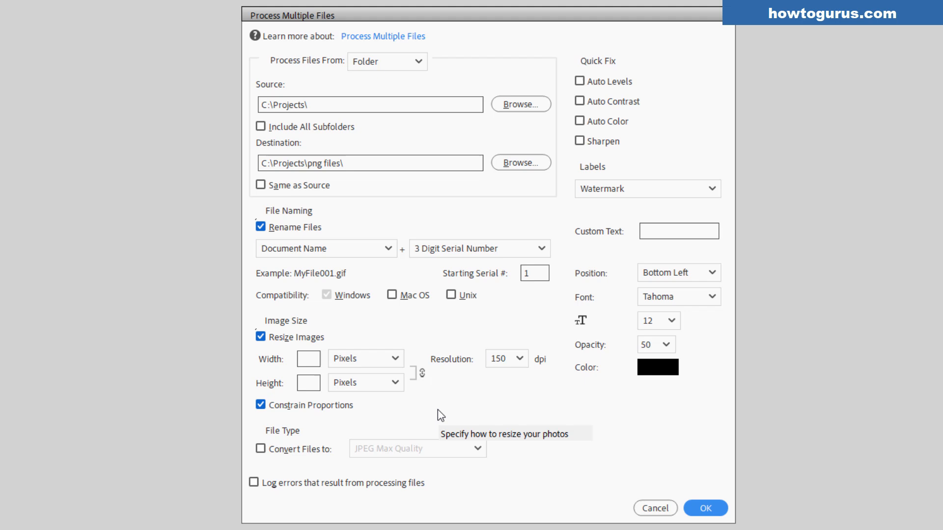
mouse_move(309, 360)
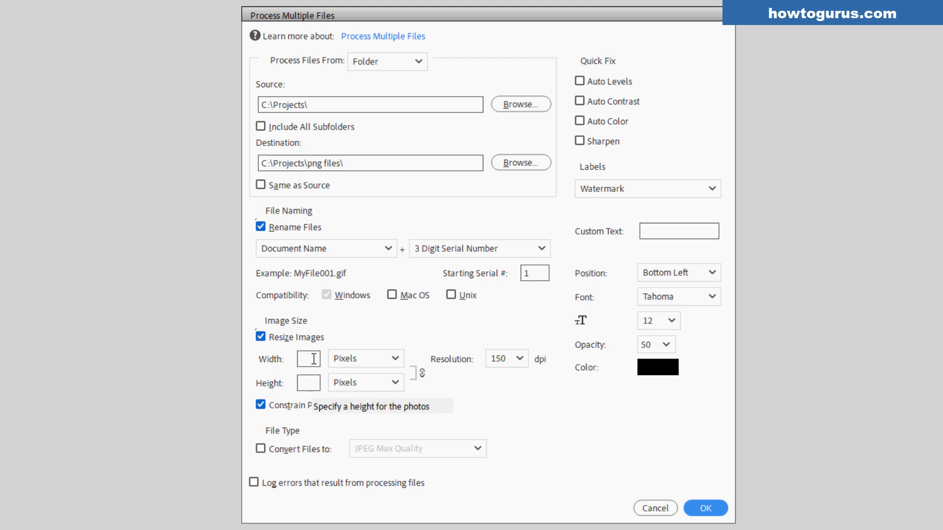
mouse_move(423, 382)
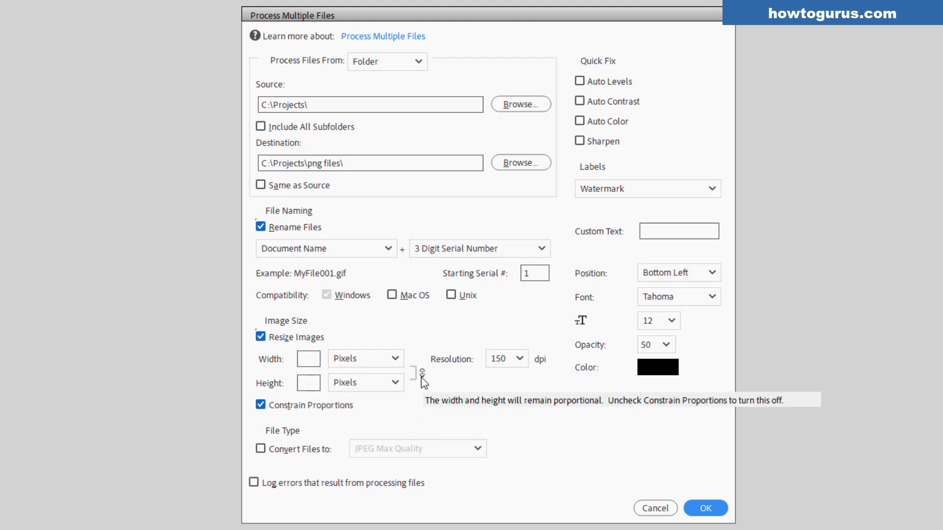
mouse_move(350, 415)
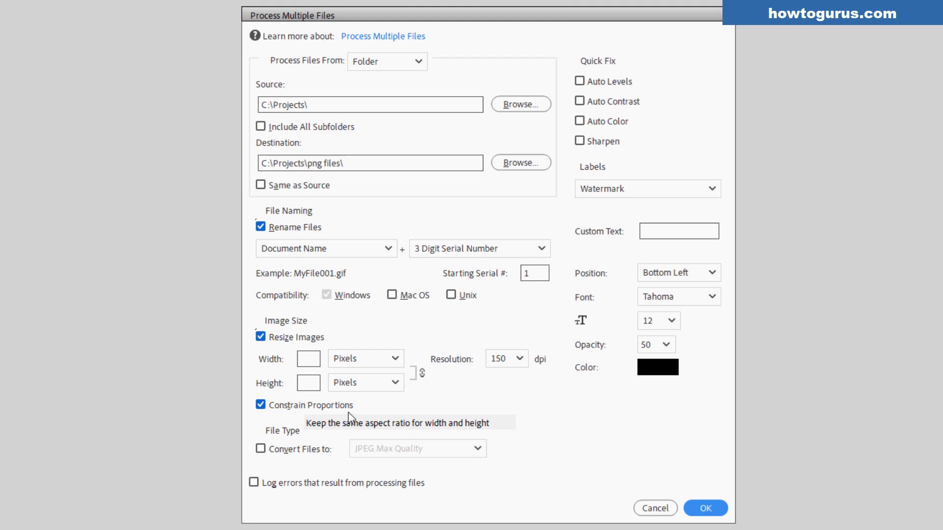
mouse_move(539, 381)
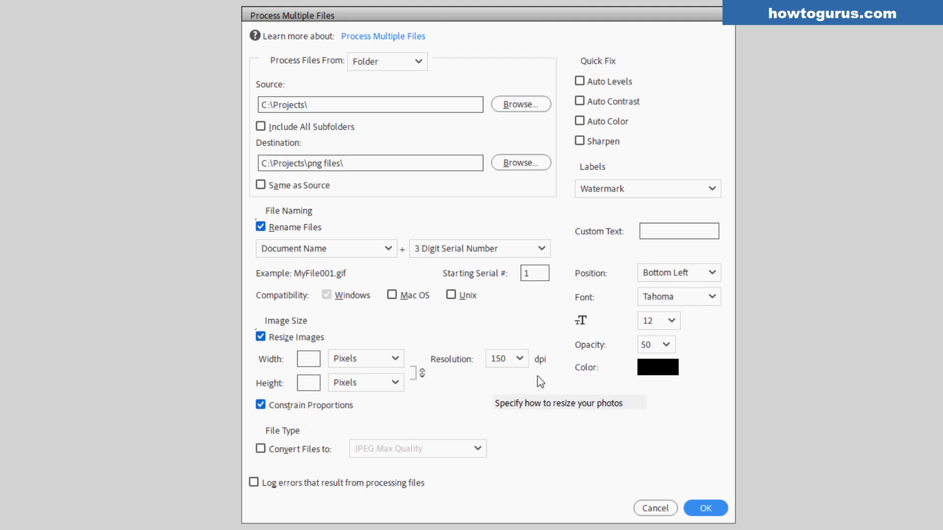
mouse_move(513, 384)
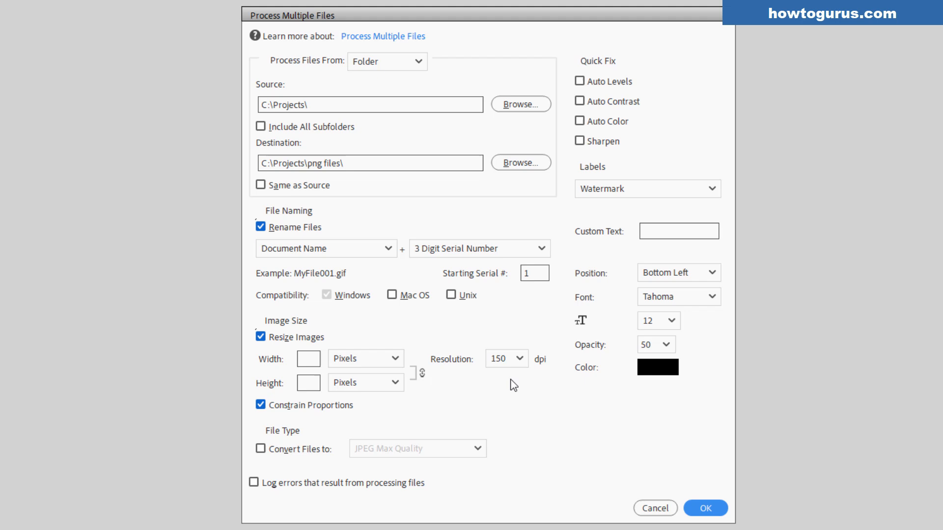
left_click(523, 358)
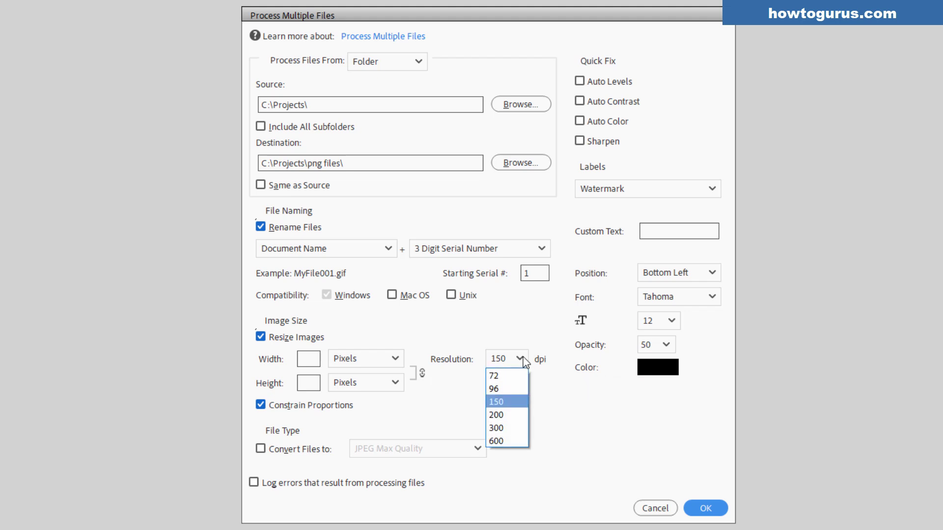
left_click(495, 427)
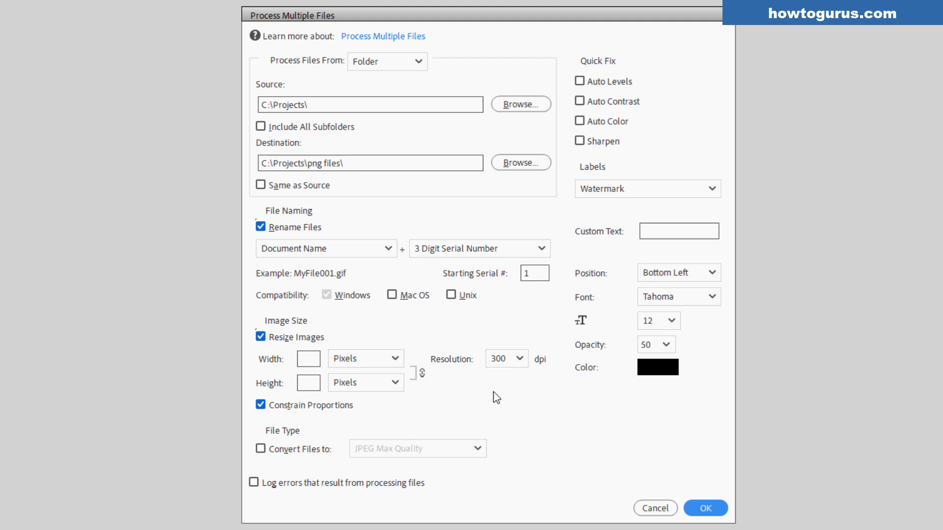
left_click(308, 359)
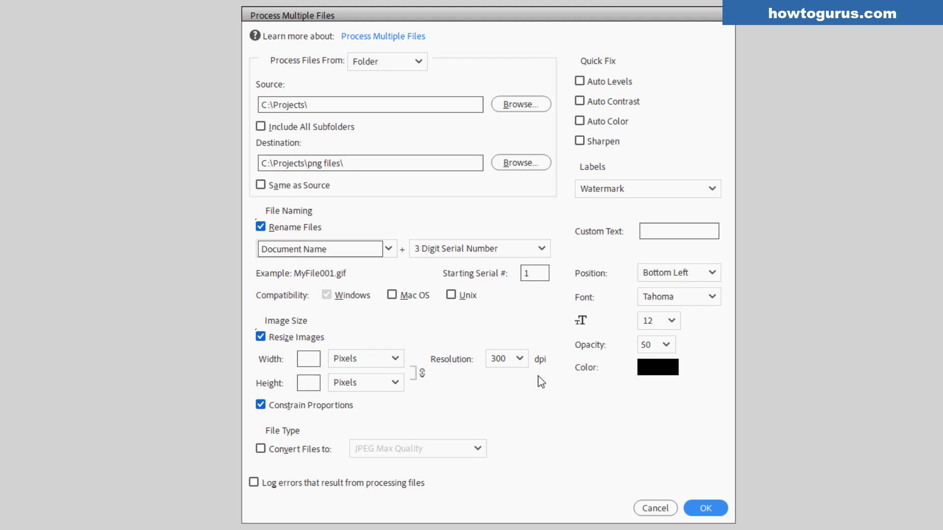
mouse_move(504, 377)
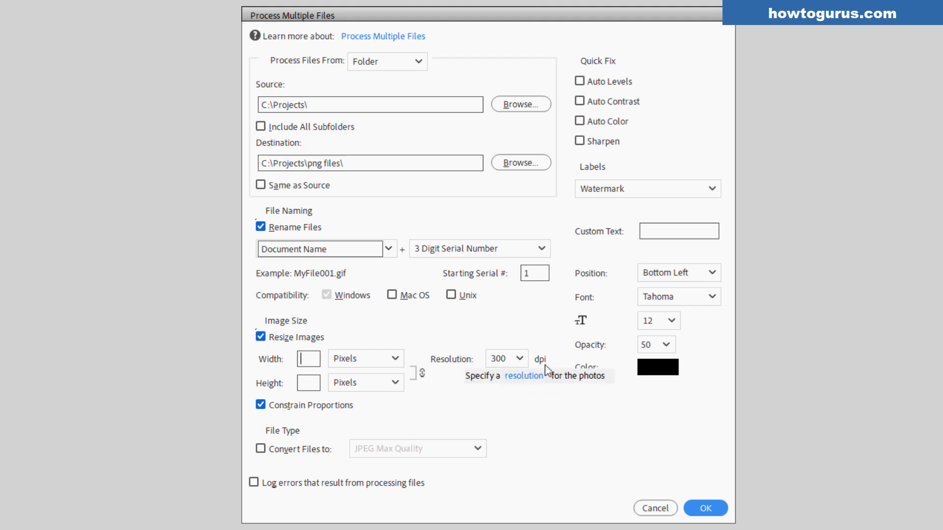
mouse_move(331, 369)
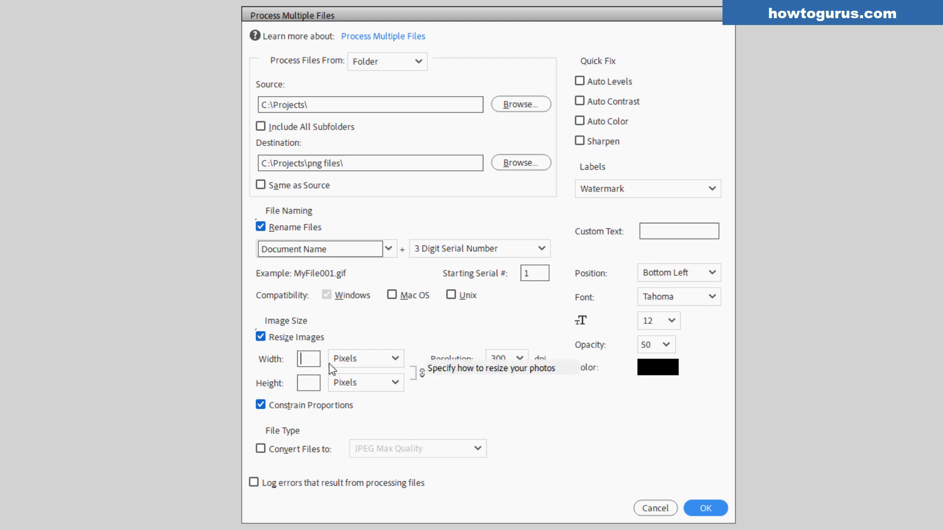
type("900")
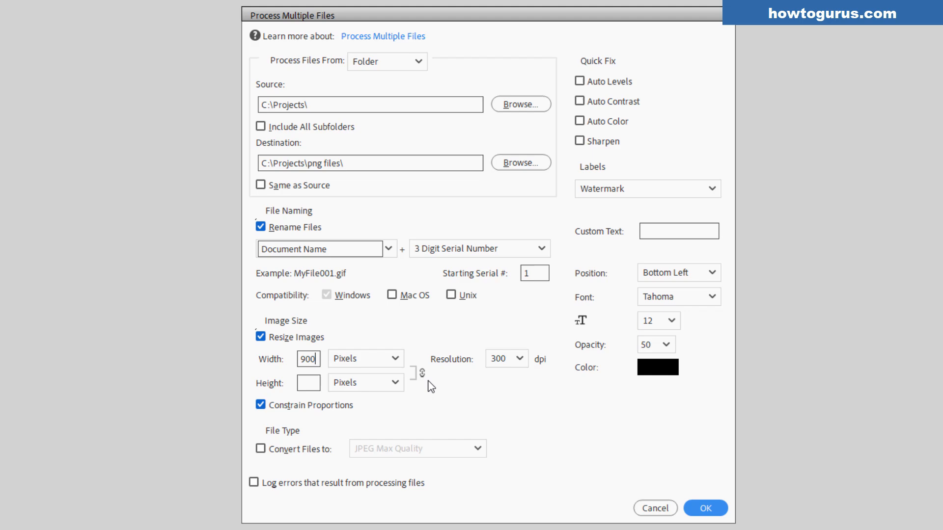
left_click(261, 449)
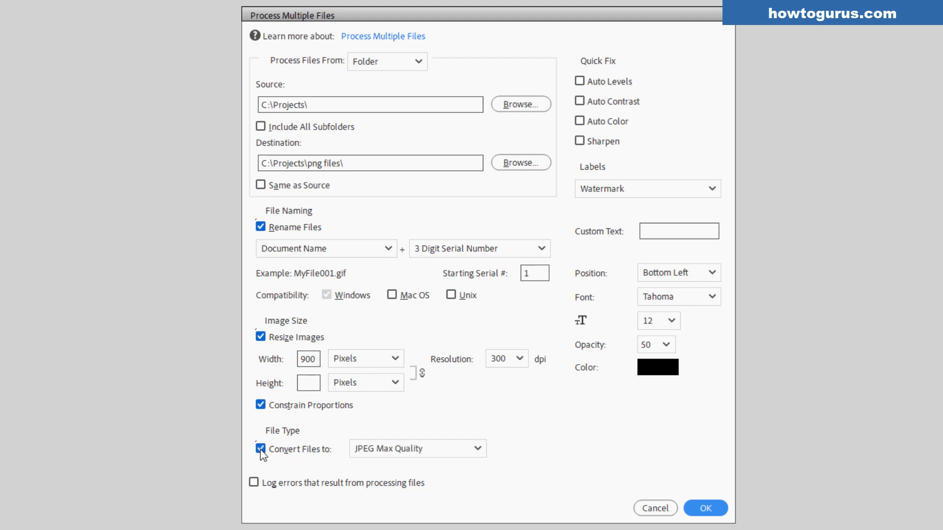
Set the output format to PNG and enable logging of processing errors.
left_click(418, 448)
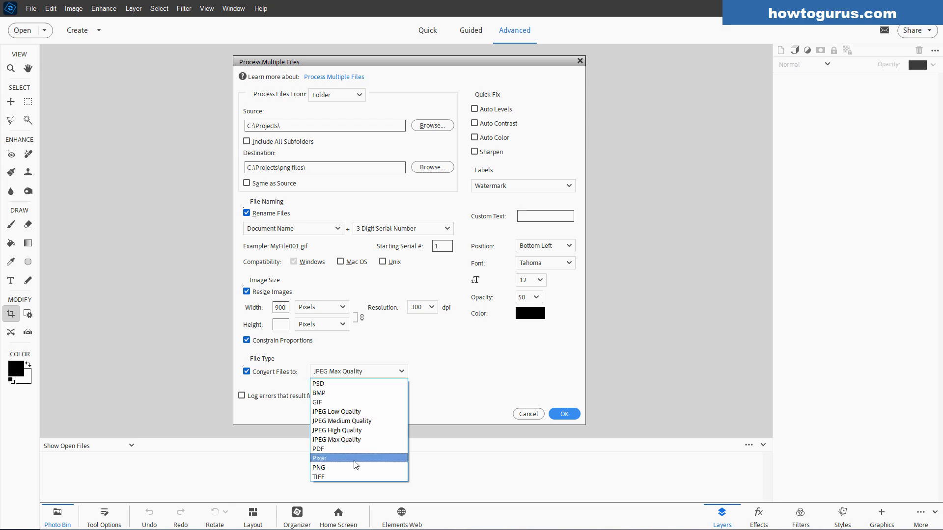
left_click(318, 467)
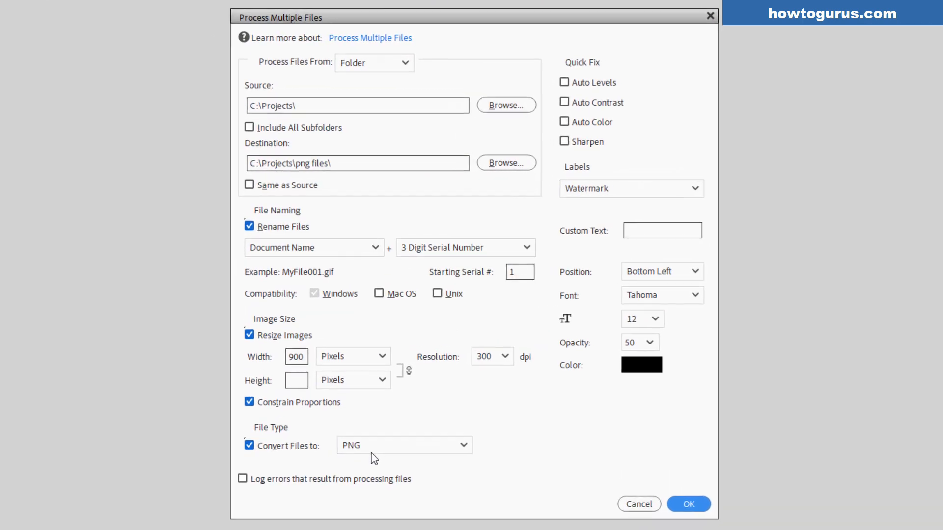
left_click(242, 482)
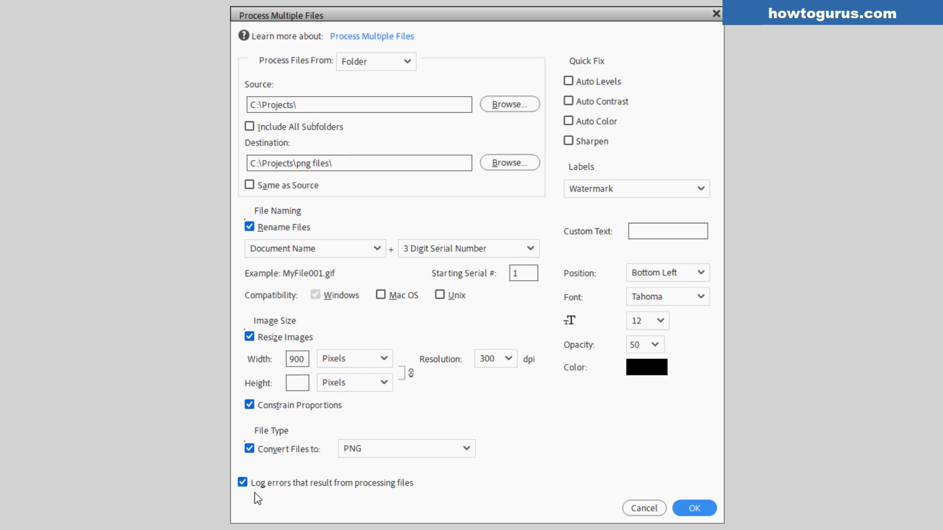
mouse_move(345, 490)
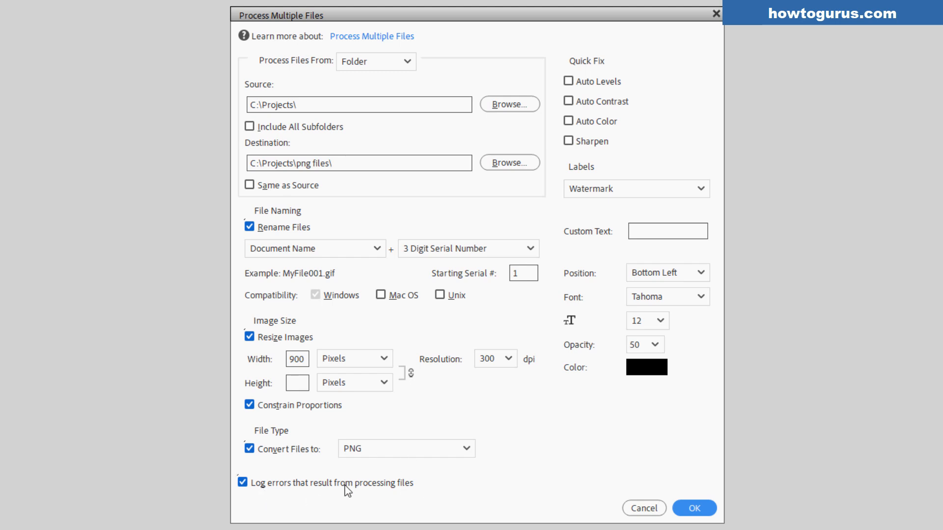
mouse_move(294, 499)
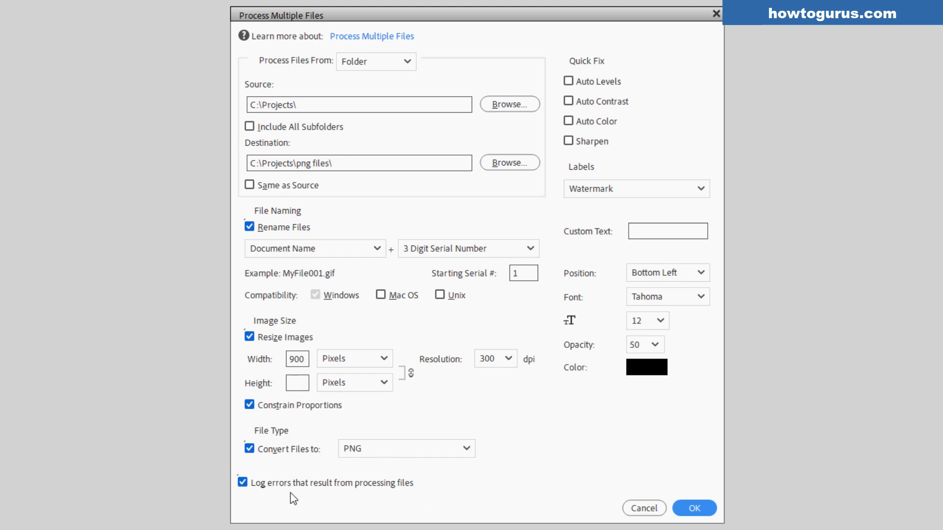
mouse_move(372, 505)
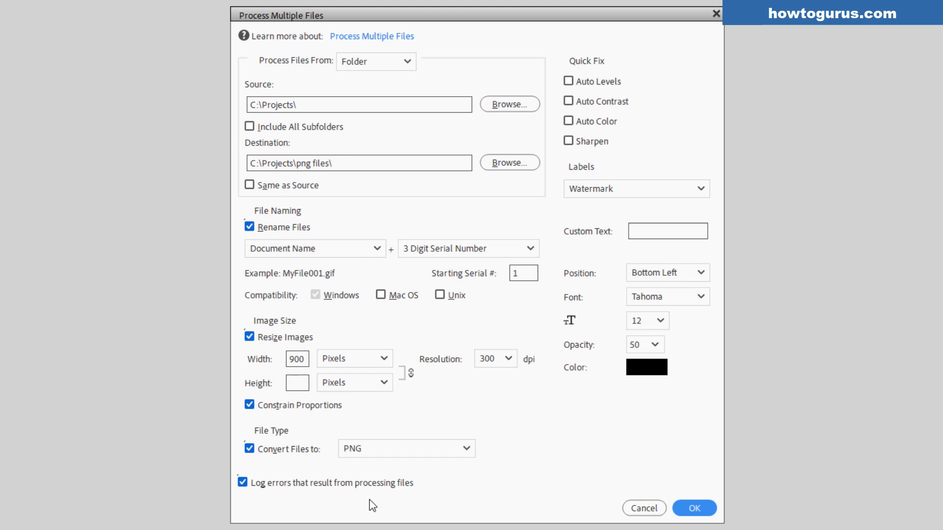
mouse_move(578, 186)
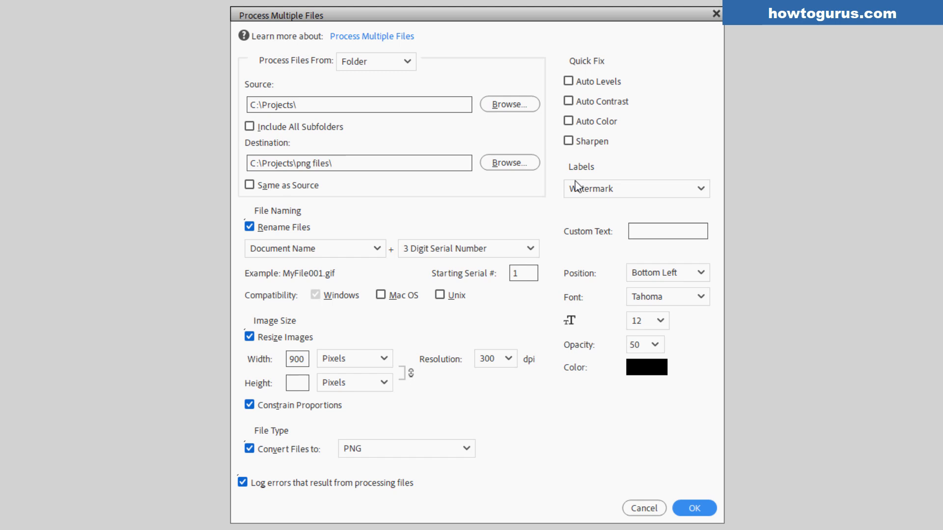
mouse_move(609, 73)
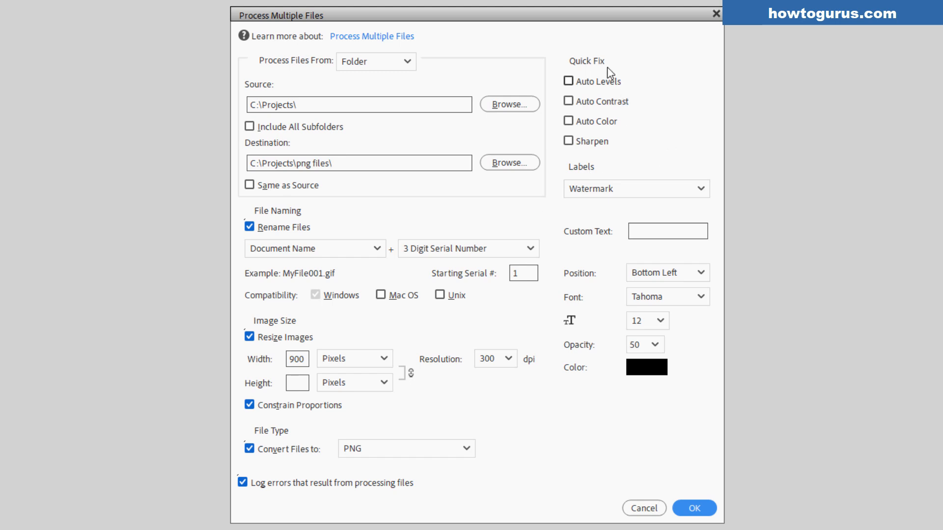
mouse_move(608, 133)
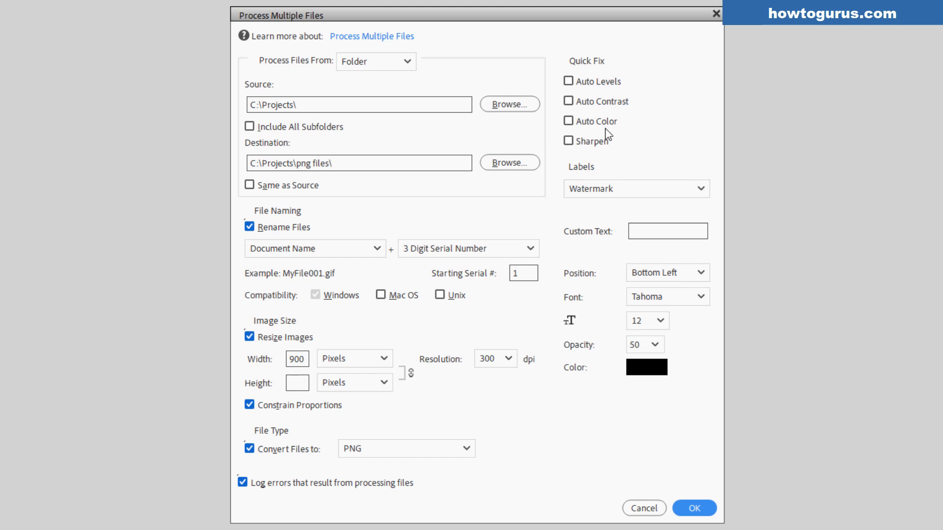
mouse_move(588, 121)
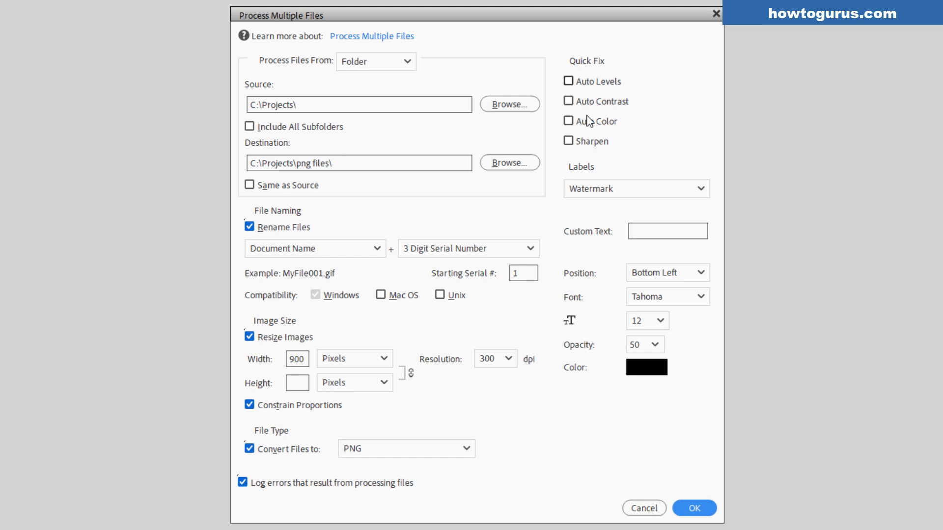
mouse_move(607, 145)
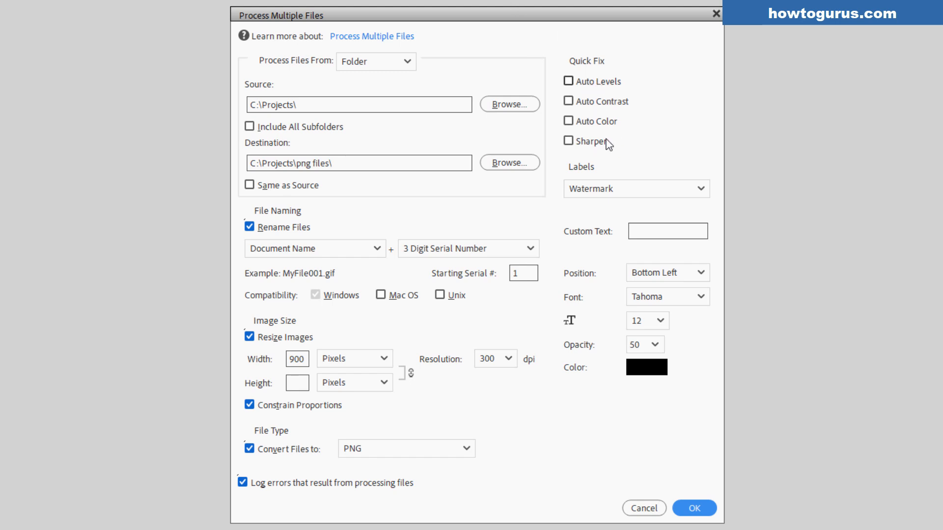
mouse_move(593, 141)
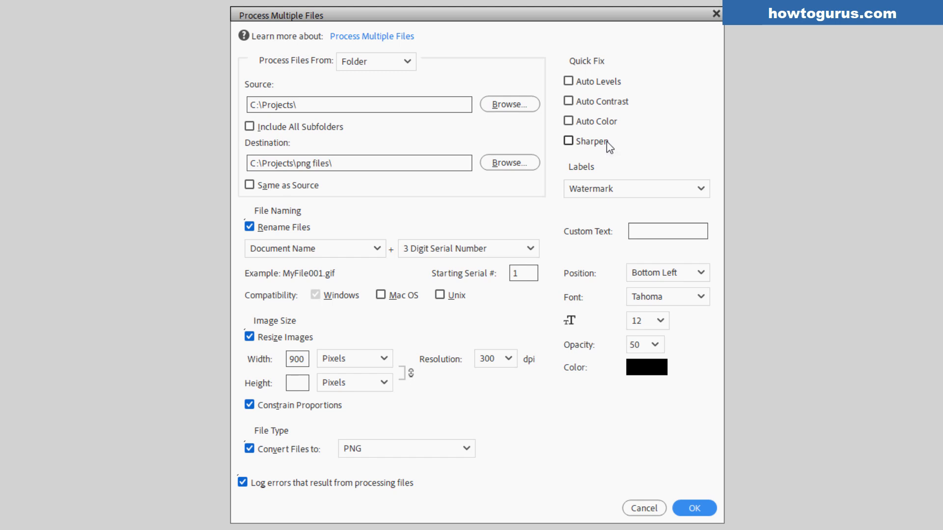
mouse_move(631, 141)
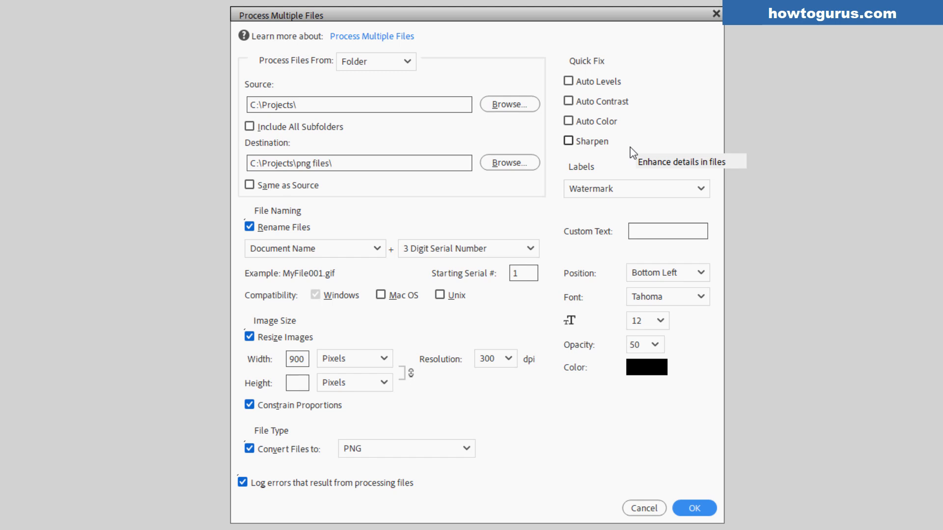
mouse_move(630, 95)
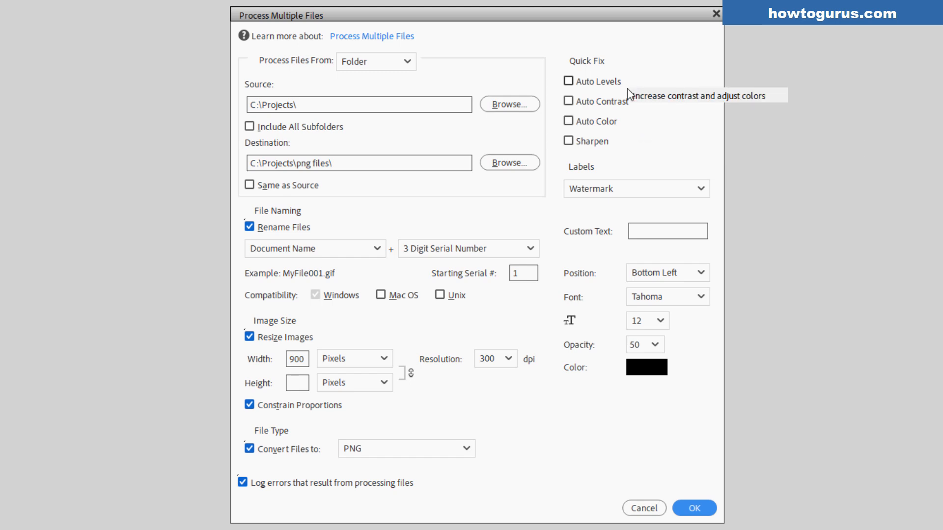
Tick Auto Levels and Auto Color under Quick Fix.
left_click(568, 81)
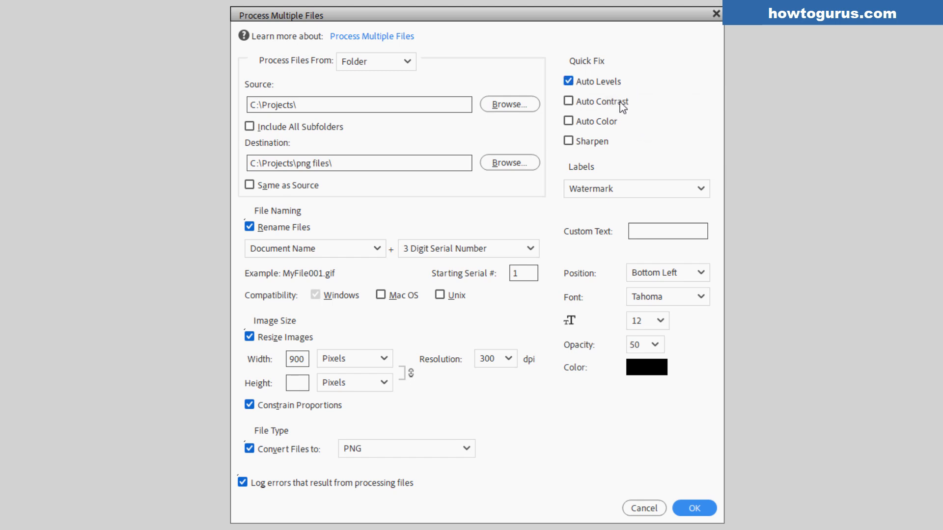
left_click(568, 121)
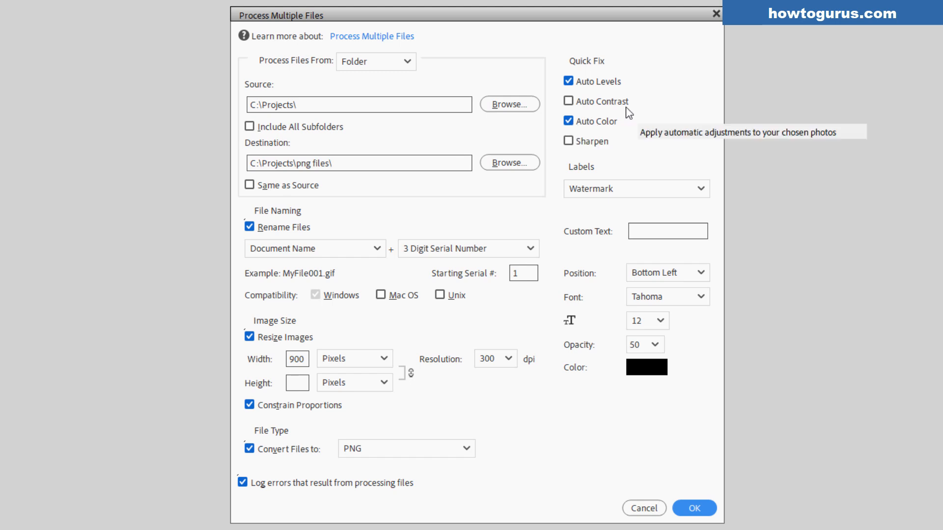
mouse_move(630, 125)
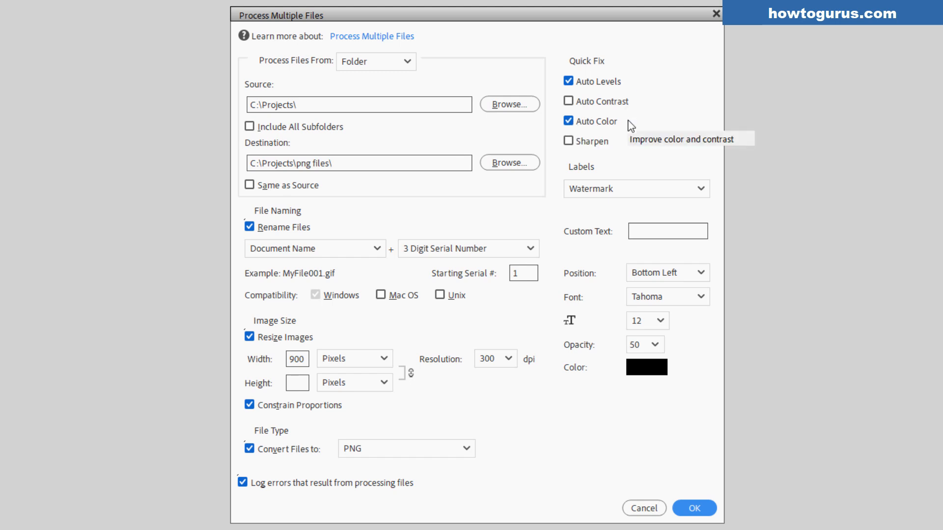
Preview the Caption label, then set a 'George' watermark positioned Bottom Right.
left_click(635, 189)
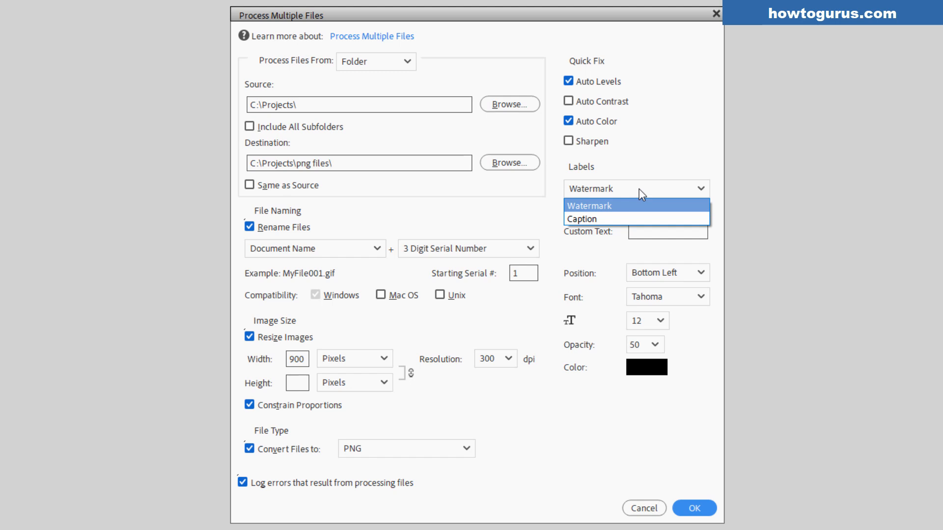
mouse_move(623, 213)
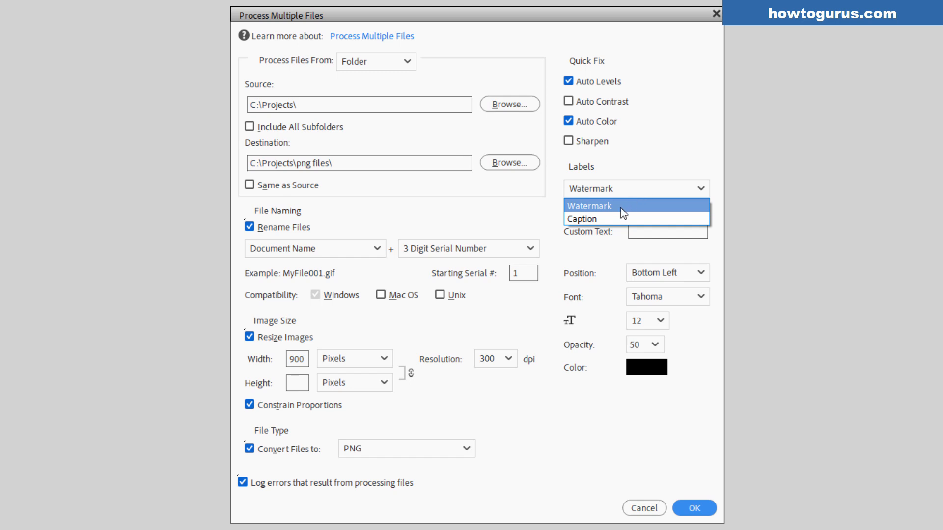
left_click(579, 218)
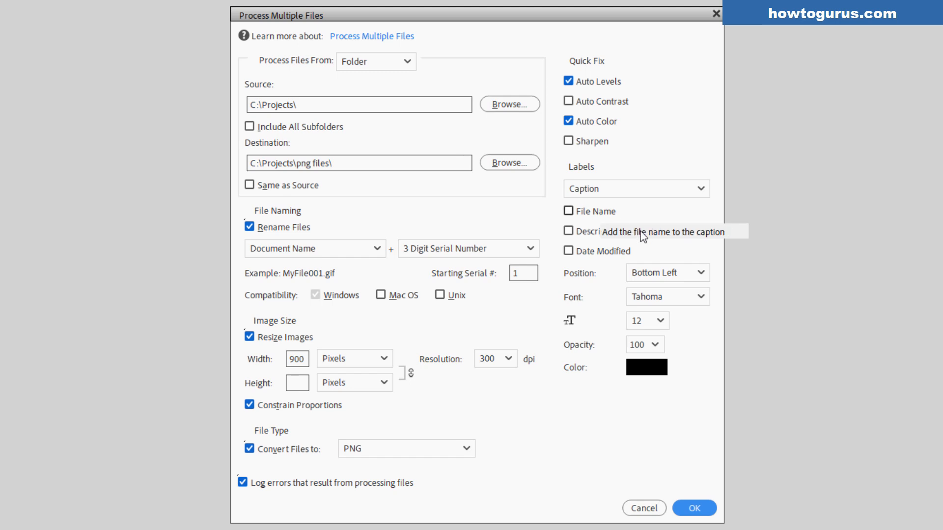
mouse_move(634, 231)
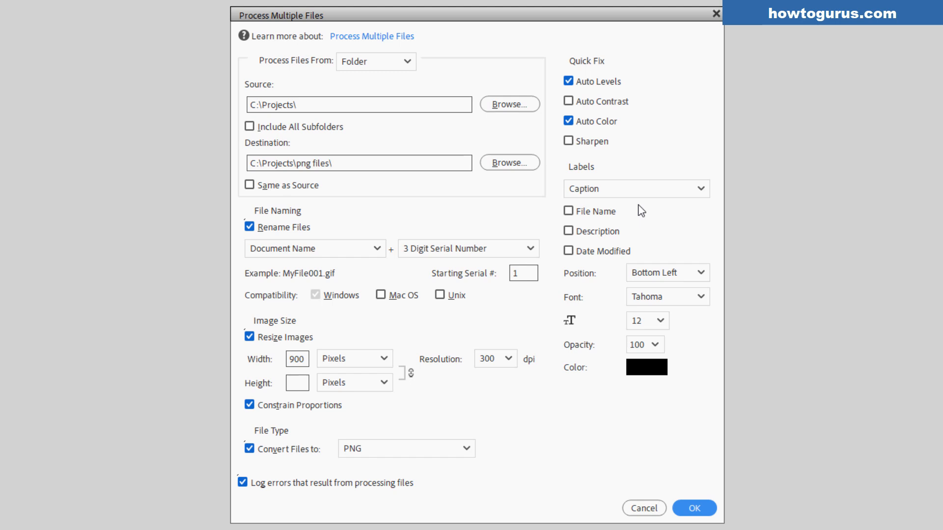
left_click(635, 189)
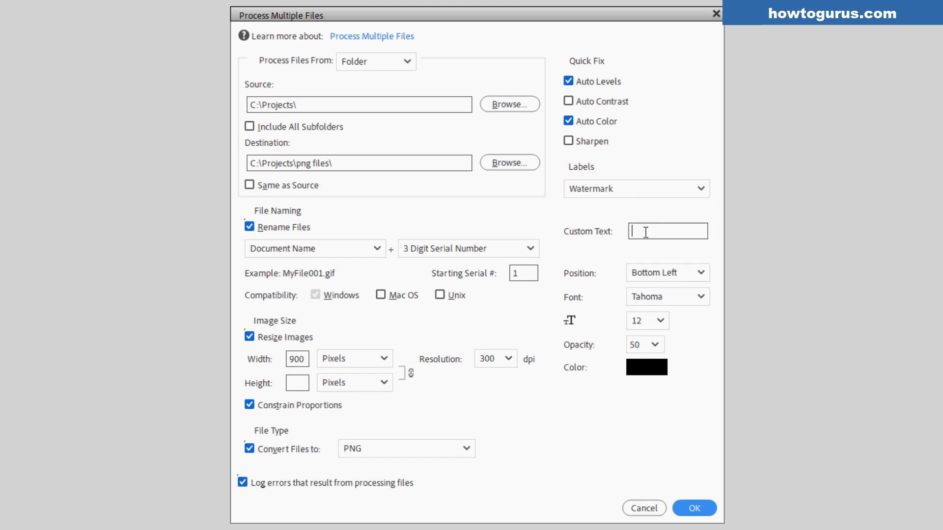
mouse_move(652, 253)
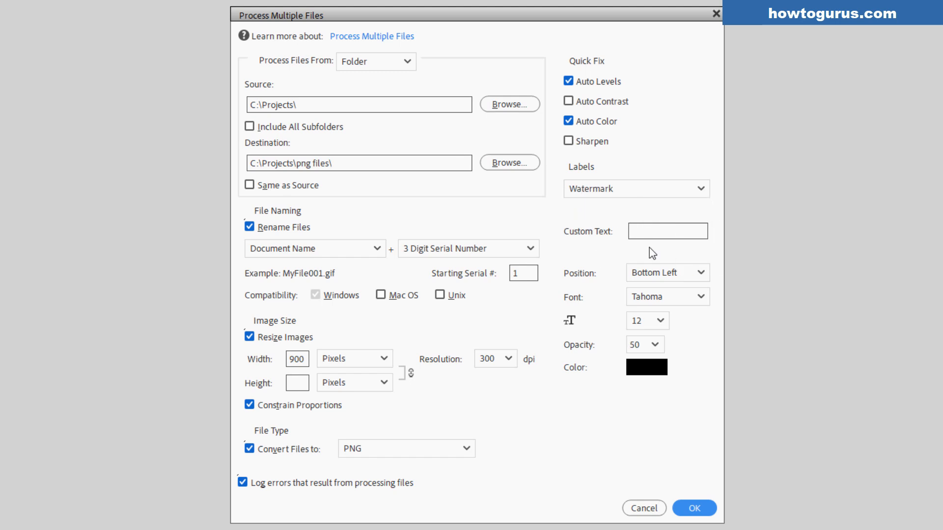
type("George")
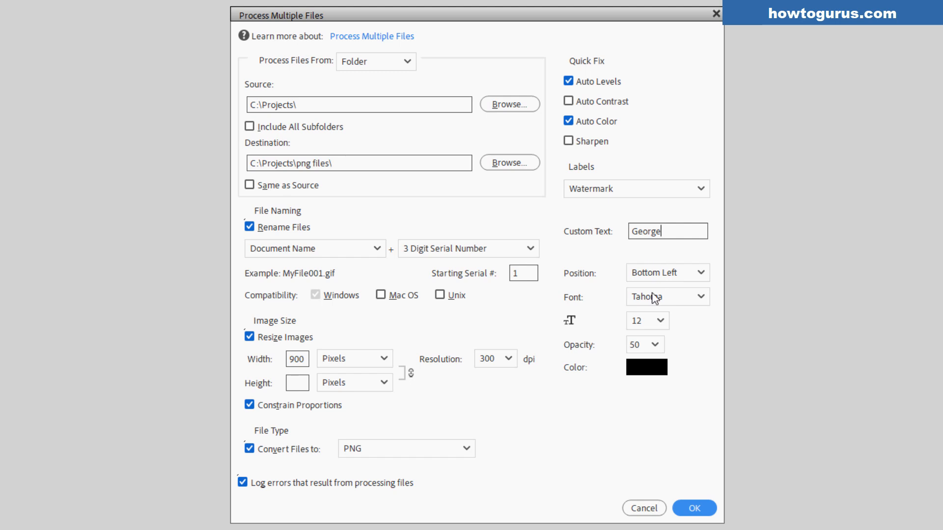
mouse_move(672, 285)
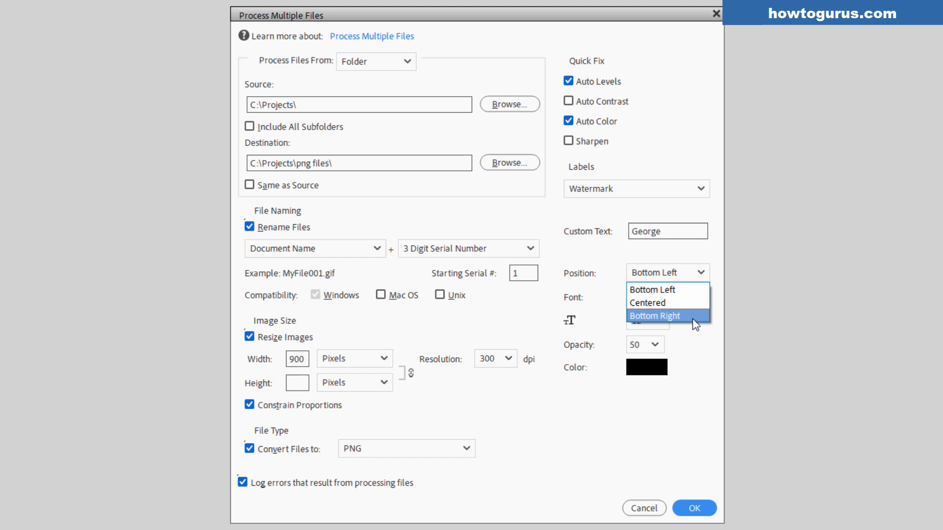
left_click(655, 315)
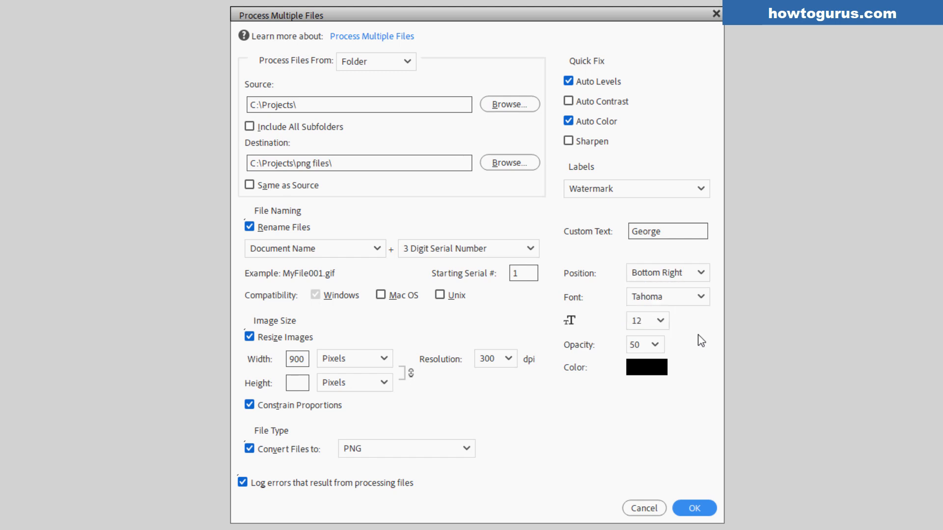
mouse_move(689, 319)
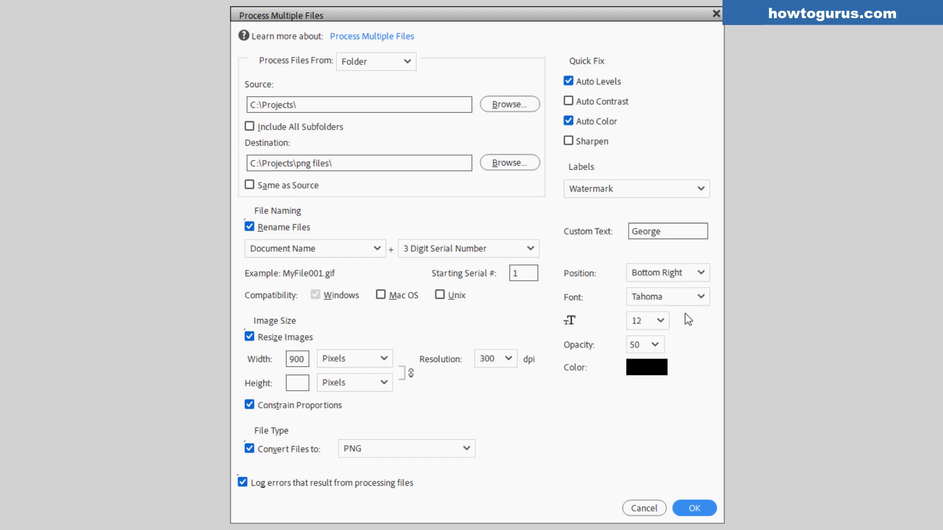
mouse_move(603, 361)
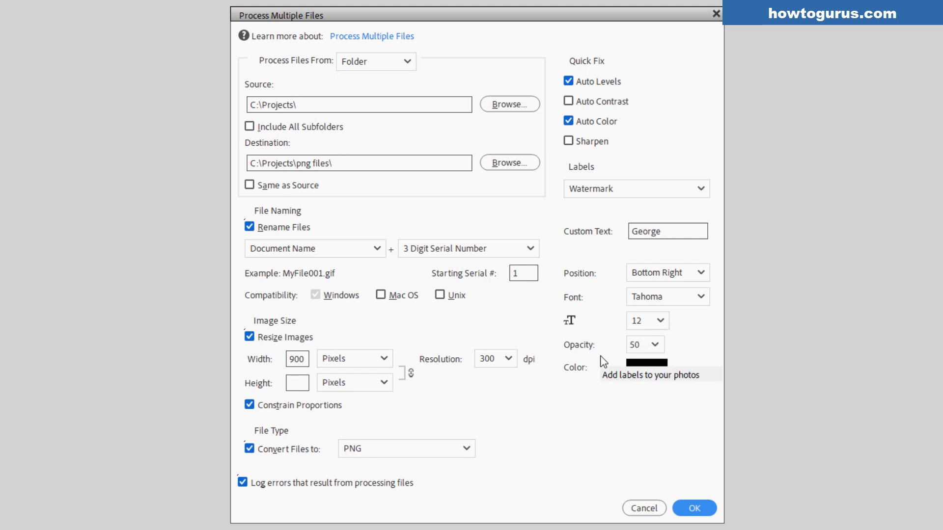
mouse_move(658, 385)
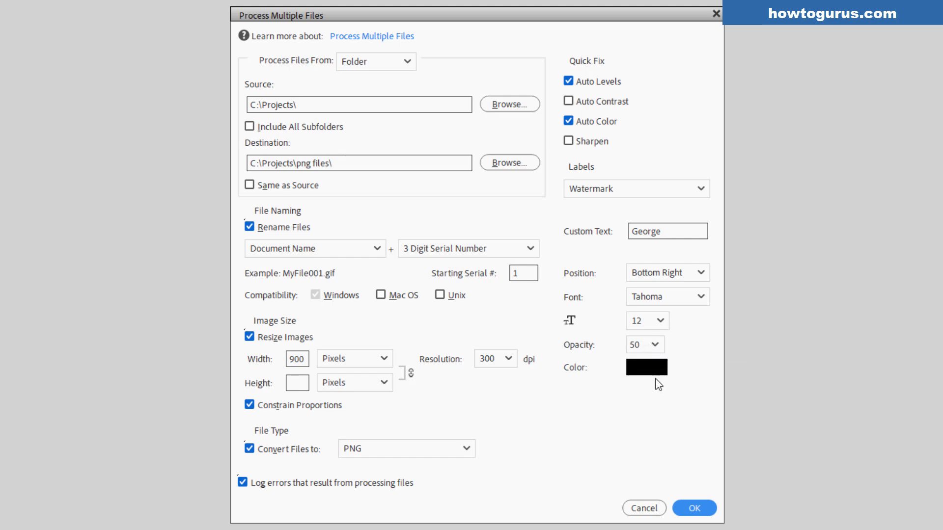
mouse_move(655, 249)
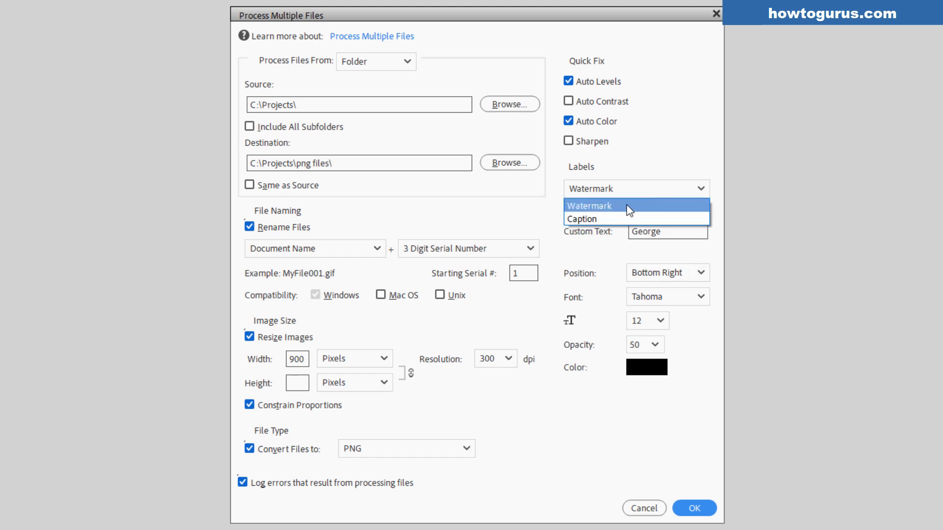
Set the label to a caption including the modified date and confirm the batch settings.
left_click(580, 218)
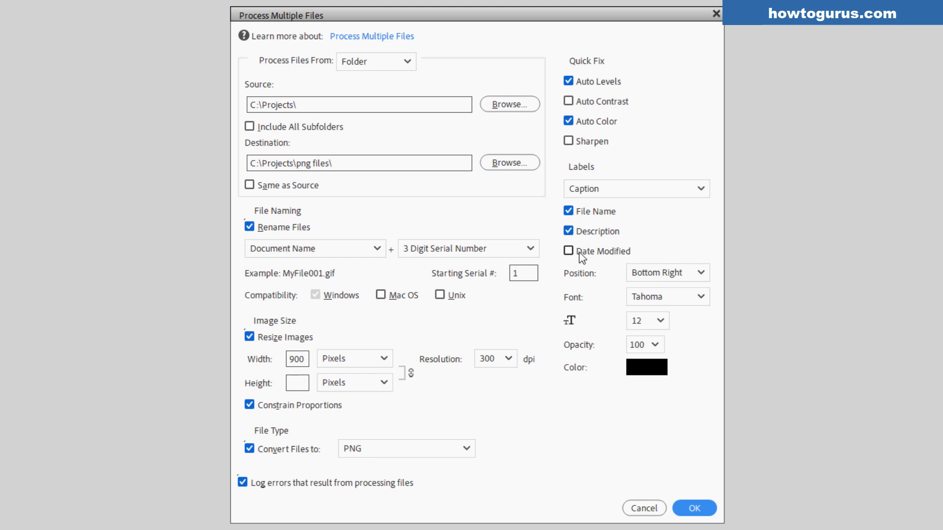
left_click(569, 251)
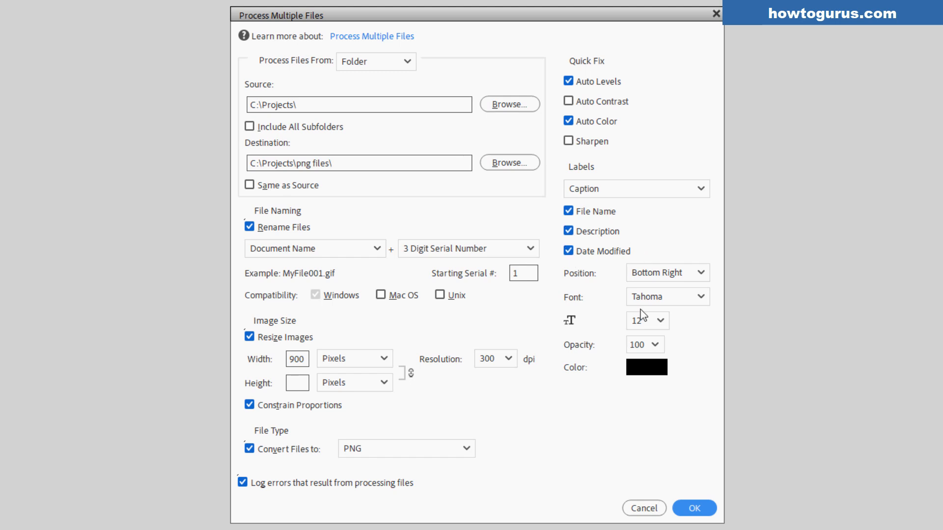
mouse_move(560, 513)
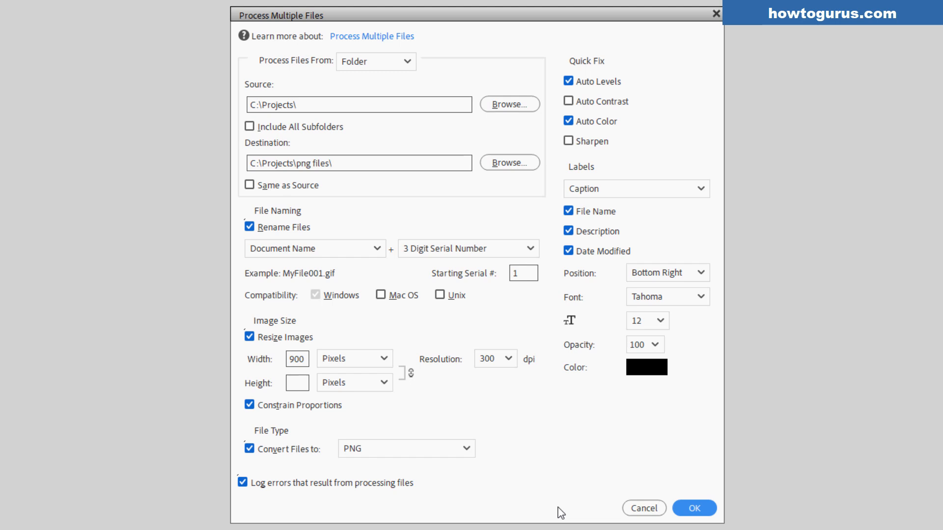
left_click(694, 508)
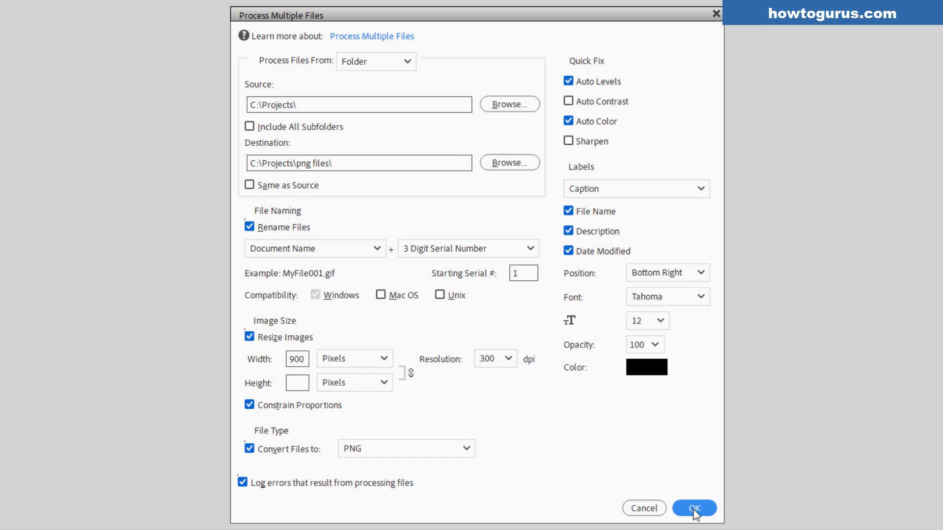
Let Process Multiple Files open, caption and close each photo in turn.
left_click(695, 508)
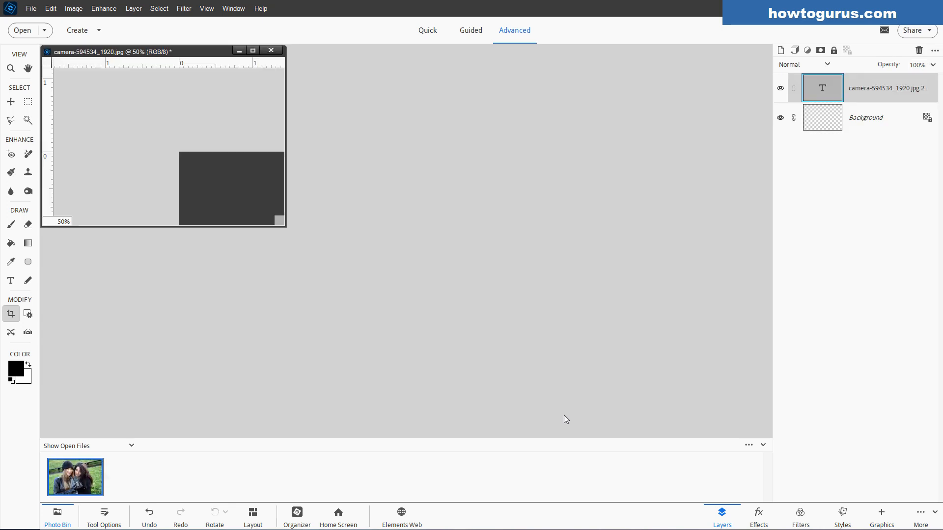
left_click(74, 478)
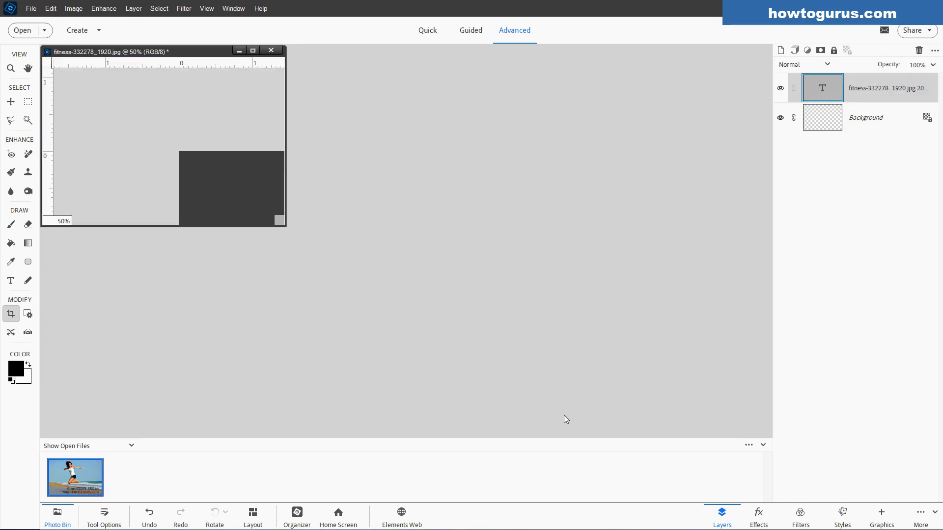
left_click(75, 477)
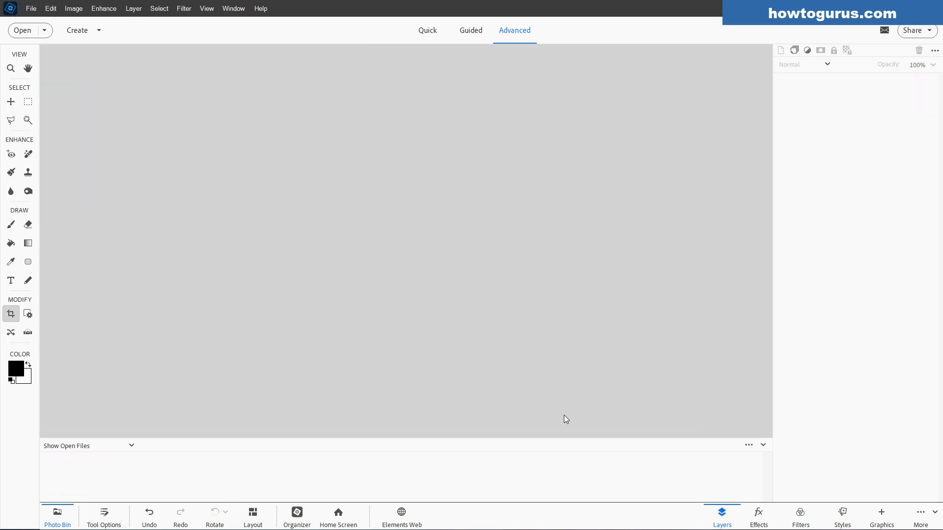
mouse_move(423, 384)
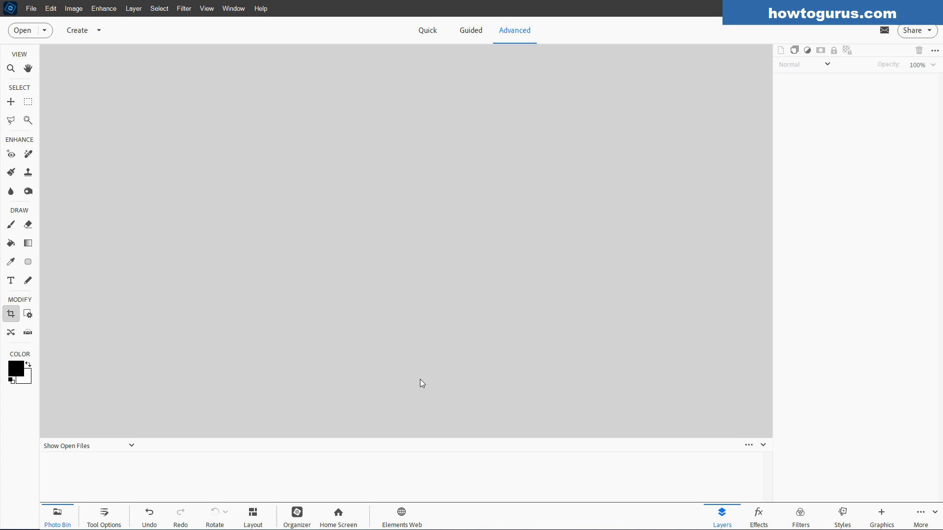
After the batch finishes in the empty workspace, bring up the File menu.
left_click(30, 9)
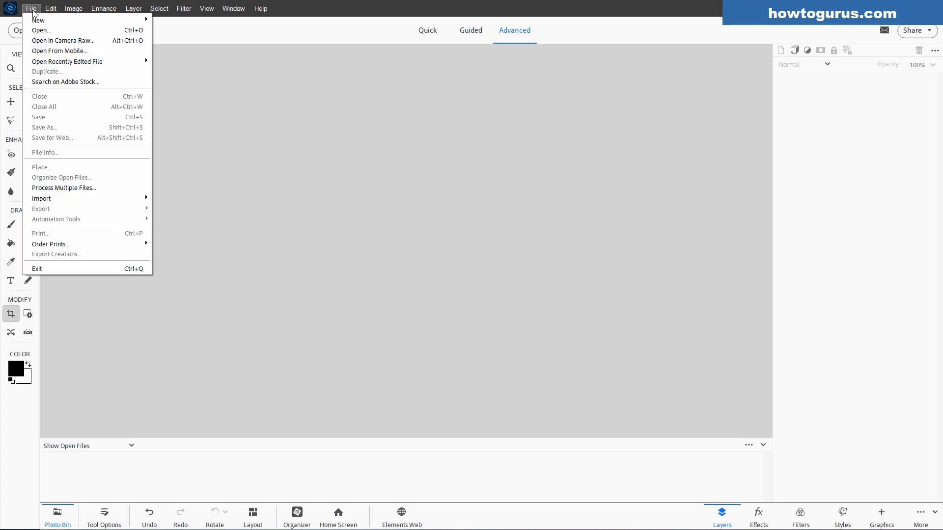
Browse C:\Projects\png files, previewing the dog, portrait and fountains-13467005.png captioned PNGs.
left_click(40, 30)
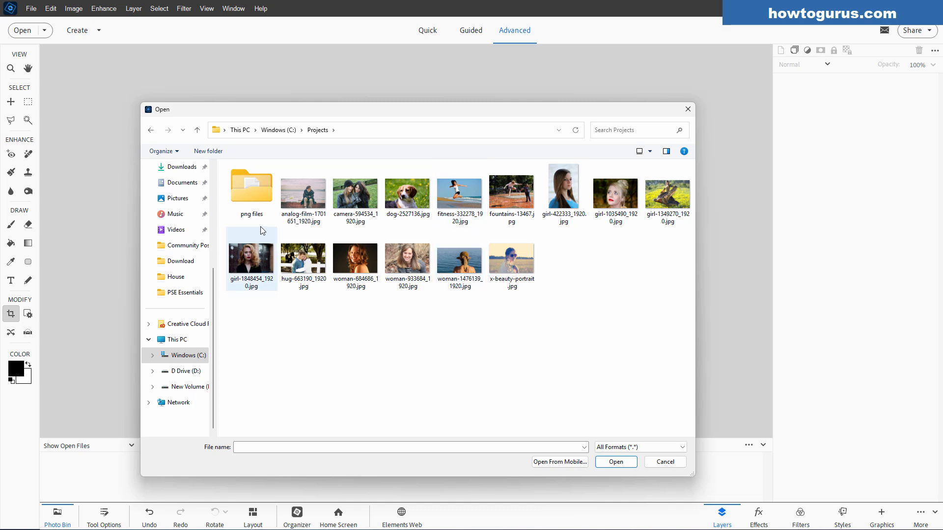
double_click(251, 187)
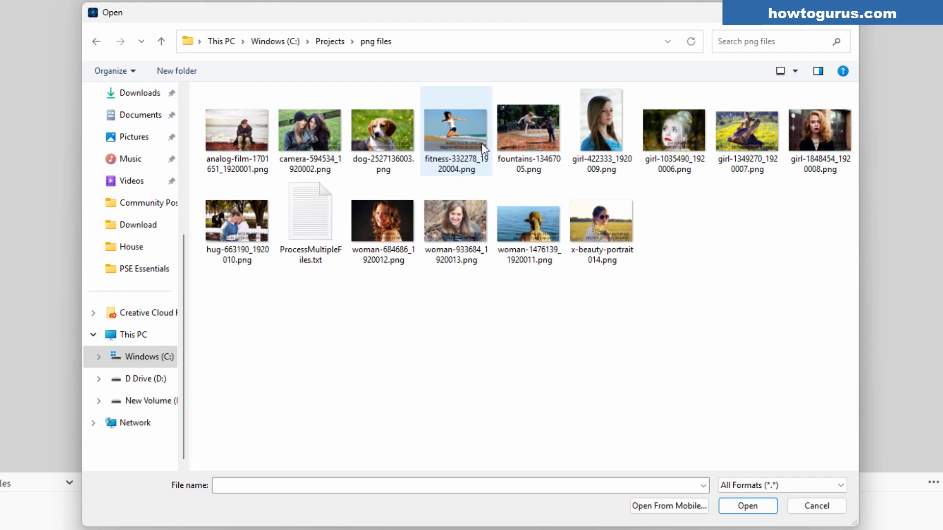
left_click(819, 71)
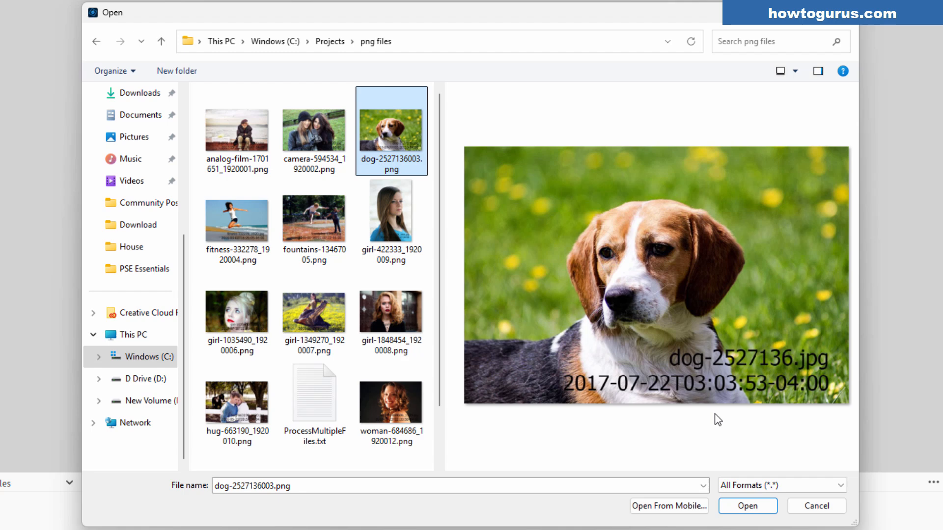
mouse_move(632, 395)
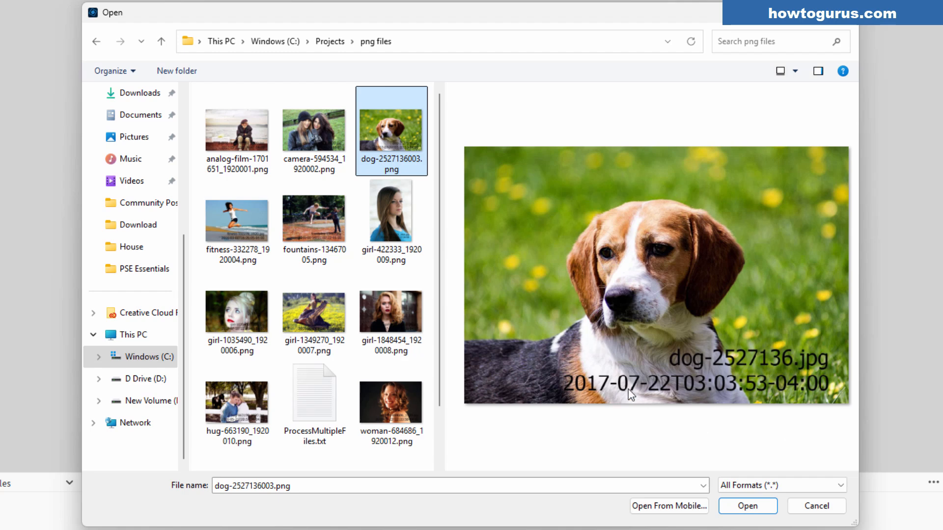
mouse_move(742, 356)
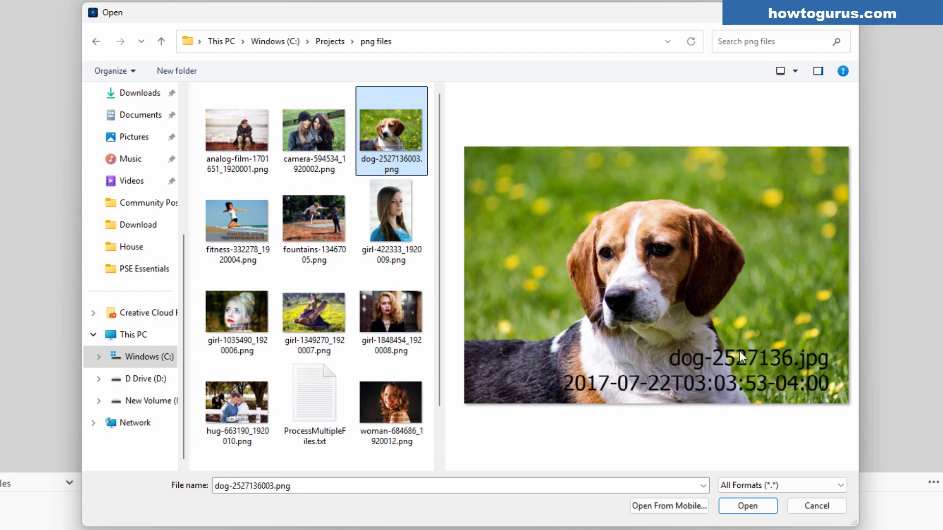
mouse_move(237, 129)
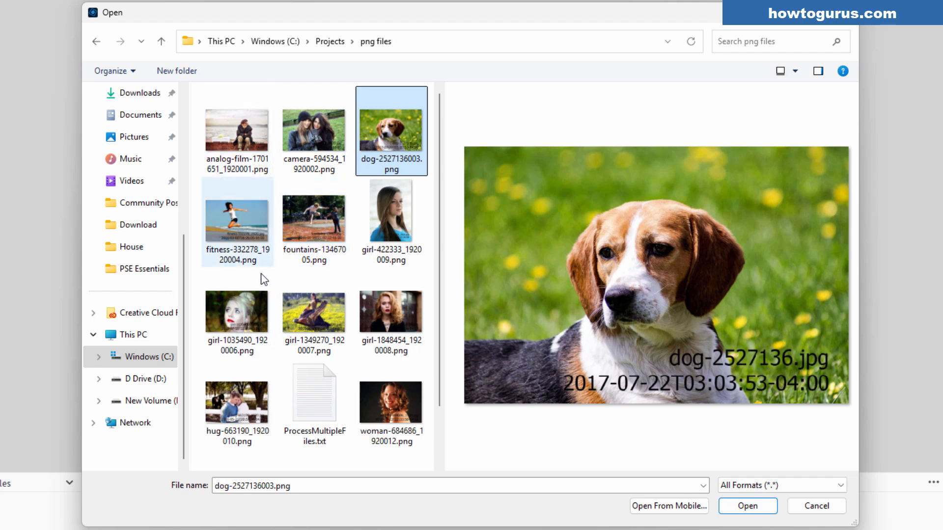
mouse_move(392, 178)
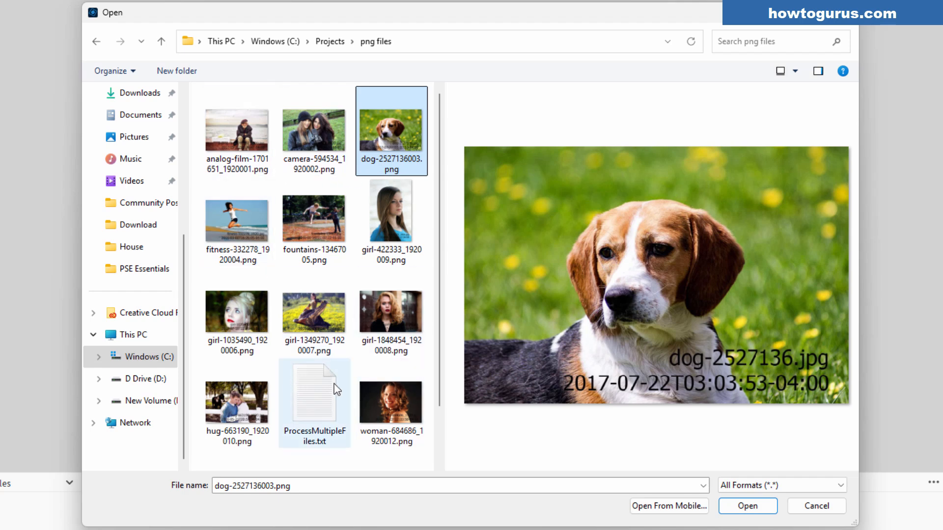
mouse_move(402, 169)
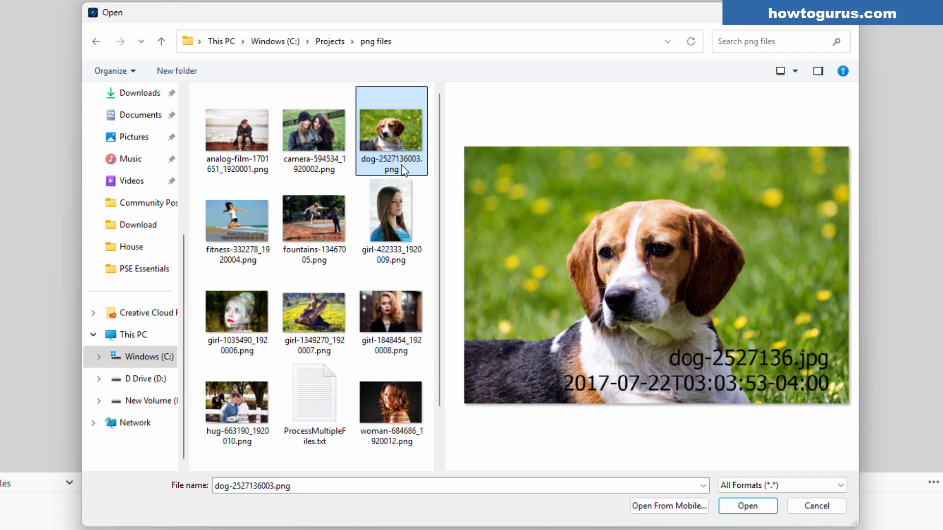
left_click(391, 211)
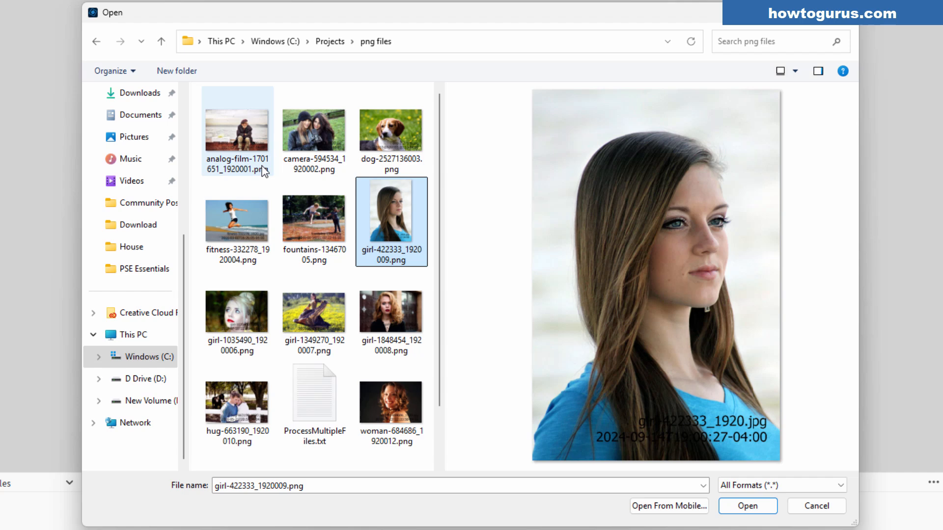
mouse_move(313, 219)
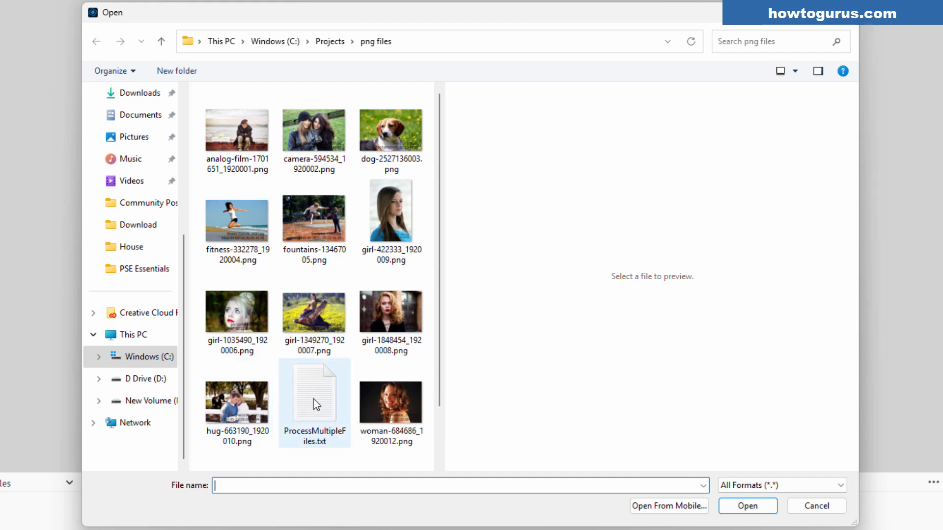
mouse_move(408, 312)
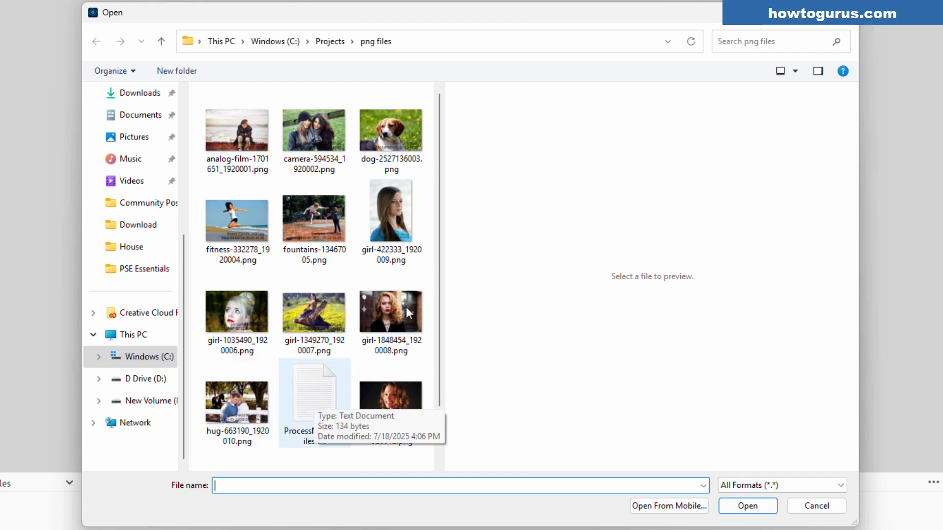
mouse_move(436, 233)
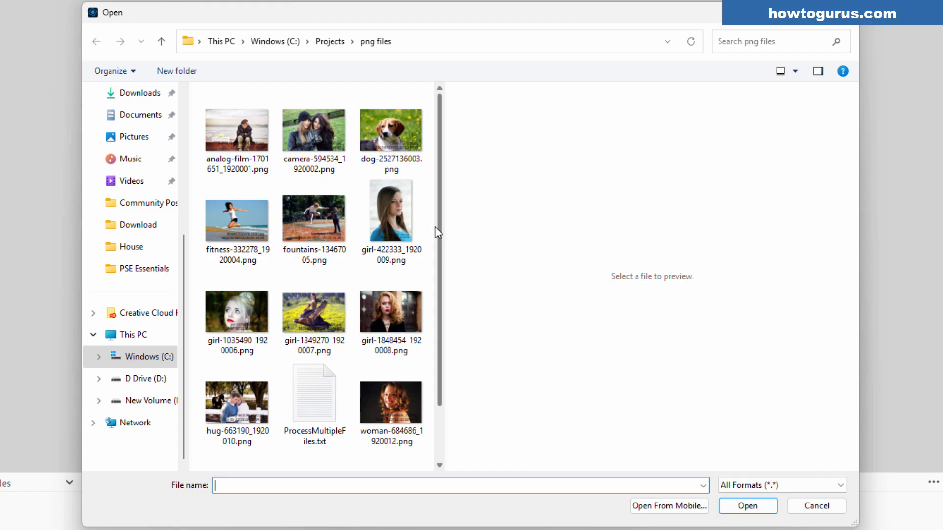
left_click(314, 217)
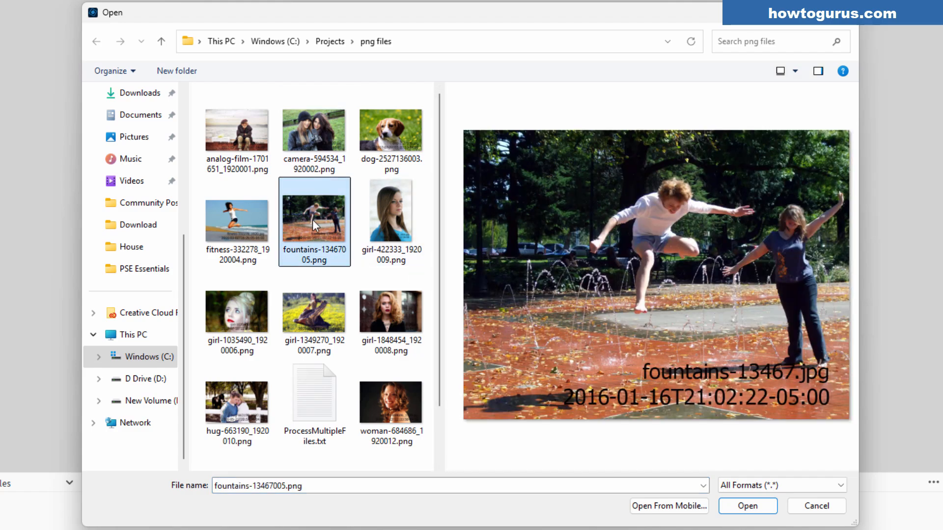
Load fountains-13467005.png into the editing workspace and bring up the Edit menu.
left_click(746, 506)
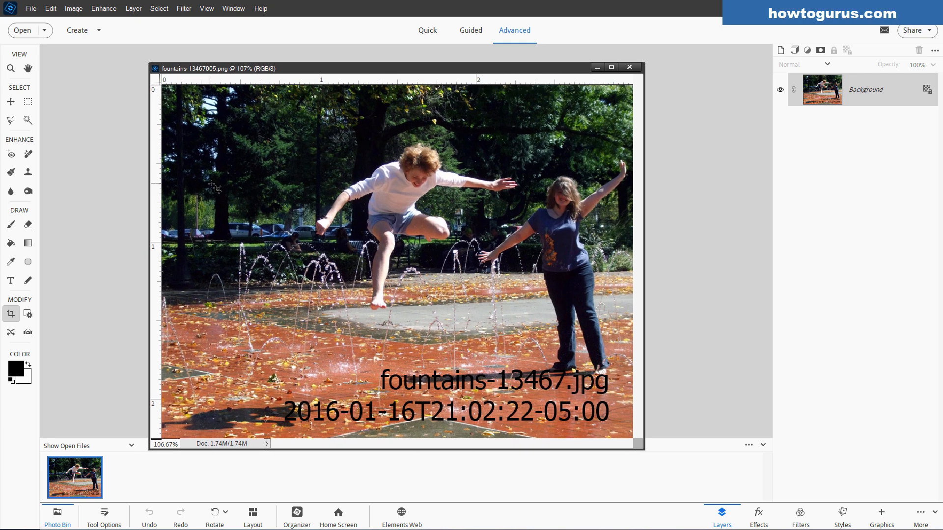
left_click(52, 9)
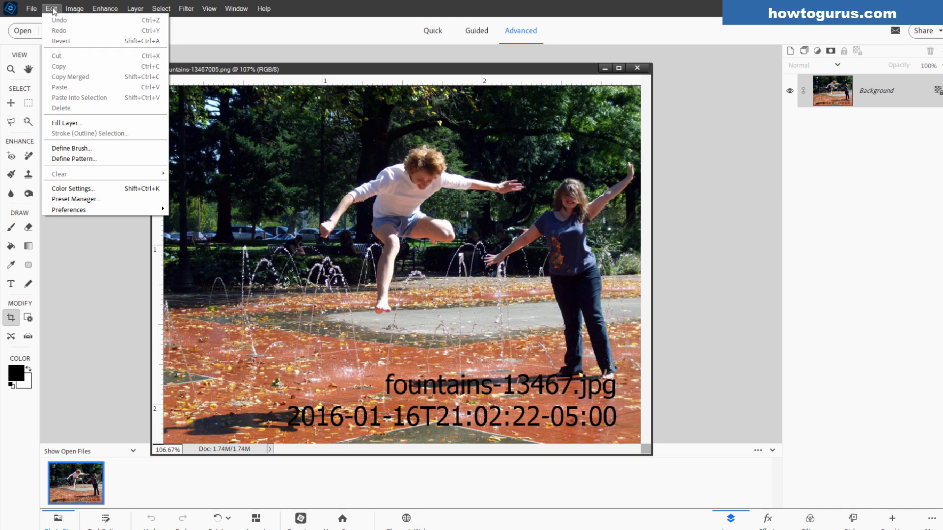
left_click(111, 12)
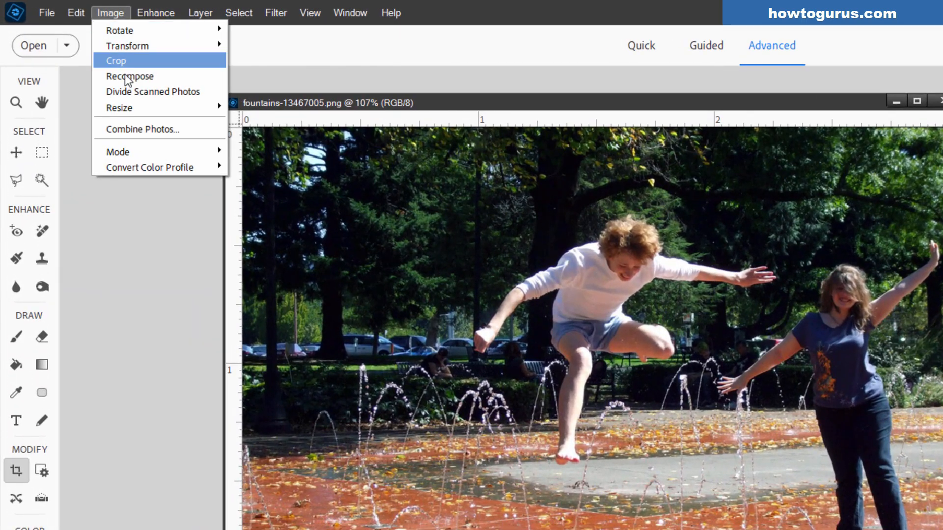
left_click(118, 108)
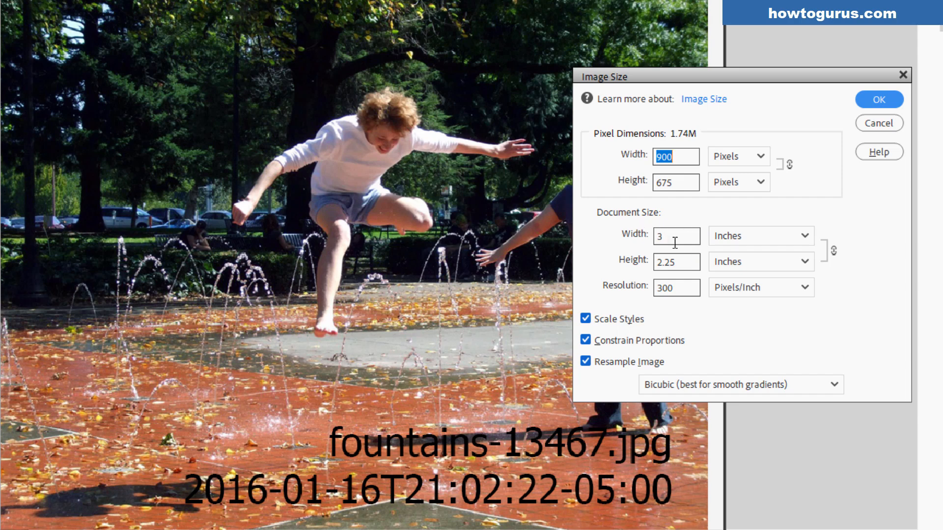
mouse_move(675, 316)
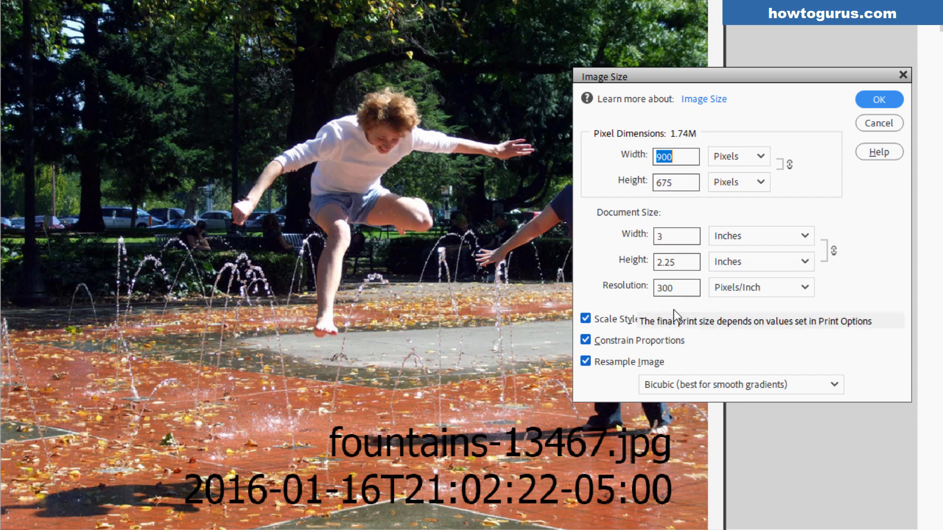
mouse_move(655, 278)
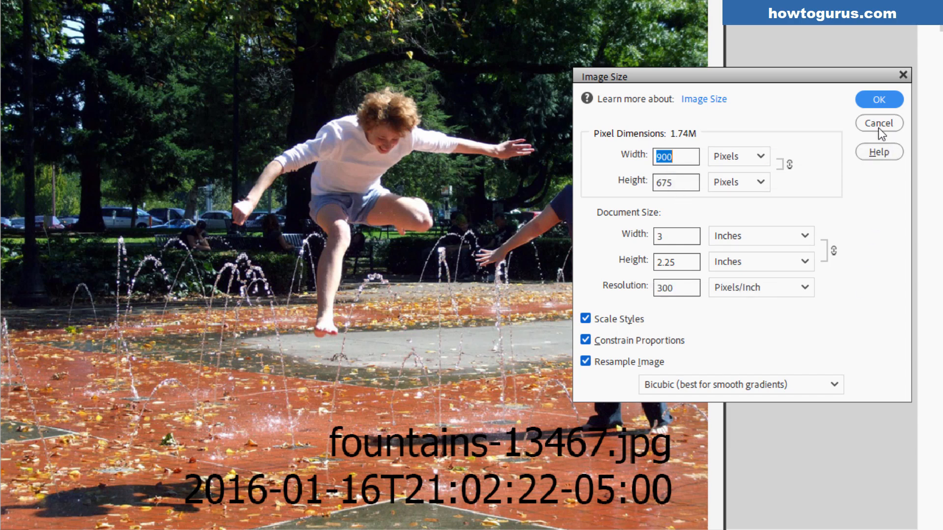
left_click(879, 124)
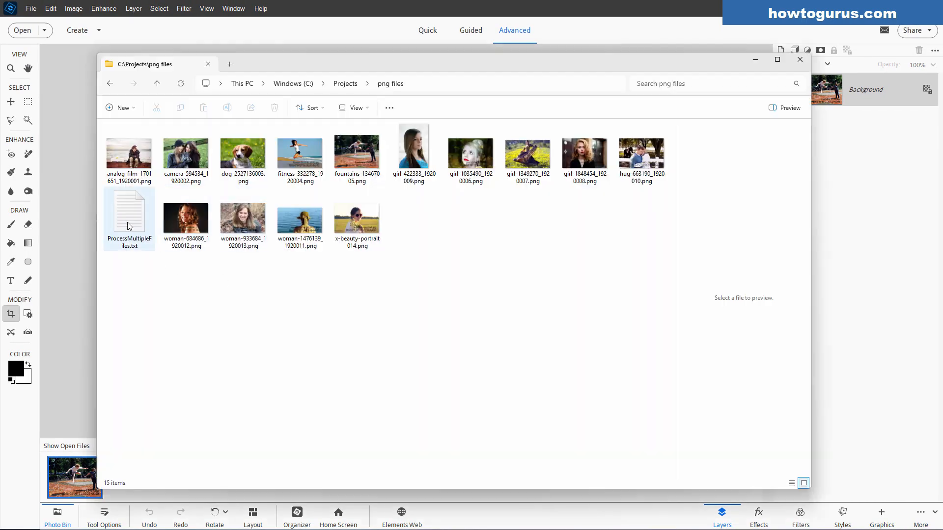
Open ProcessMultipleFiles.txt in Notepad, showing only start and end entries with no errors.
double_click(129, 213)
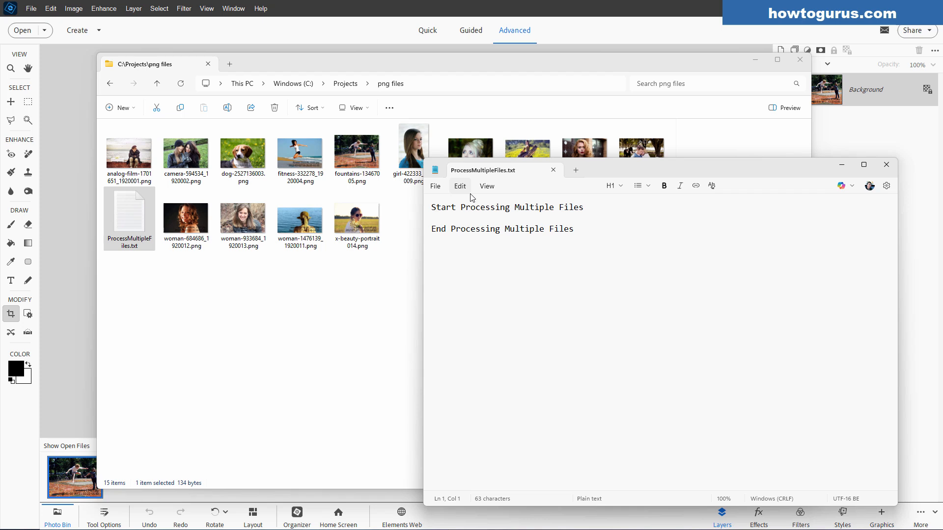
mouse_move(439, 240)
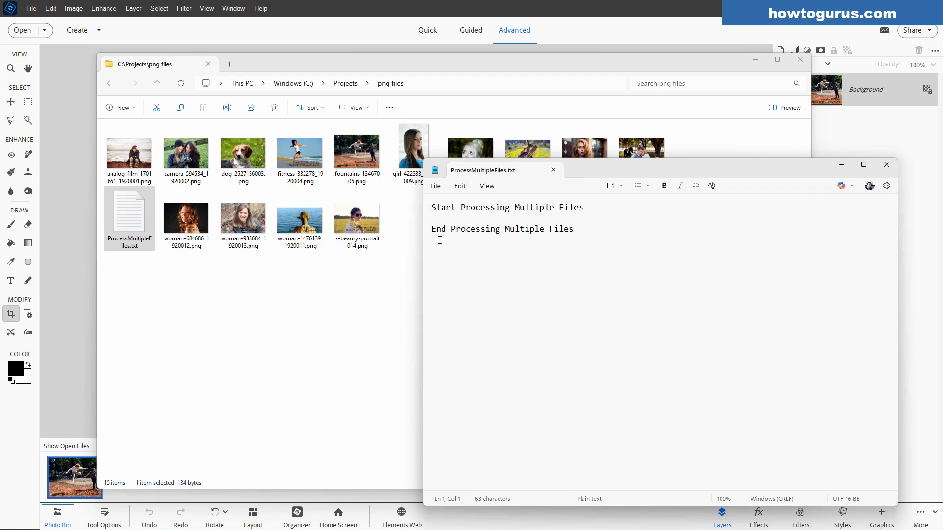
mouse_move(454, 216)
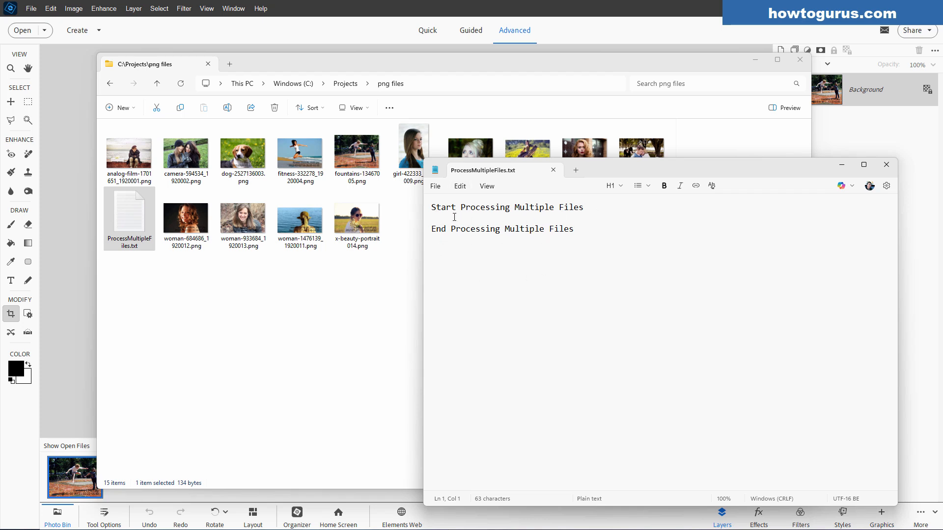
mouse_move(784, 213)
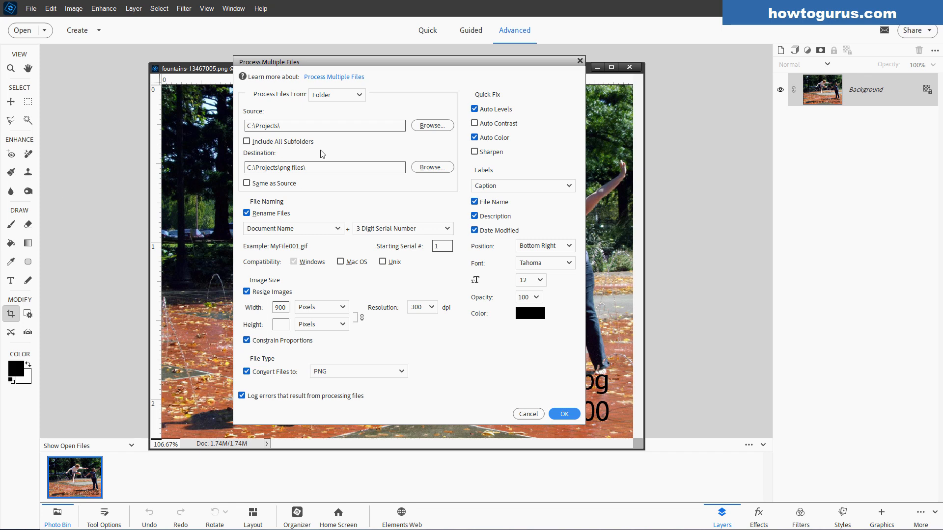
mouse_move(569, 221)
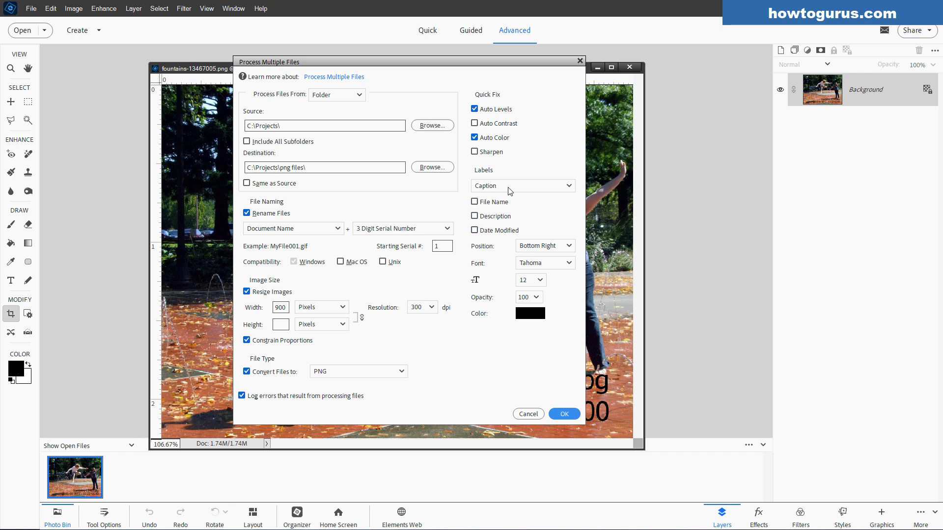
mouse_move(522, 83)
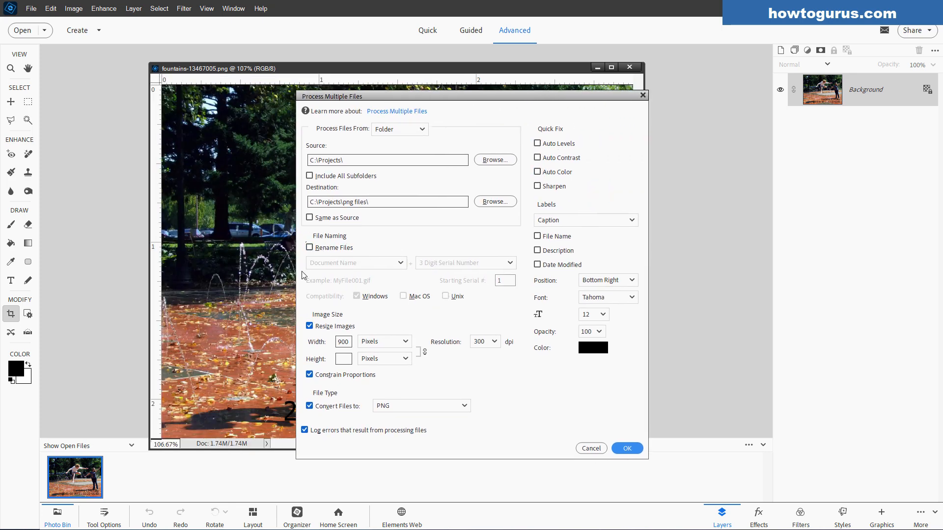
mouse_move(590, 367)
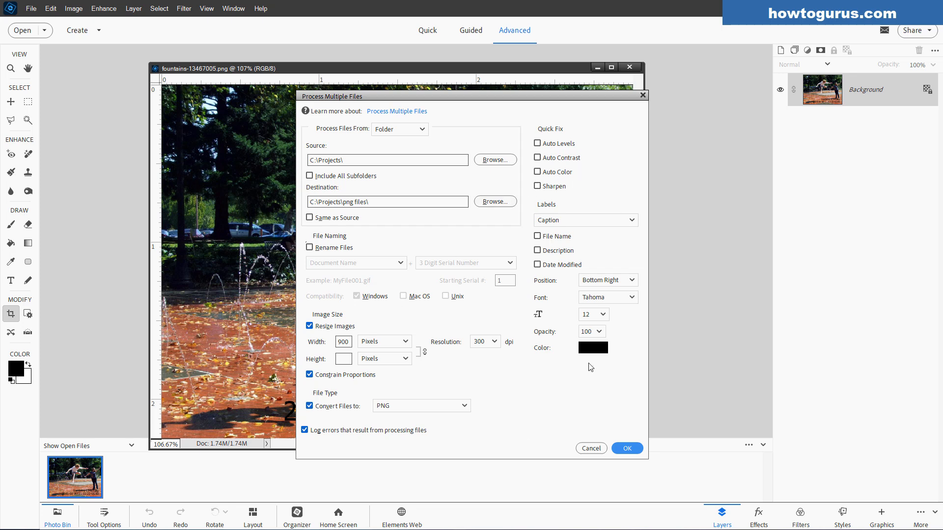
mouse_move(511, 424)
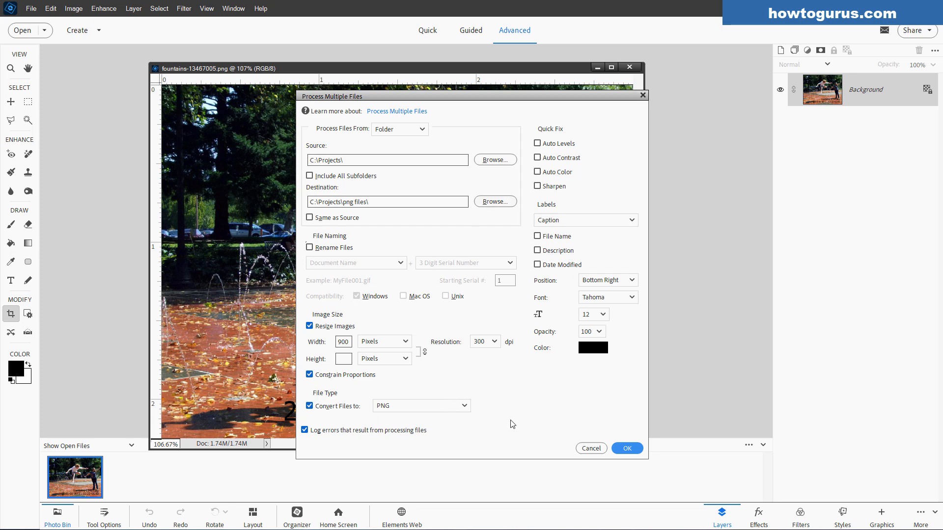
mouse_move(437, 193)
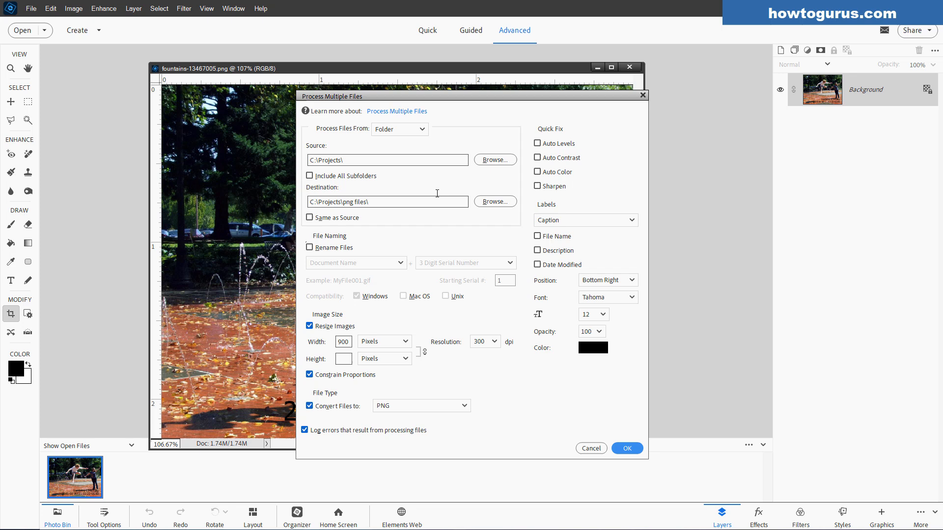
mouse_move(381, 192)
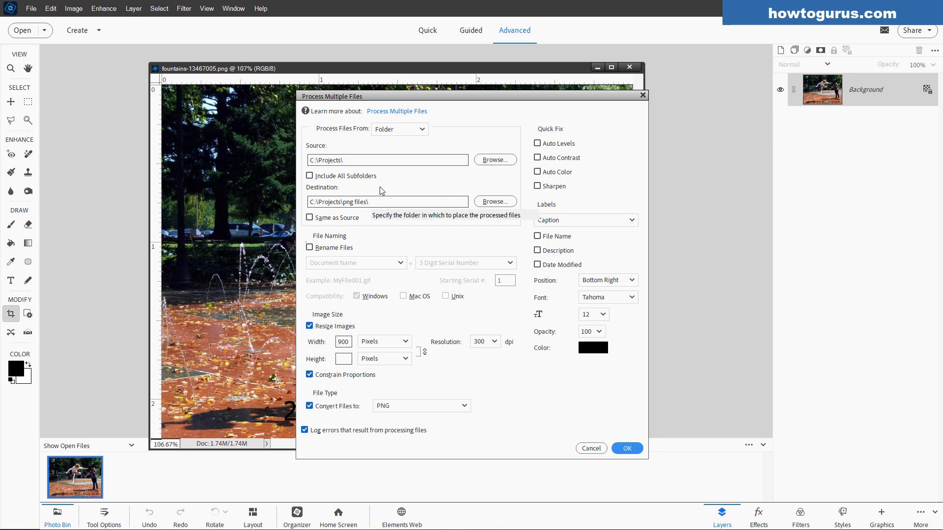
mouse_move(328, 202)
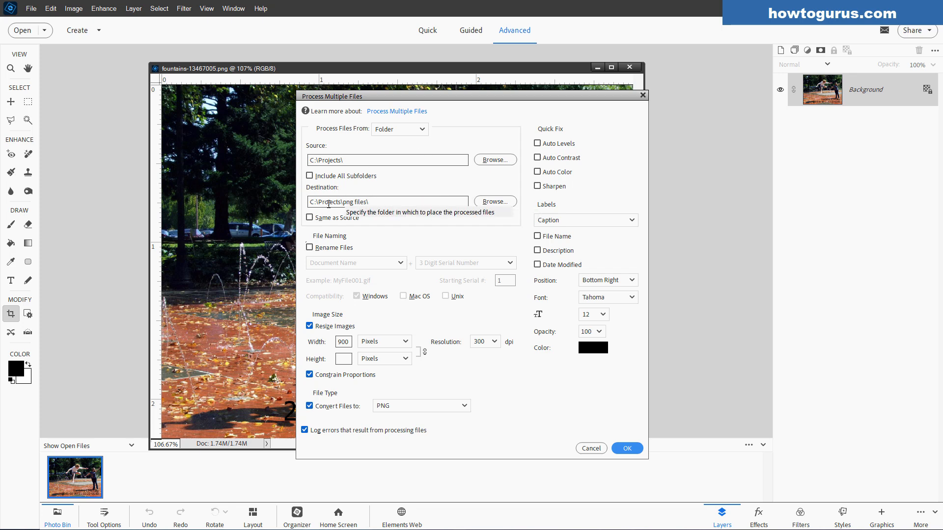
mouse_move(353, 160)
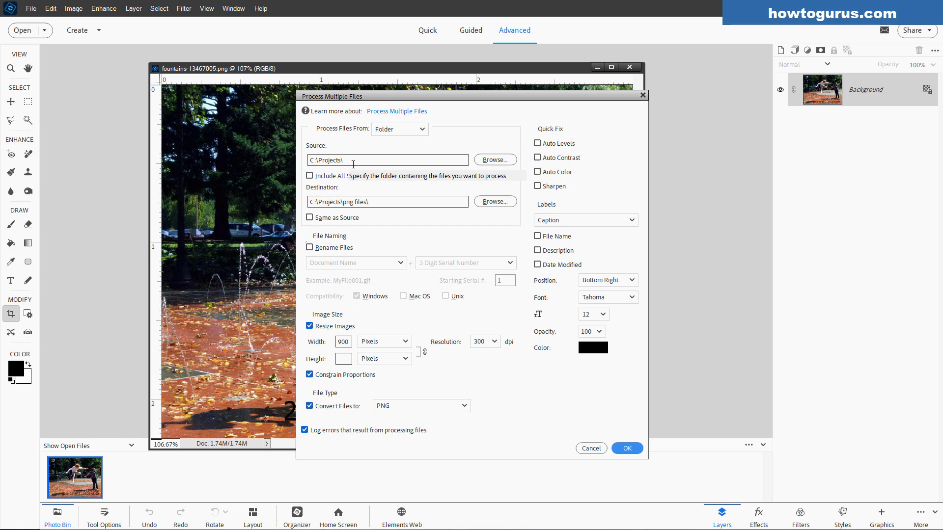
mouse_move(401, 221)
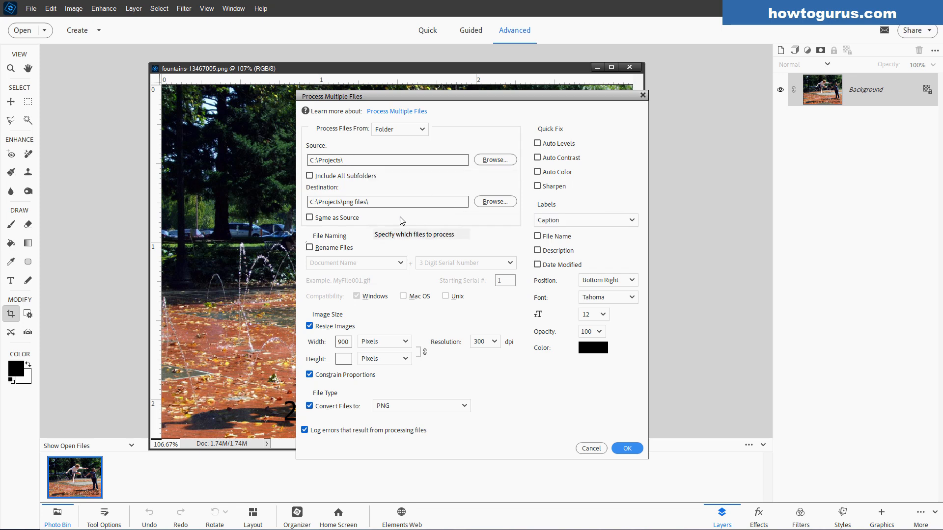
mouse_move(422, 182)
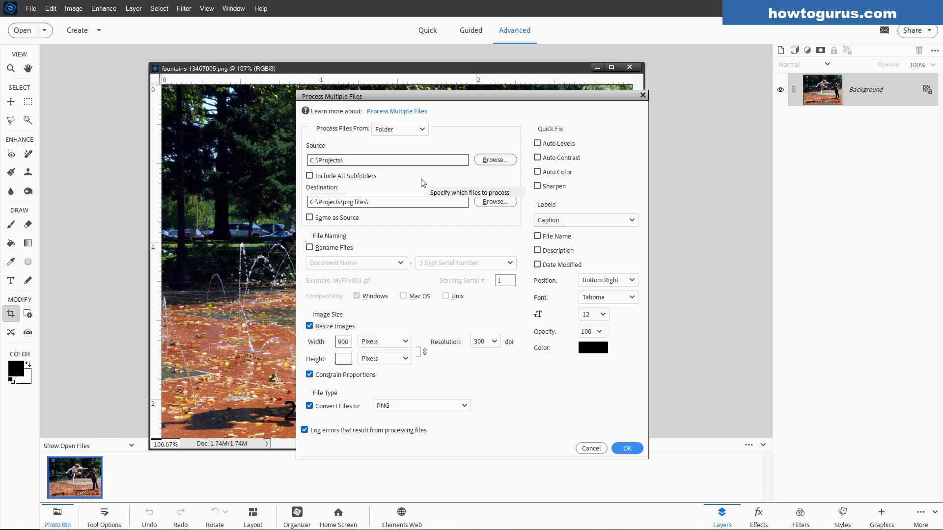